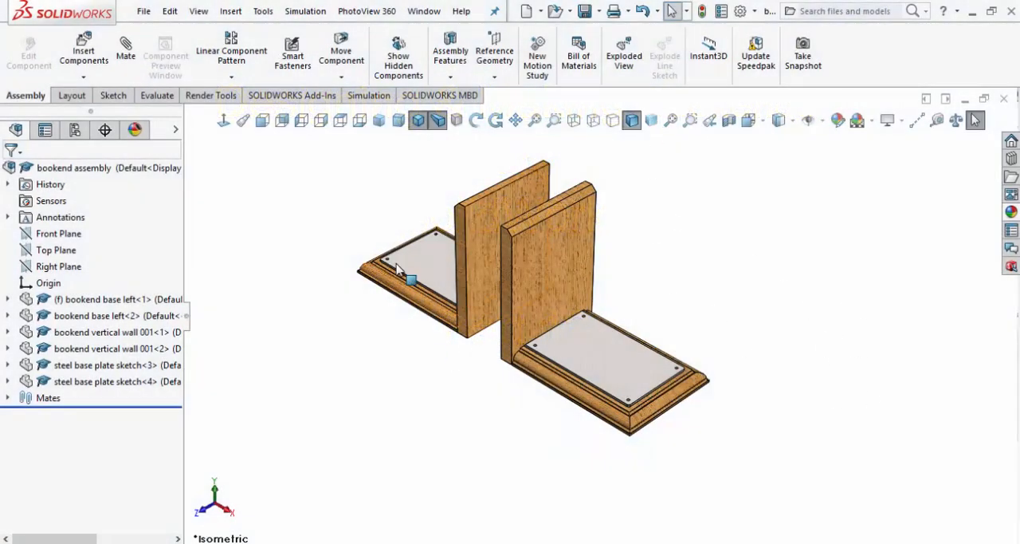
pyautogui.moveTo(622, 357)
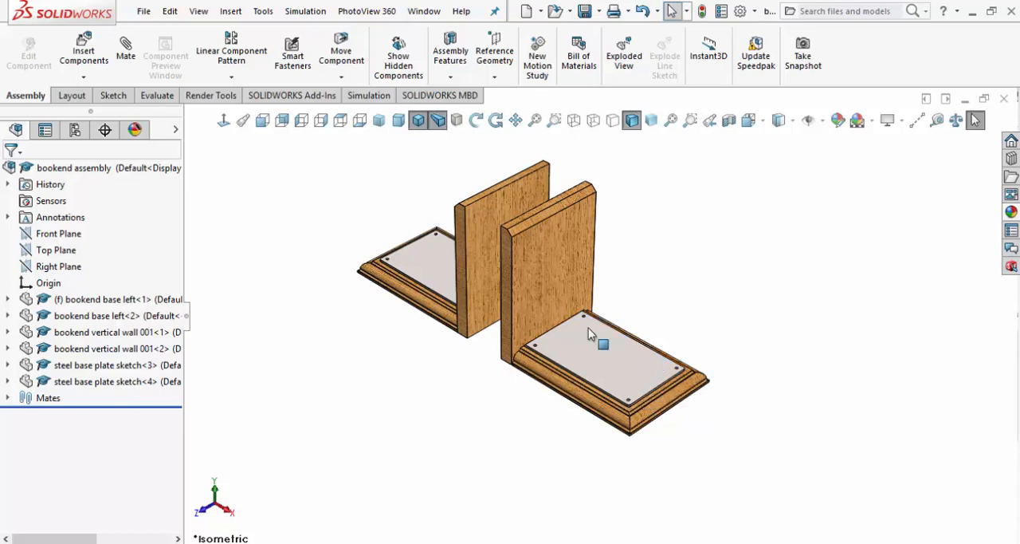
pyautogui.moveTo(534, 253)
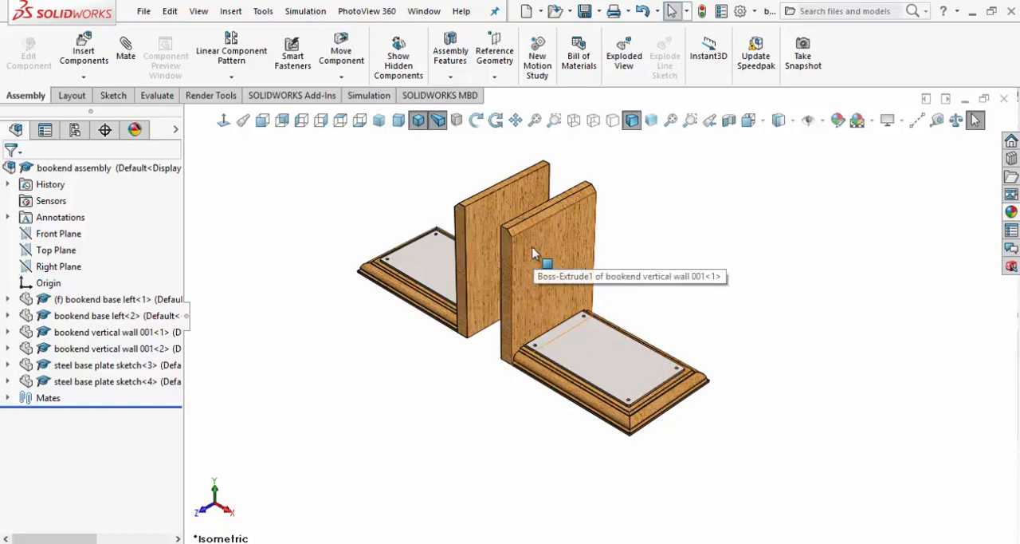
pyautogui.moveTo(558, 279)
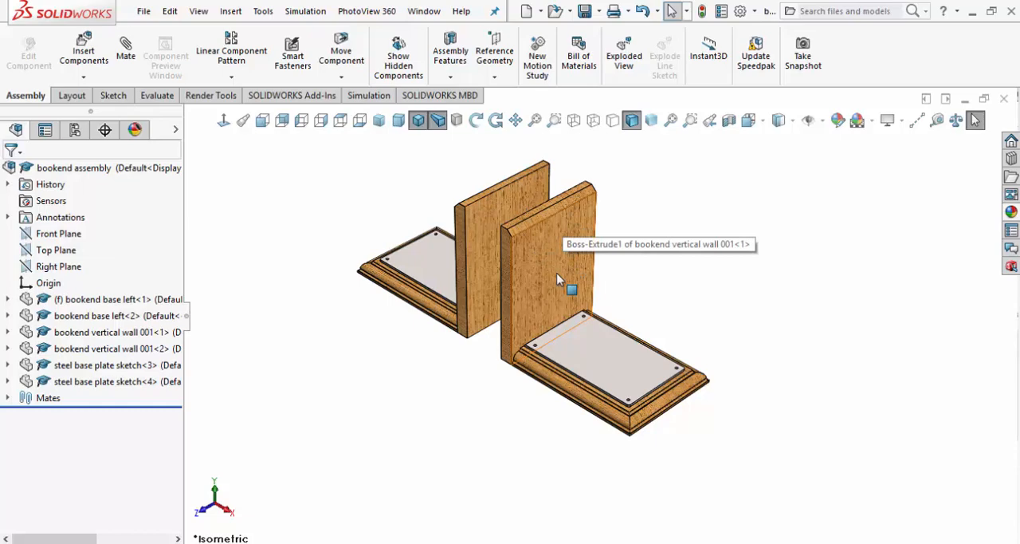
pyautogui.moveTo(583, 322)
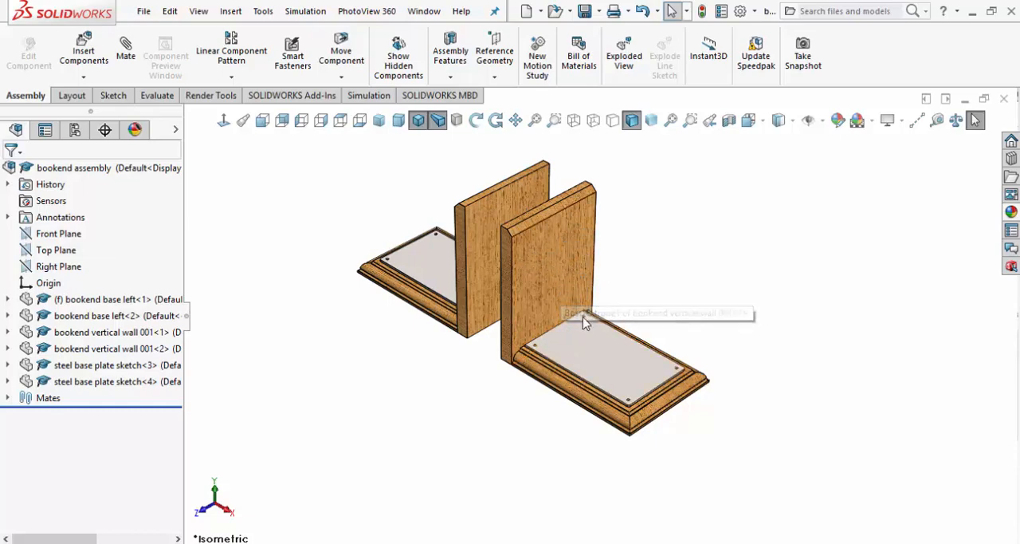
pyautogui.moveTo(800, 309)
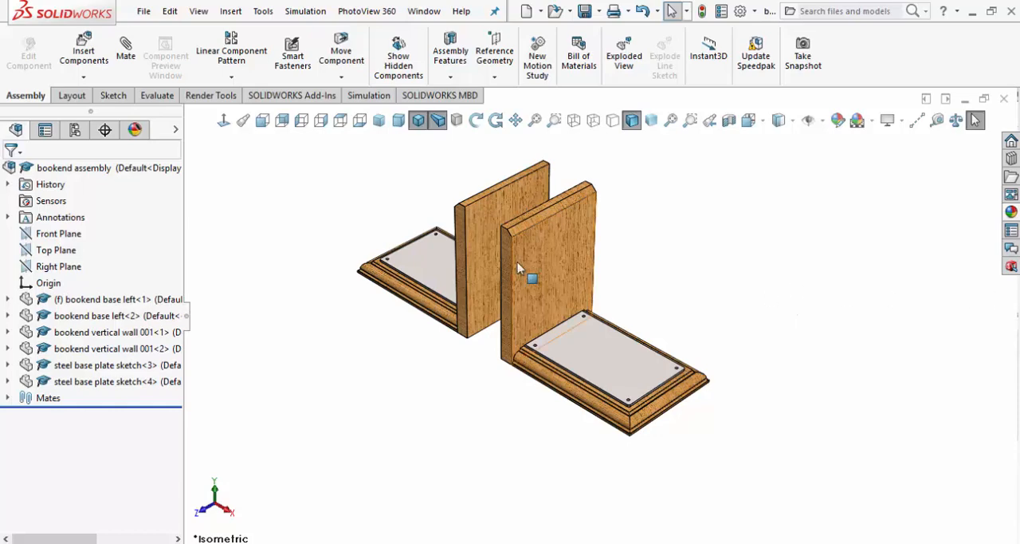
# Select the front vertical wooden wall to view it face-on.
pyautogui.click(558, 263)
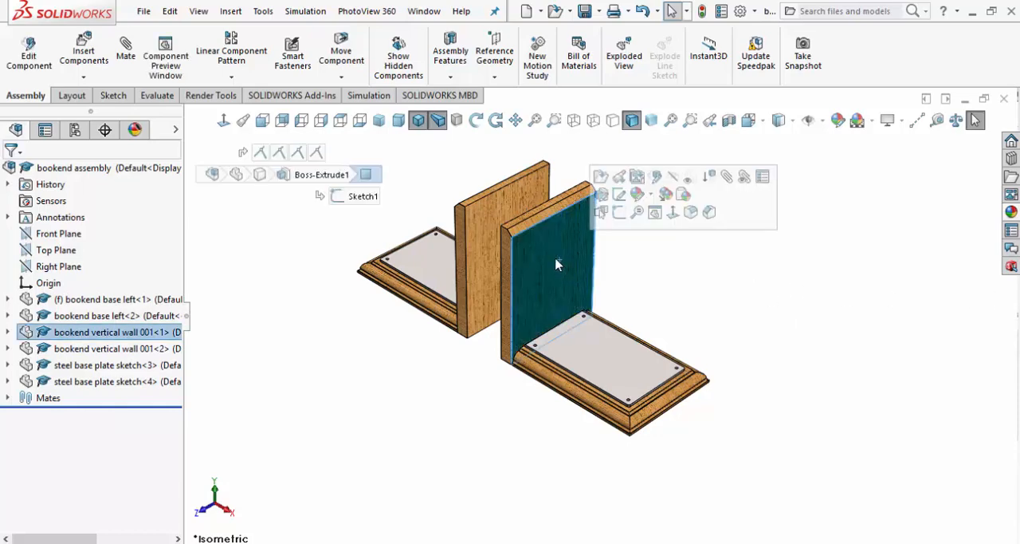
pyautogui.moveTo(560, 262)
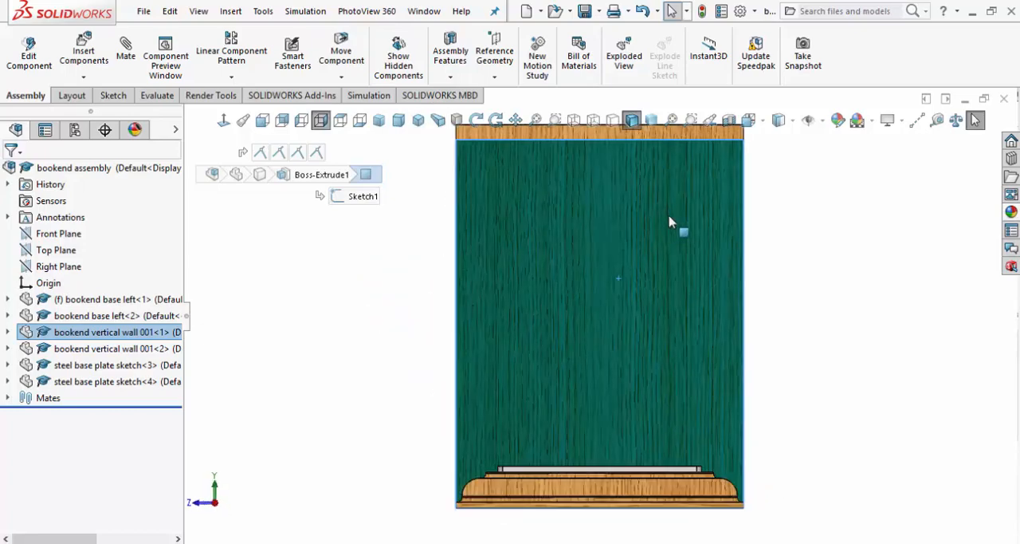
pyautogui.moveTo(683, 242)
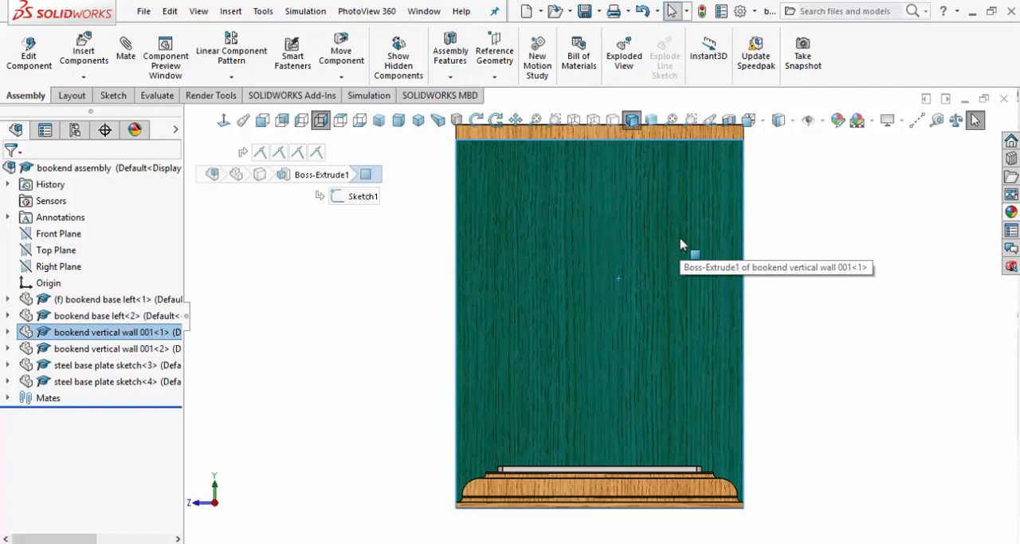
pyautogui.moveTo(736, 280)
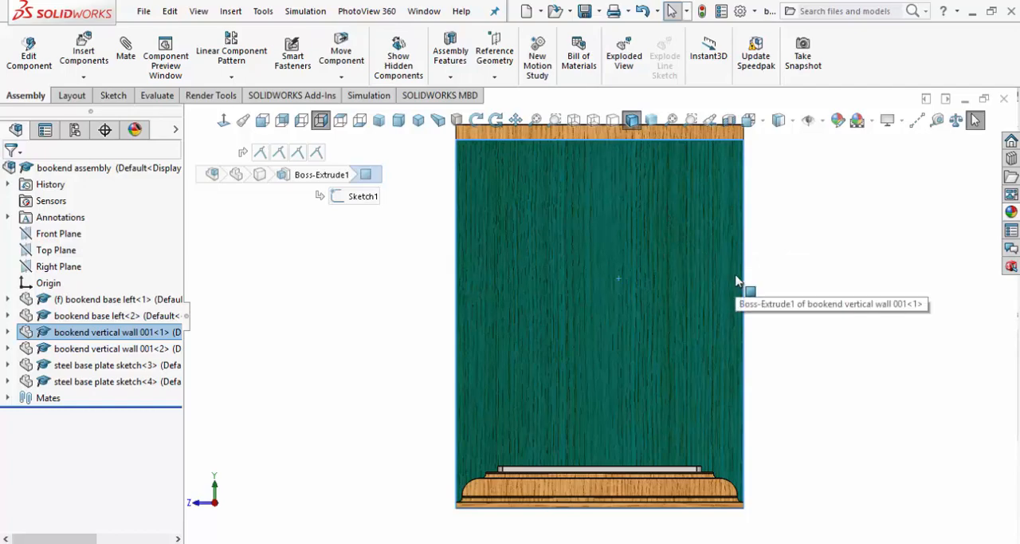
pyautogui.moveTo(604, 347)
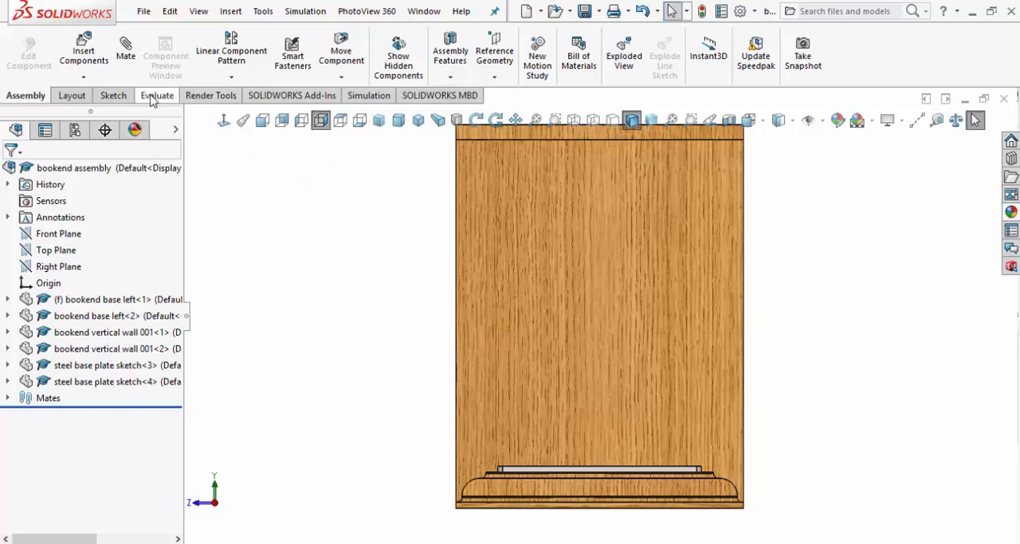
# Show the Evaluate commands to reach the Measure tool.
pyautogui.click(156, 96)
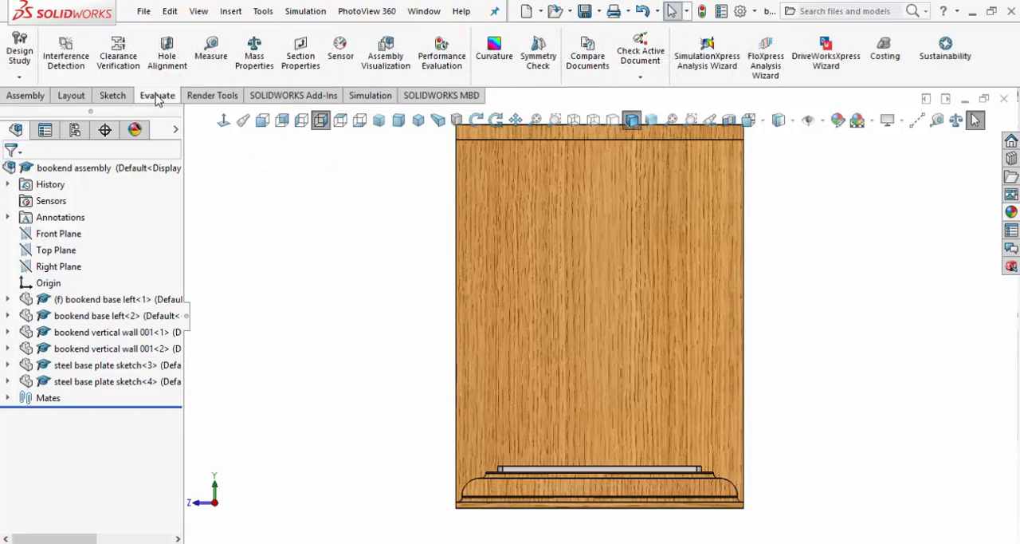
pyautogui.moveTo(211, 51)
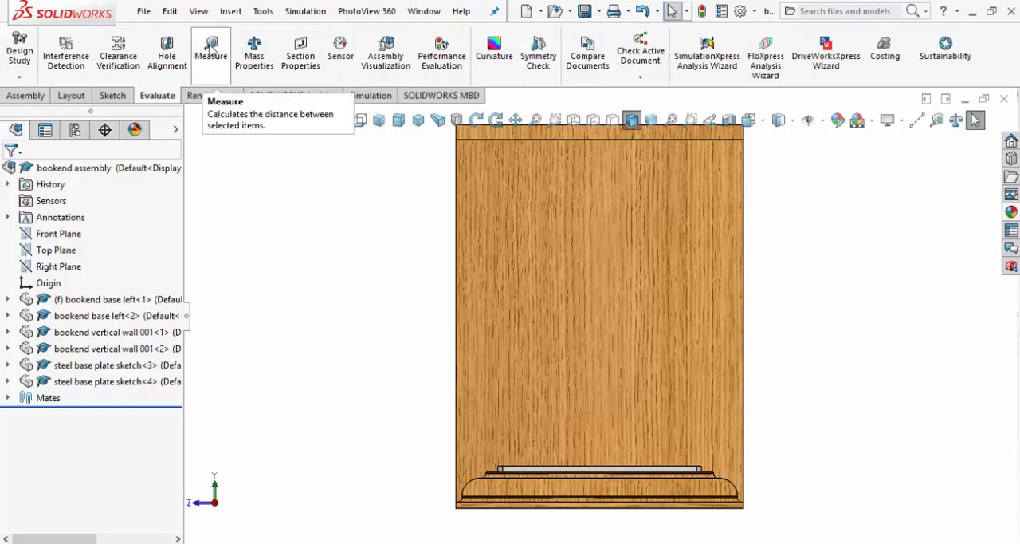
pyautogui.moveTo(231, 146)
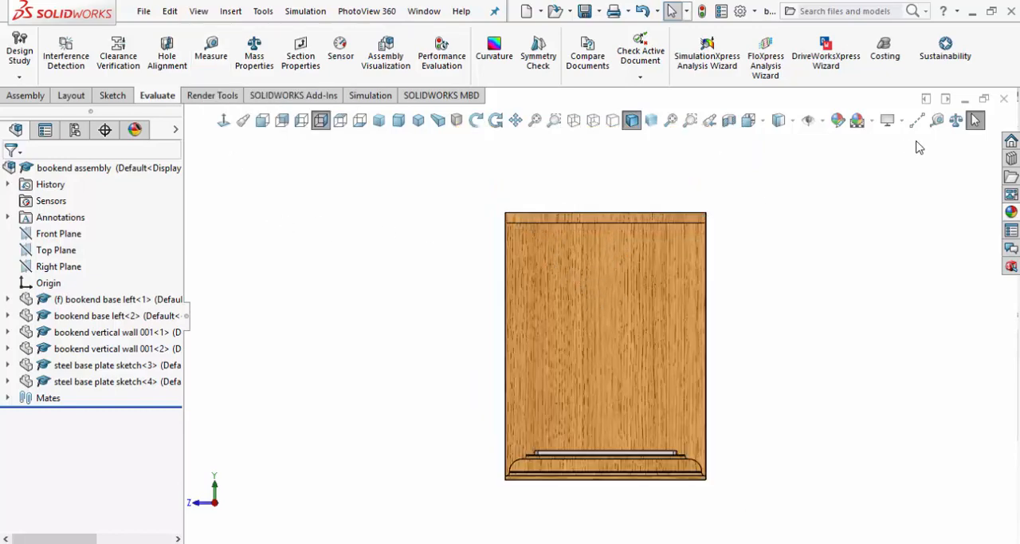
pyautogui.moveTo(937, 120)
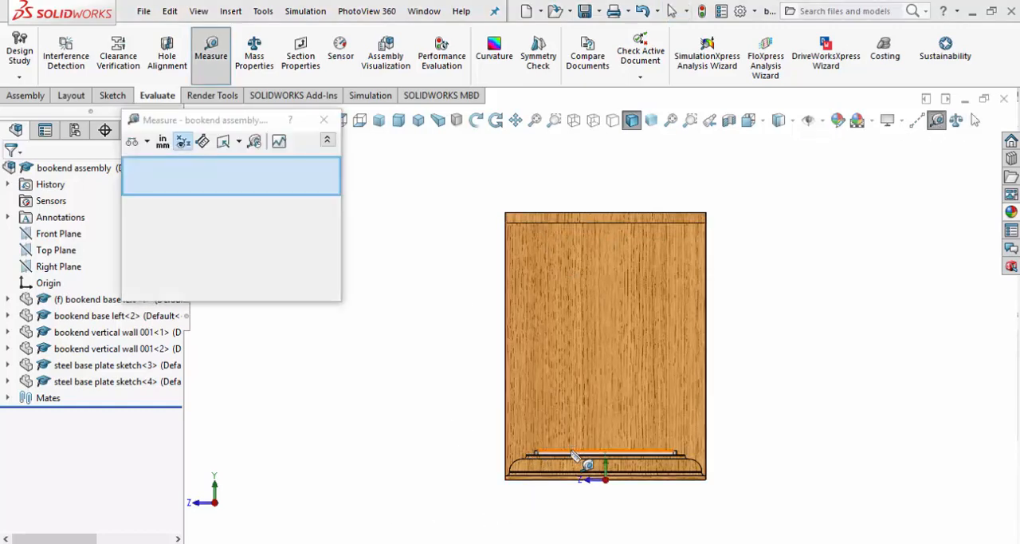
# Measure the base plate edge to the wall top edge: 9.857in normal distance, 6.8125in vertical offset.
pyautogui.click(593, 455)
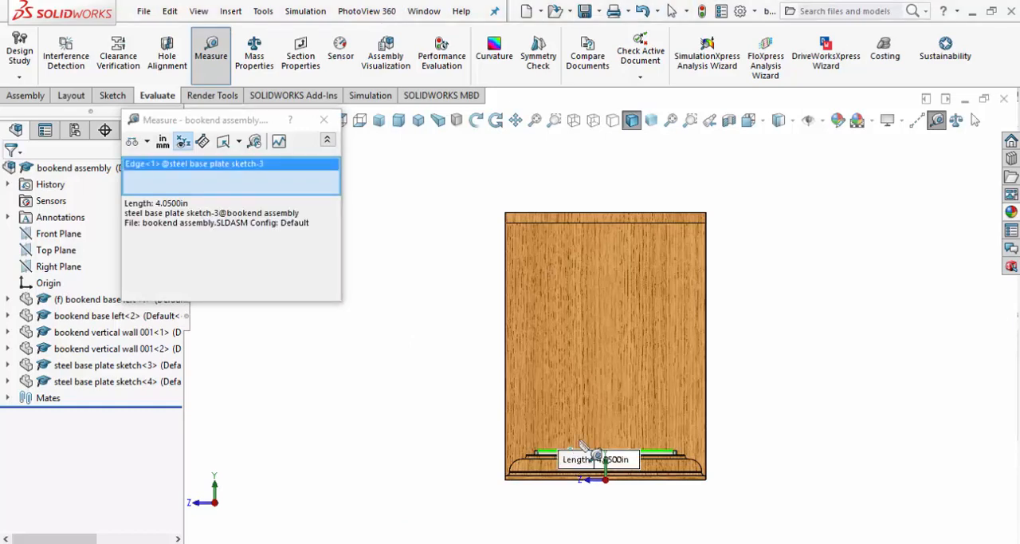
pyautogui.moveTo(593, 236)
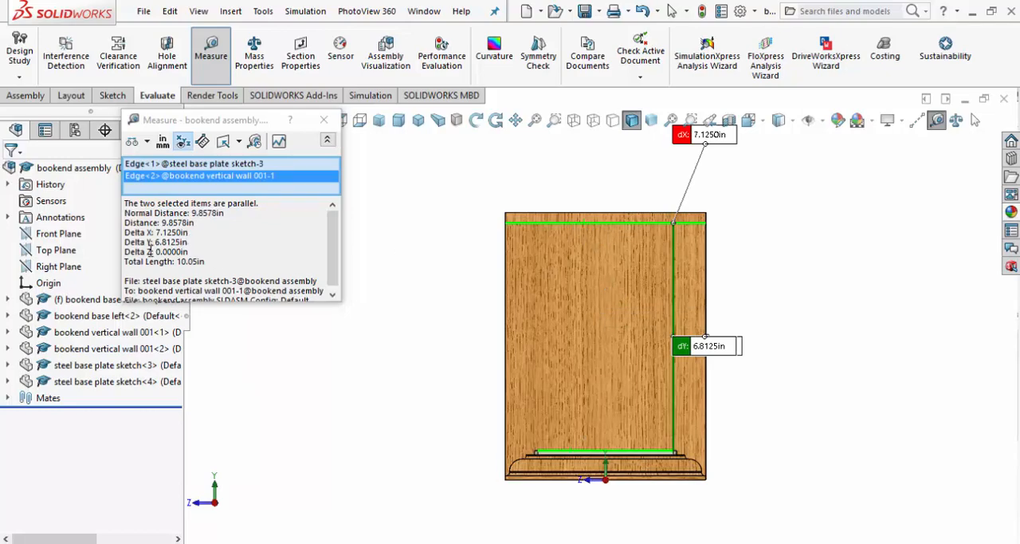
pyautogui.moveTo(693, 364)
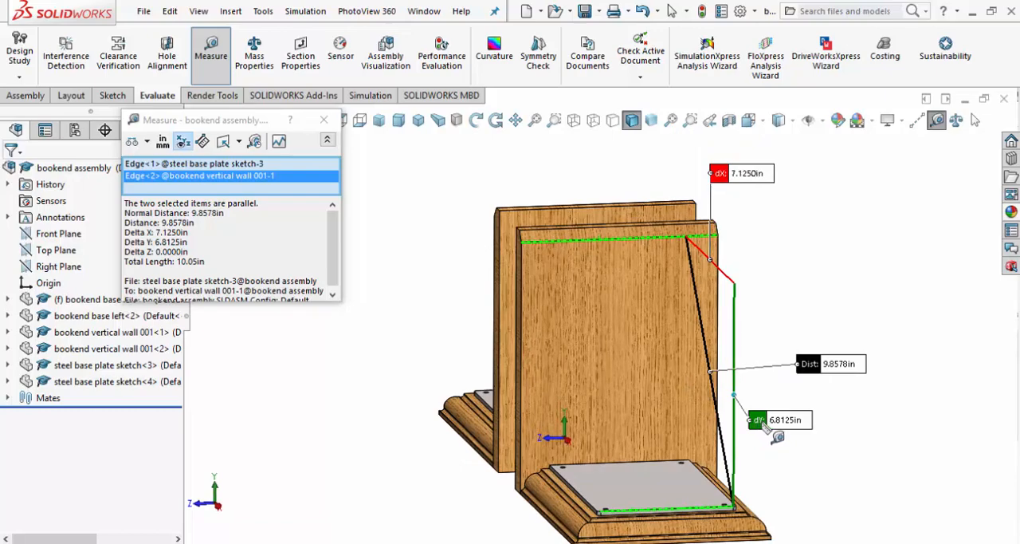
pyautogui.moveTo(778, 434)
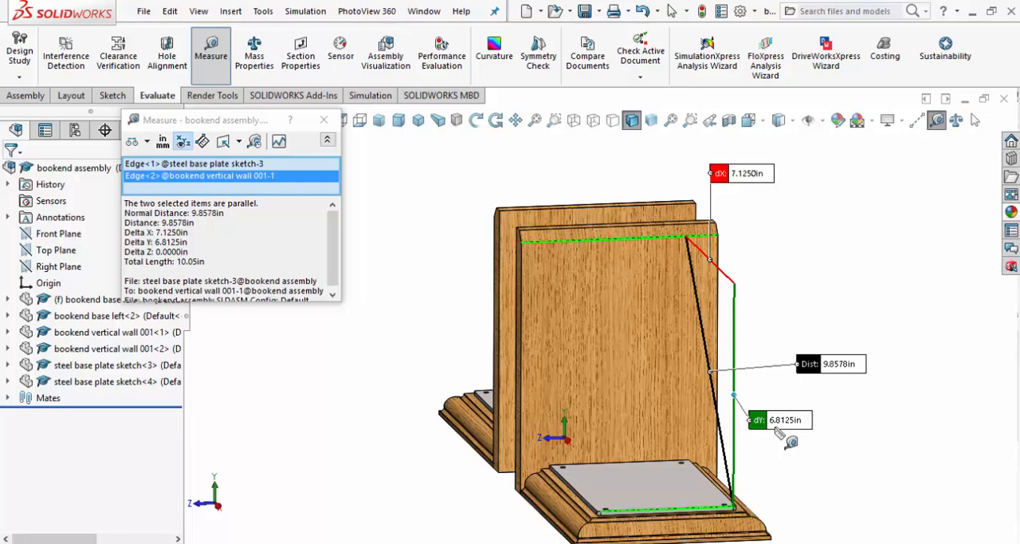
pyautogui.moveTo(789, 434)
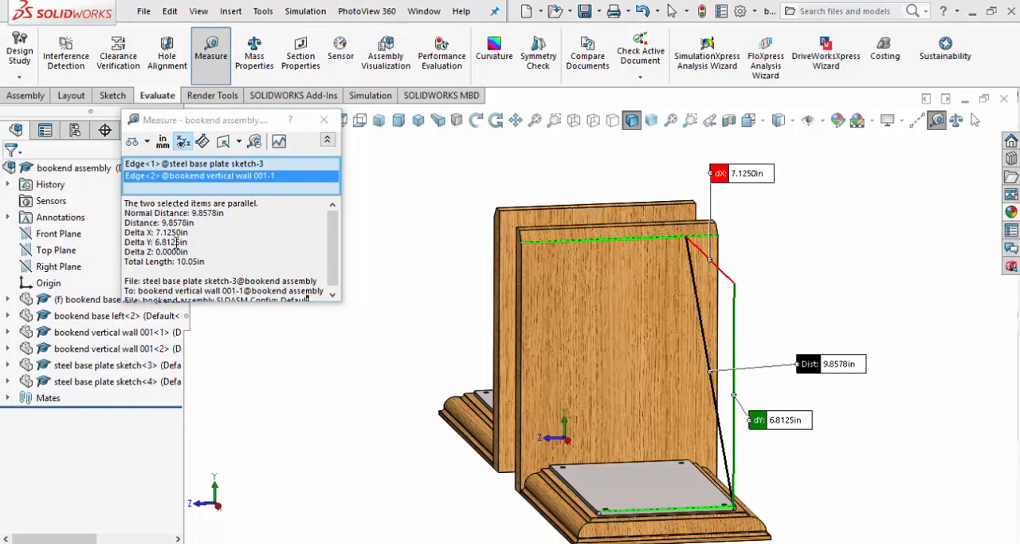
pyautogui.doubleClick(168, 243)
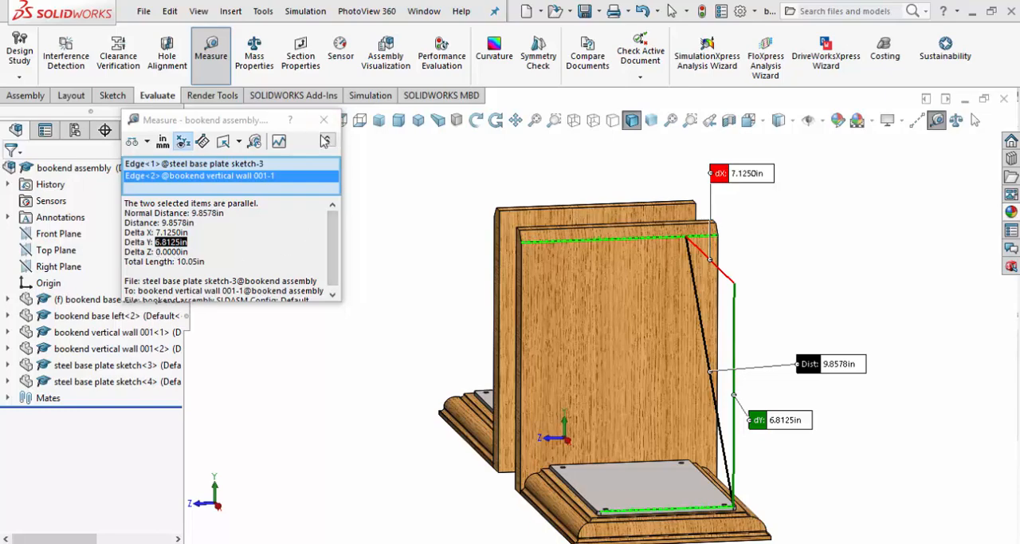
# Close the measurement results and create a new blank Part document.
pyautogui.click(324, 119)
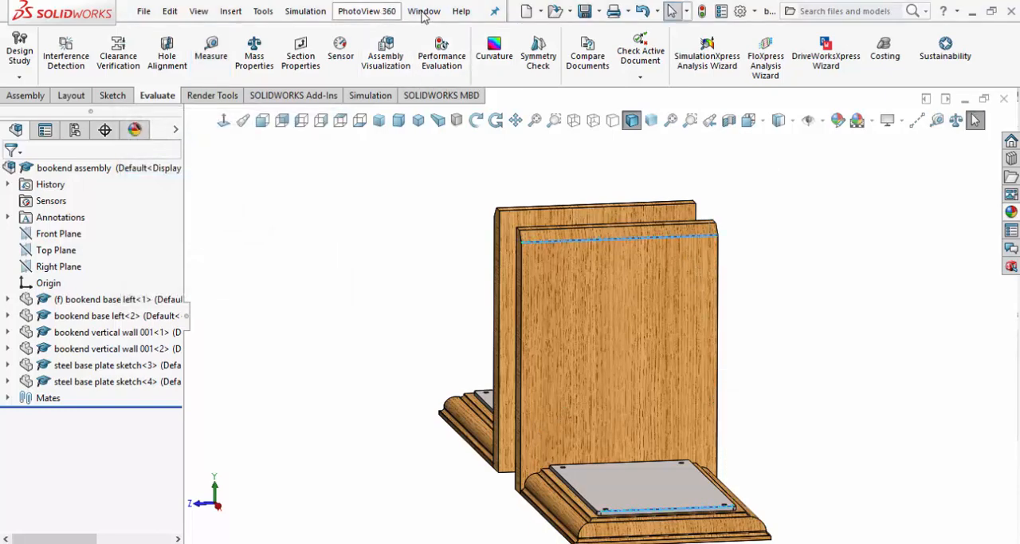
pyautogui.moveTo(534, 11)
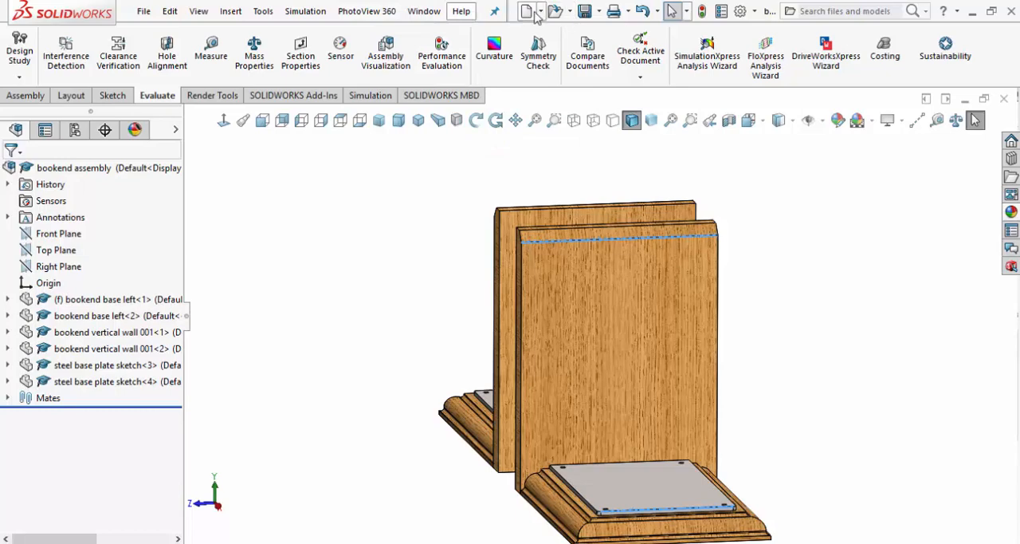
pyautogui.click(530, 9)
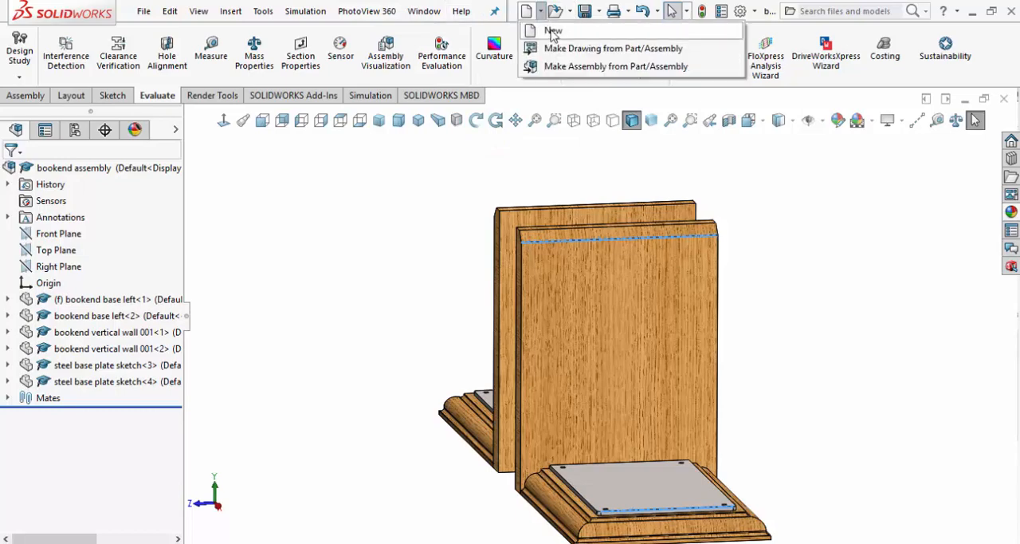
pyautogui.click(552, 30)
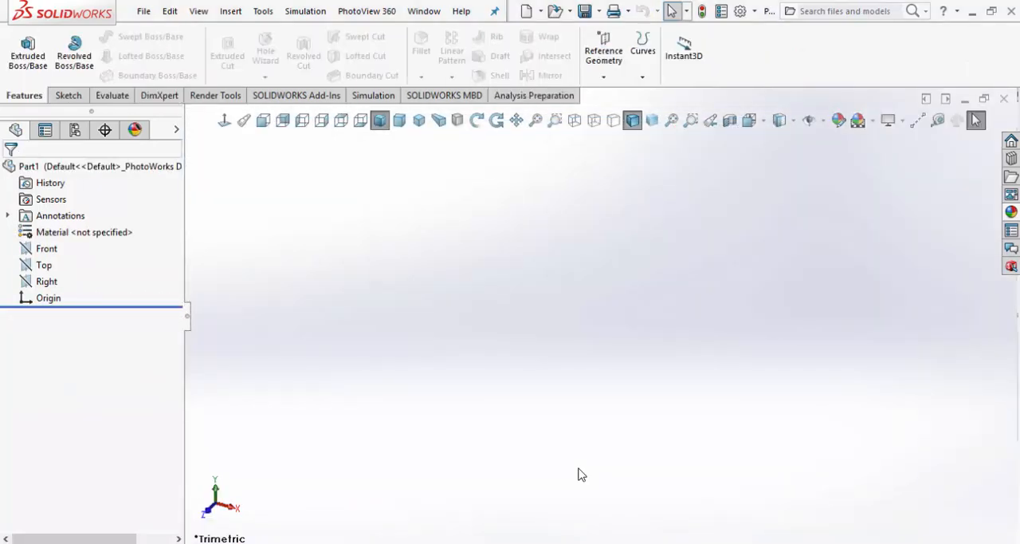
# Begin a new sketch on the Front Plane of the new part, viewed normal to it.
pyautogui.click(43, 264)
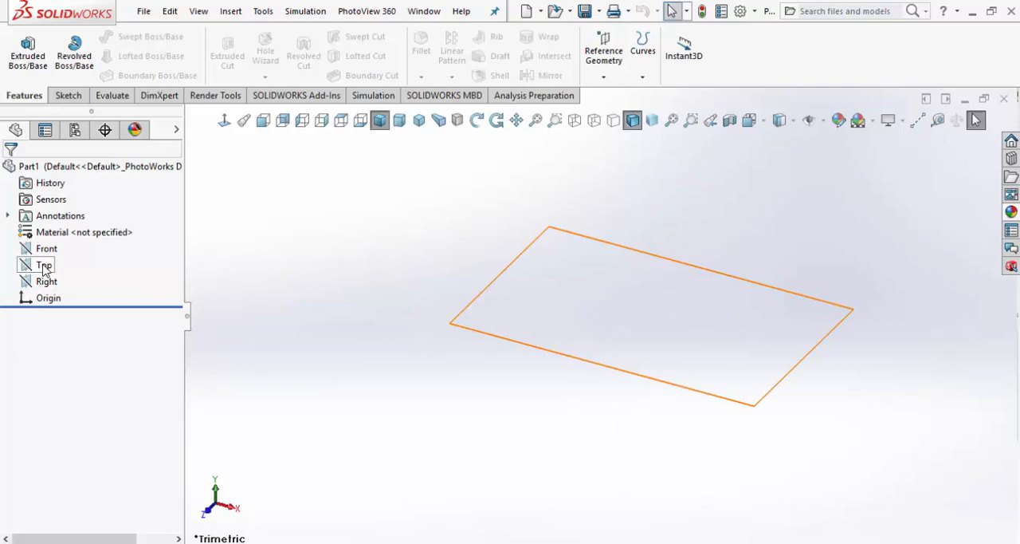
pyautogui.click(46, 249)
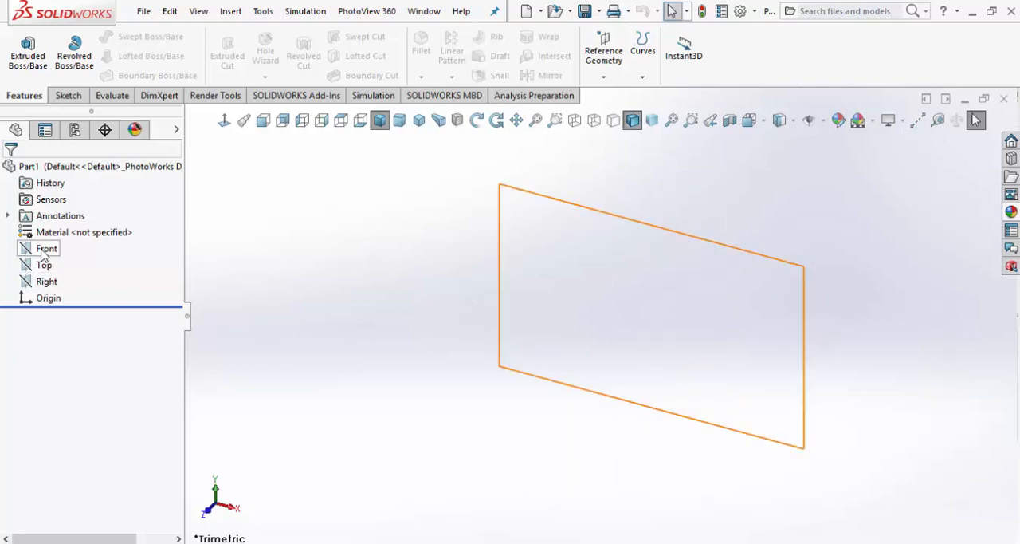
pyautogui.click(46, 249)
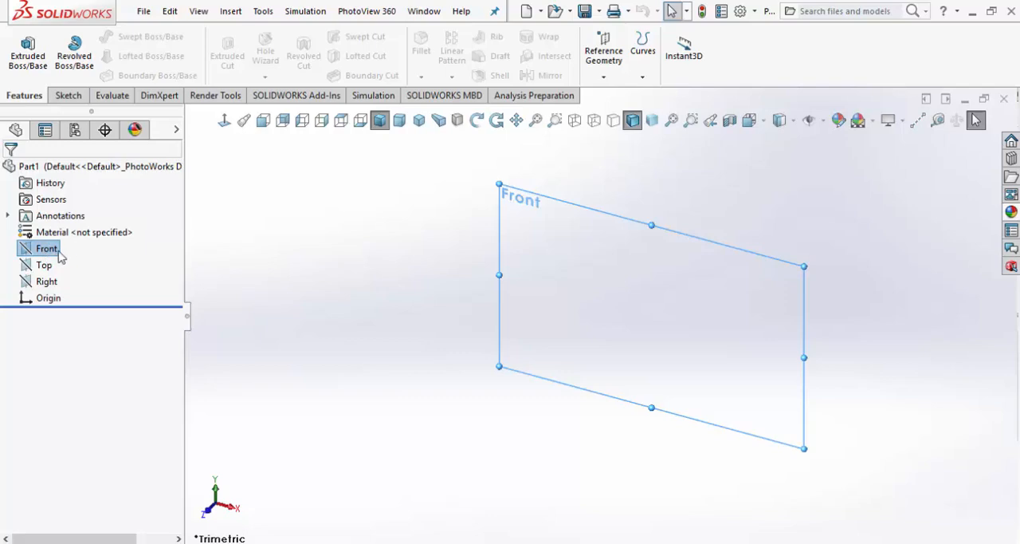
pyautogui.rightClick(46, 248)
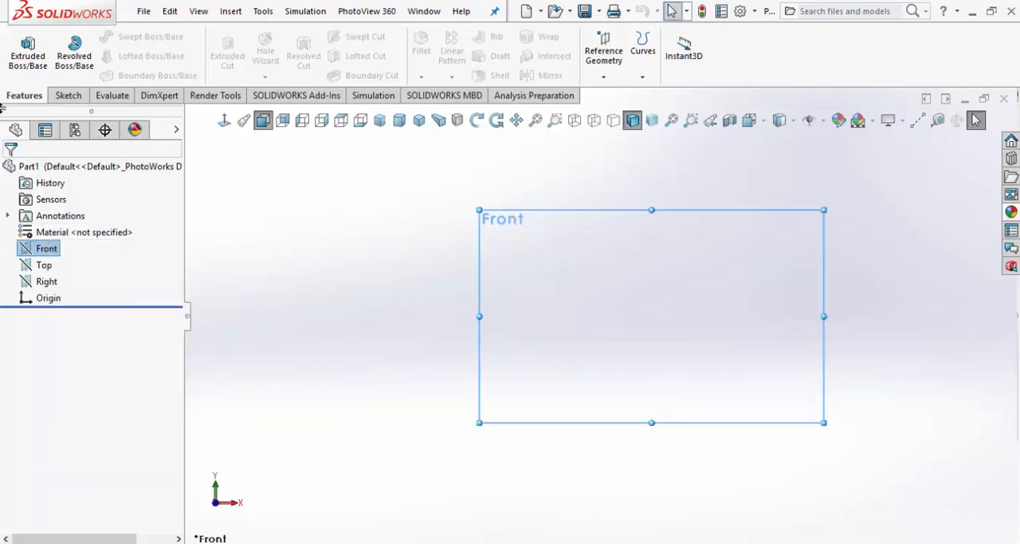
pyautogui.click(66, 96)
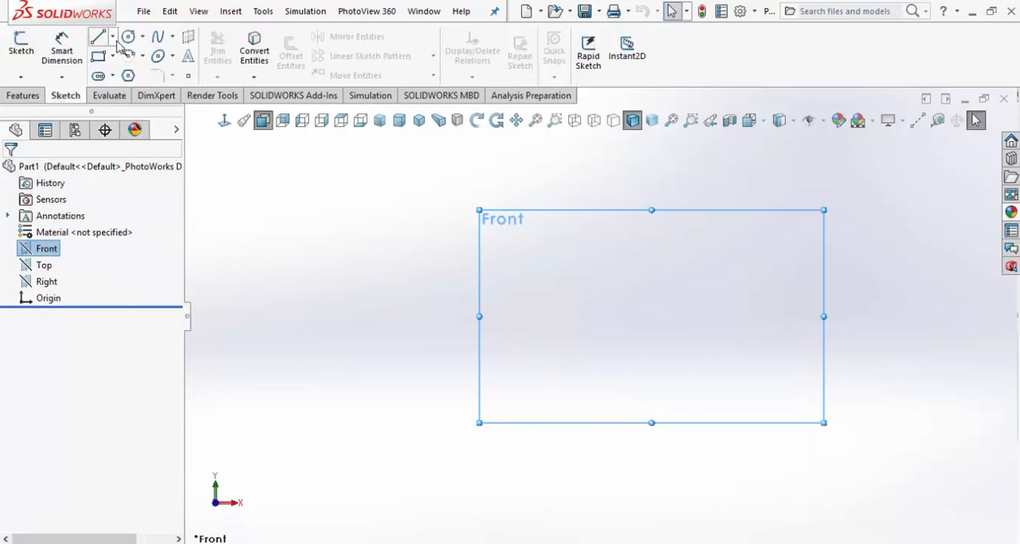
pyautogui.click(108, 54)
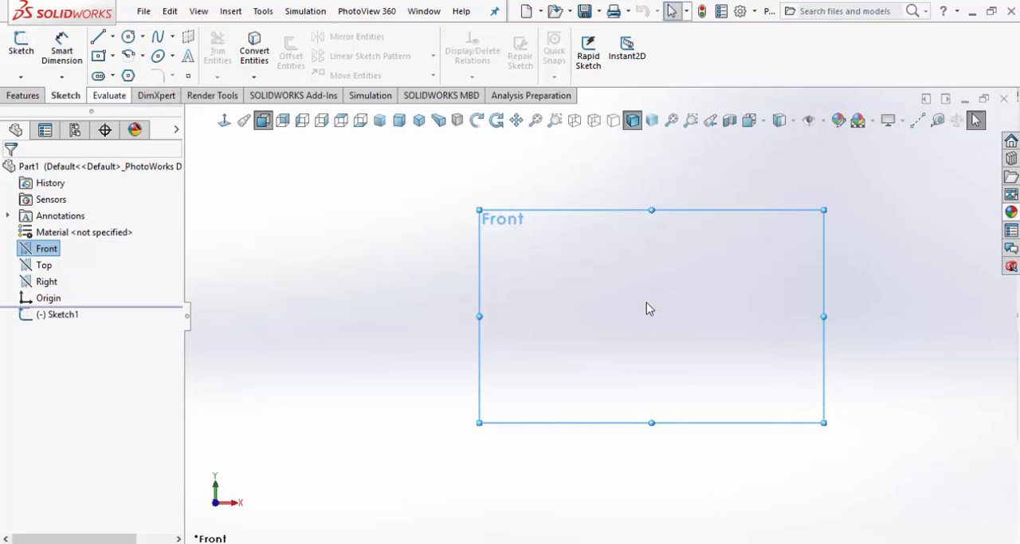
# Draw a rectangle in the sketch with a vertical side of about 78.29.
pyautogui.click(97, 56)
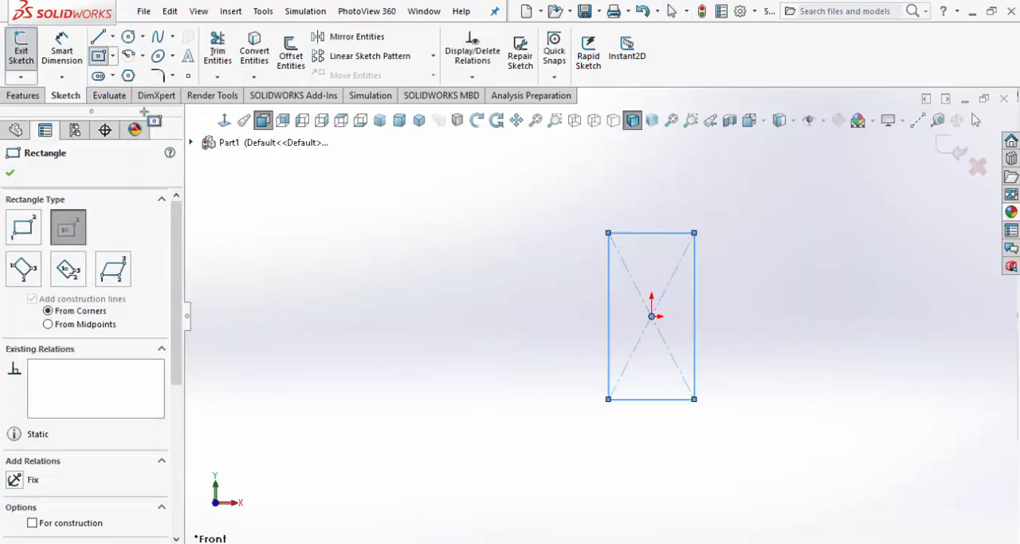
pyautogui.click(10, 172)
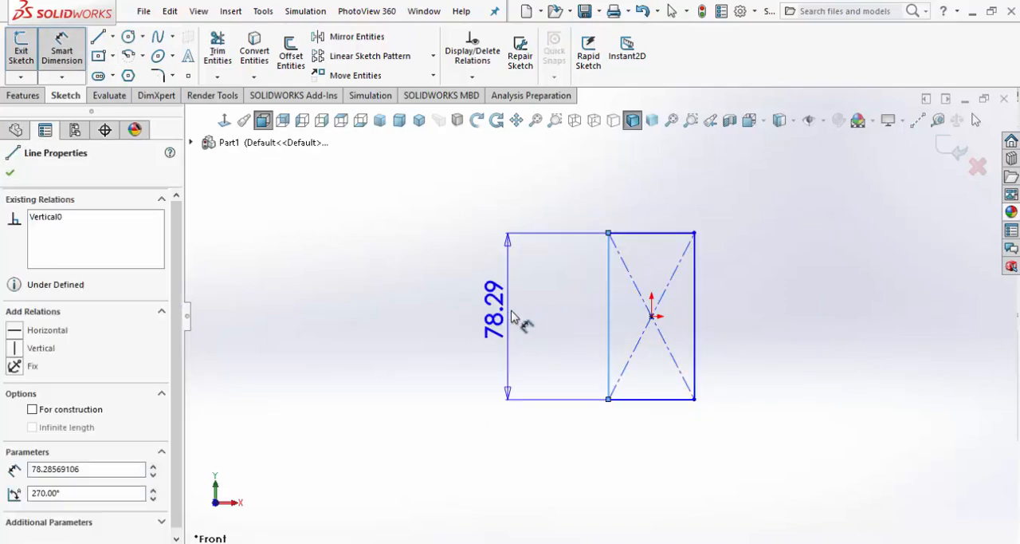
# Edit the vertical dimension to 6.8125in minus a quarter inch, giving 166.69 mm.
pyautogui.doubleClick(489, 310)
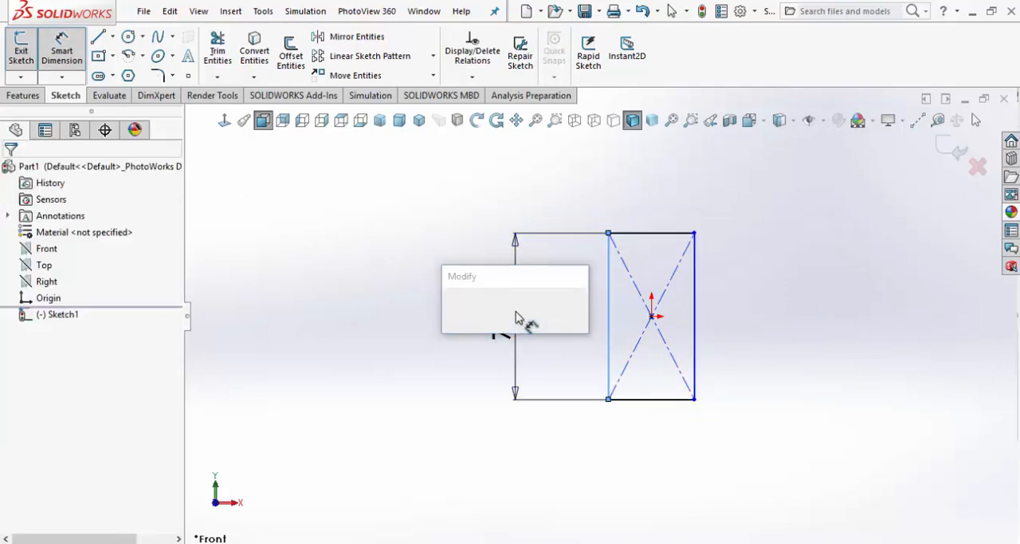
pyautogui.click(515, 316)
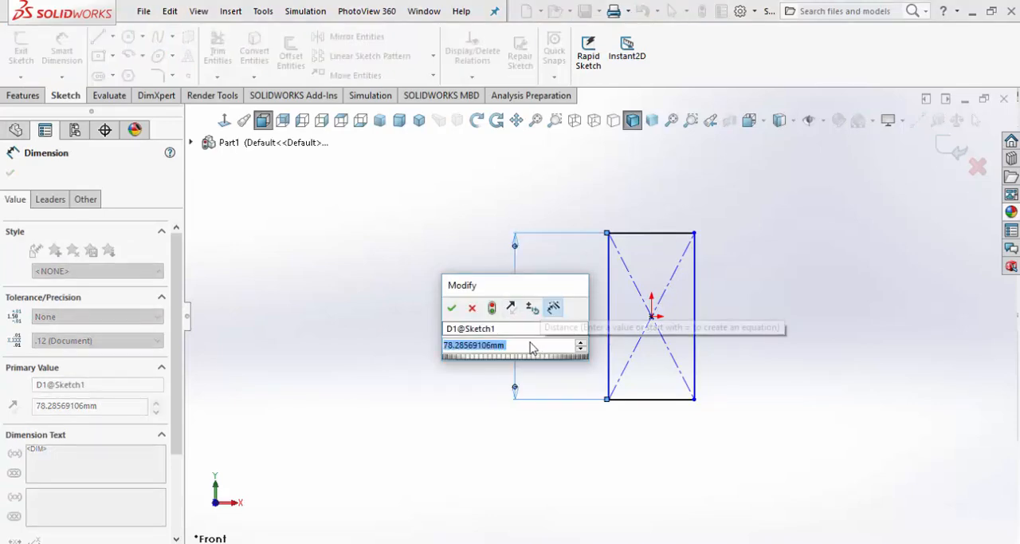
pyautogui.moveTo(762, 513)
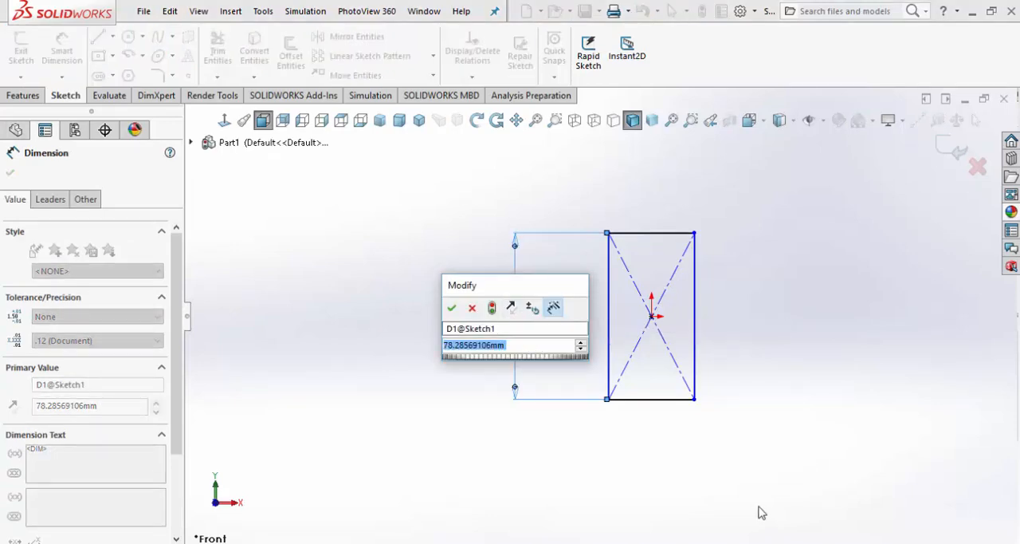
pyautogui.moveTo(510, 348)
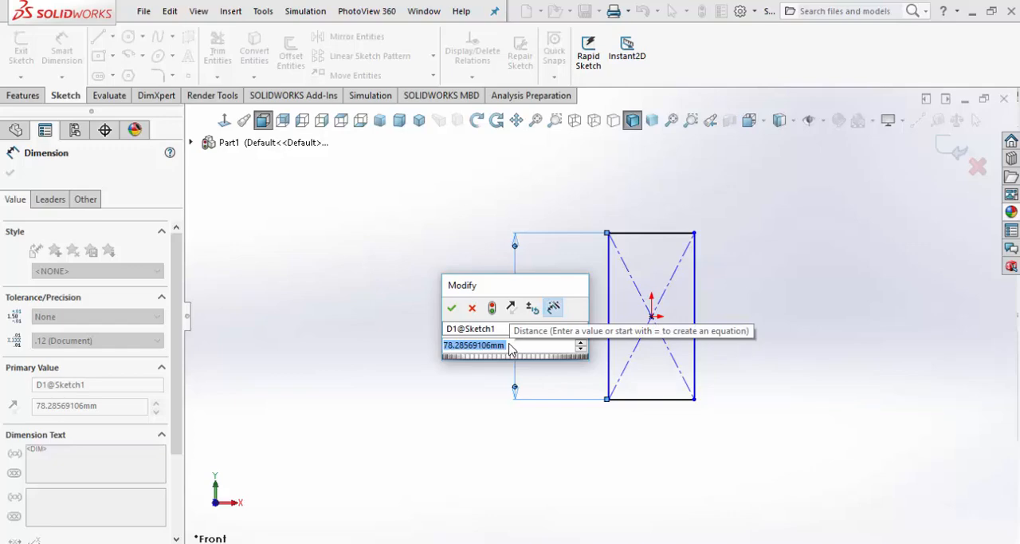
pyautogui.write('6.8125in-.25"')
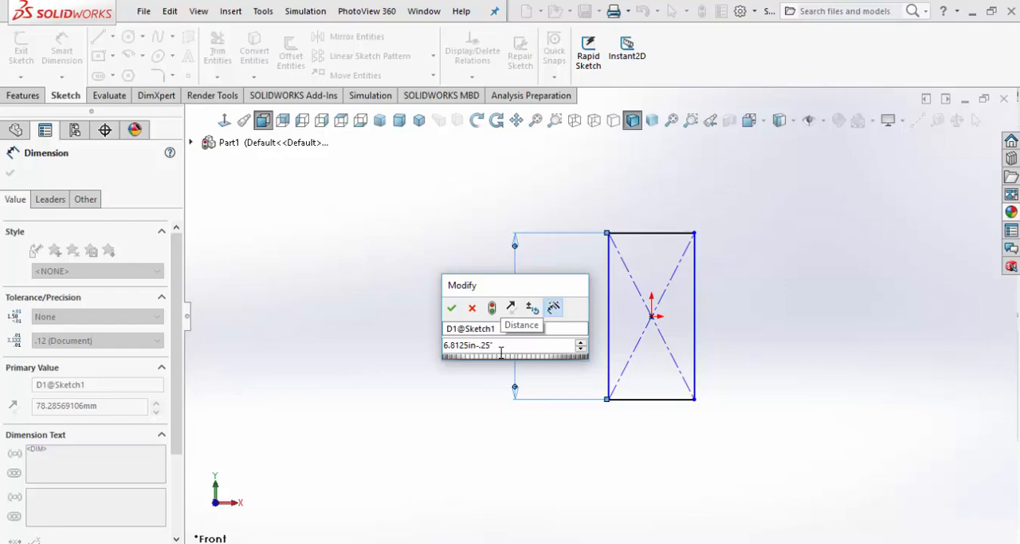
pyautogui.moveTo(475, 367)
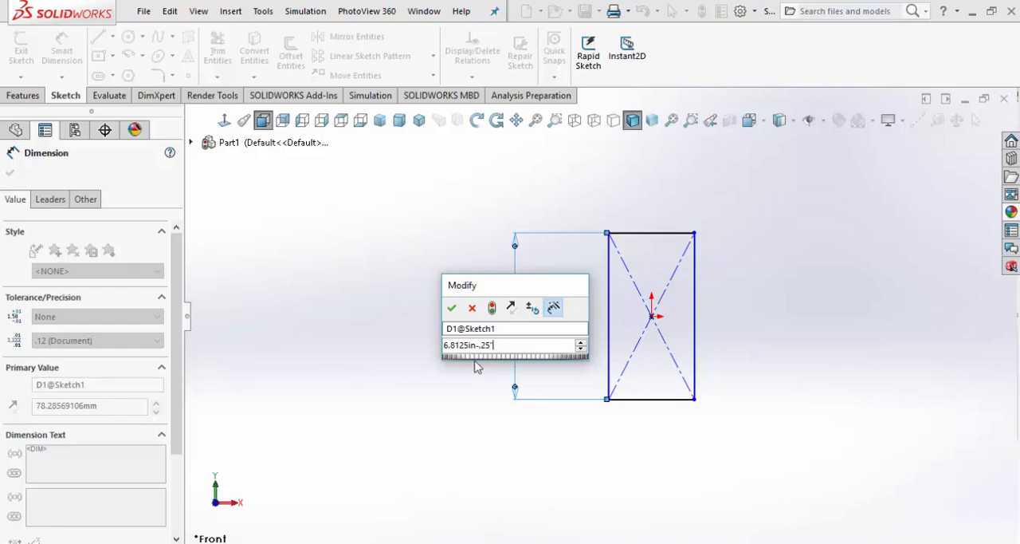
pyautogui.moveTo(504, 360)
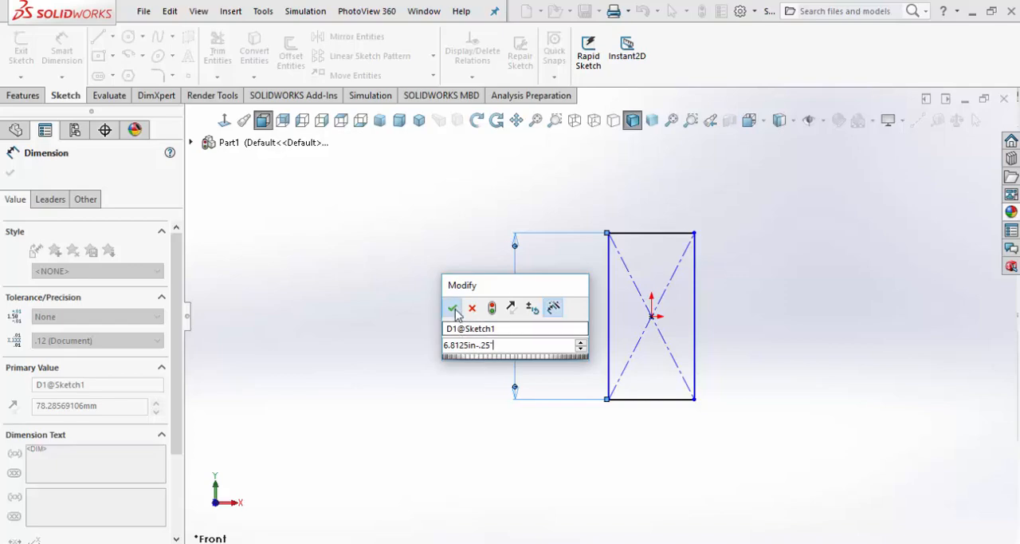
pyautogui.click(453, 307)
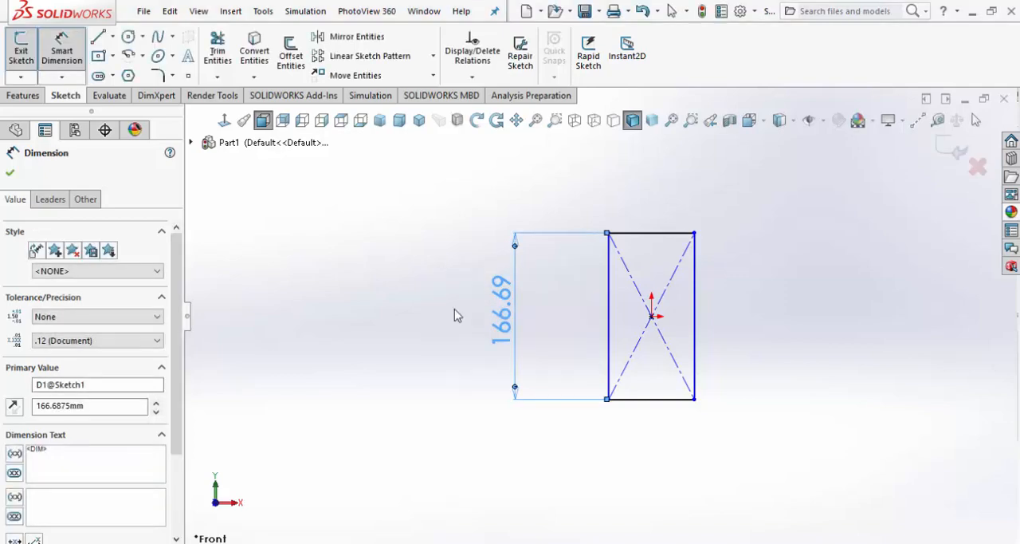
pyautogui.moveTo(501, 334)
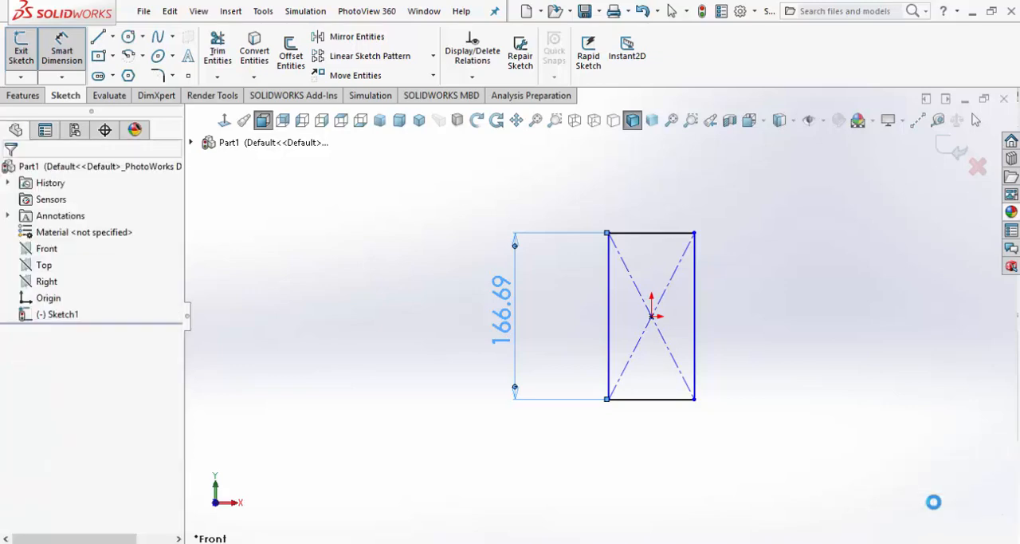
# In Document Units choose IPS with Length and Dual Dimension lengths to four decimals (.1234).
pyautogui.click(932, 502)
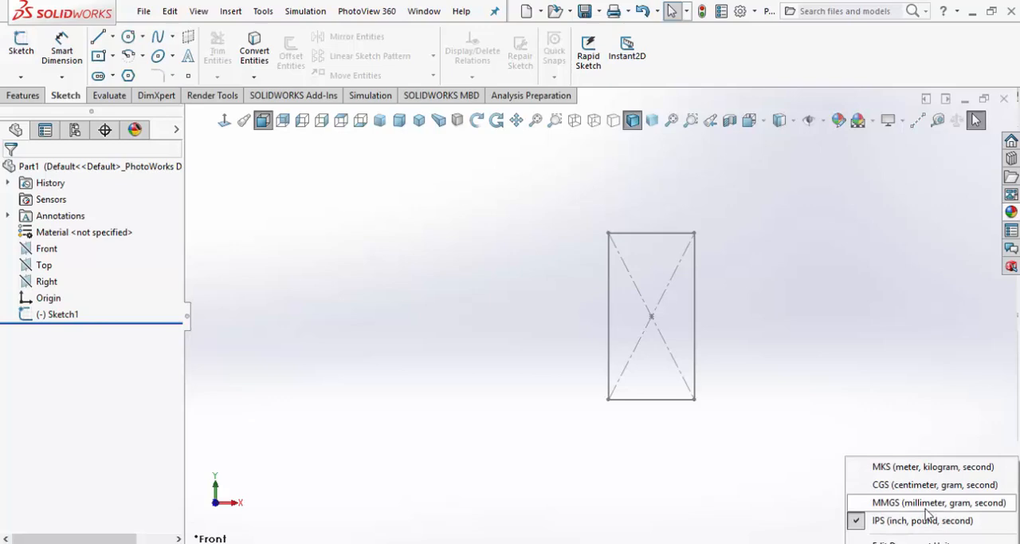
pyautogui.click(937, 502)
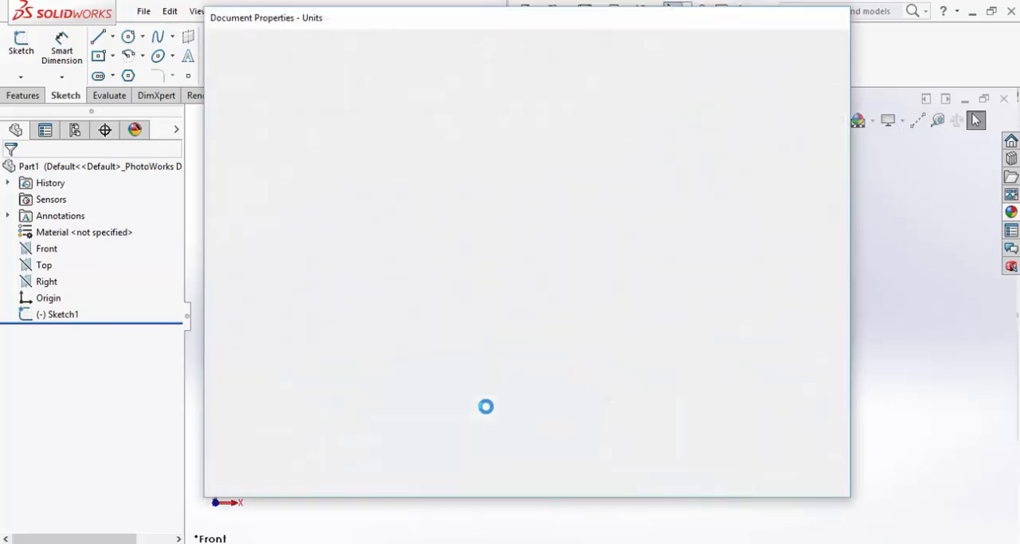
pyautogui.click(605, 189)
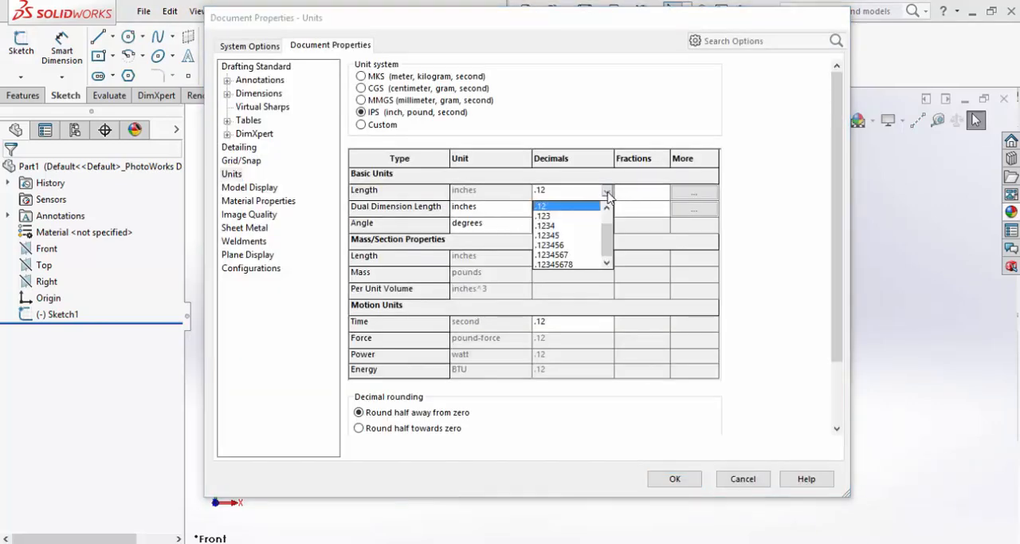
pyautogui.click(545, 214)
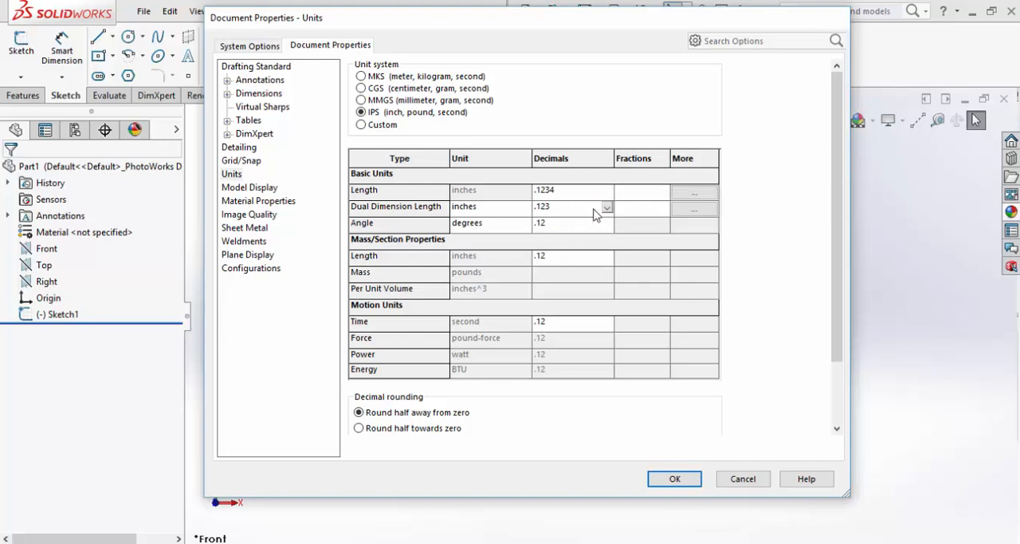
pyautogui.click(605, 207)
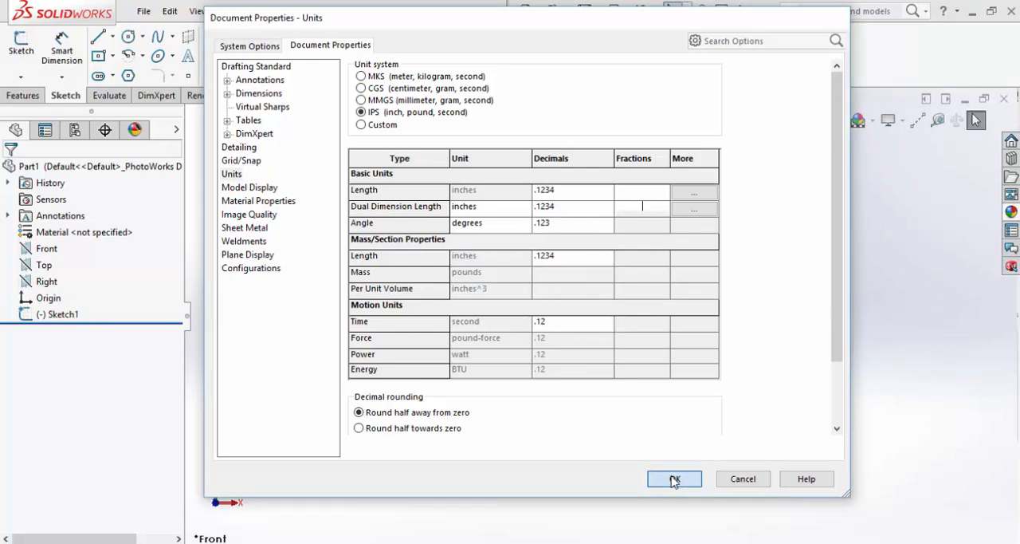
# Confirm the Document Properties units with OK, returning to the rectangle sketch.
pyautogui.click(674, 478)
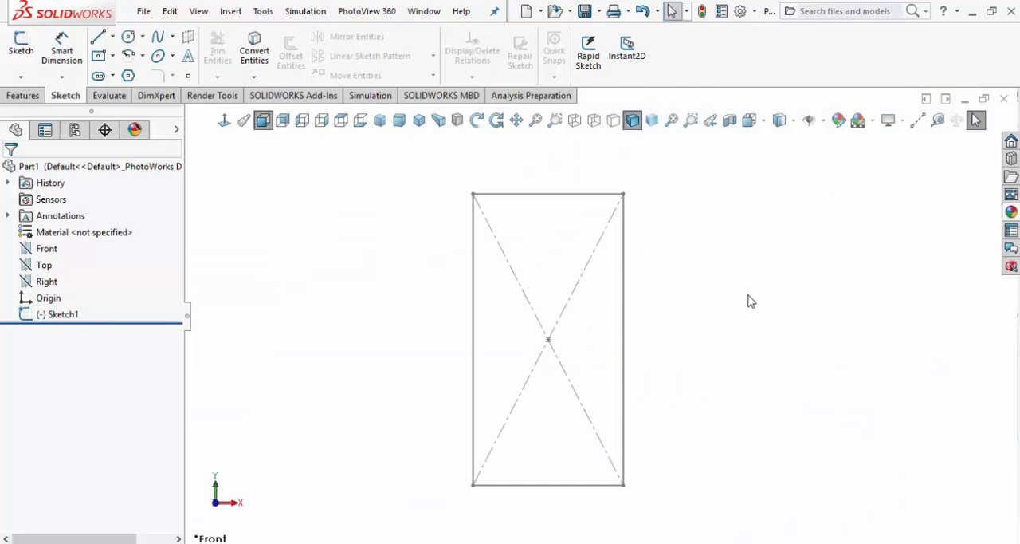
pyautogui.moveTo(520, 309)
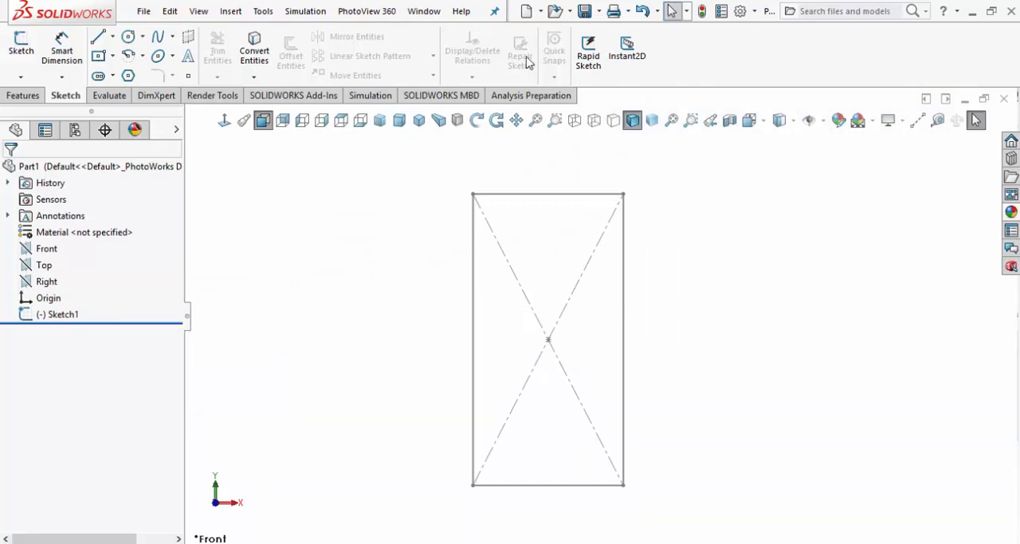
# Switch to bookend assembly.SLDASM from the Window menu.
pyautogui.click(424, 9)
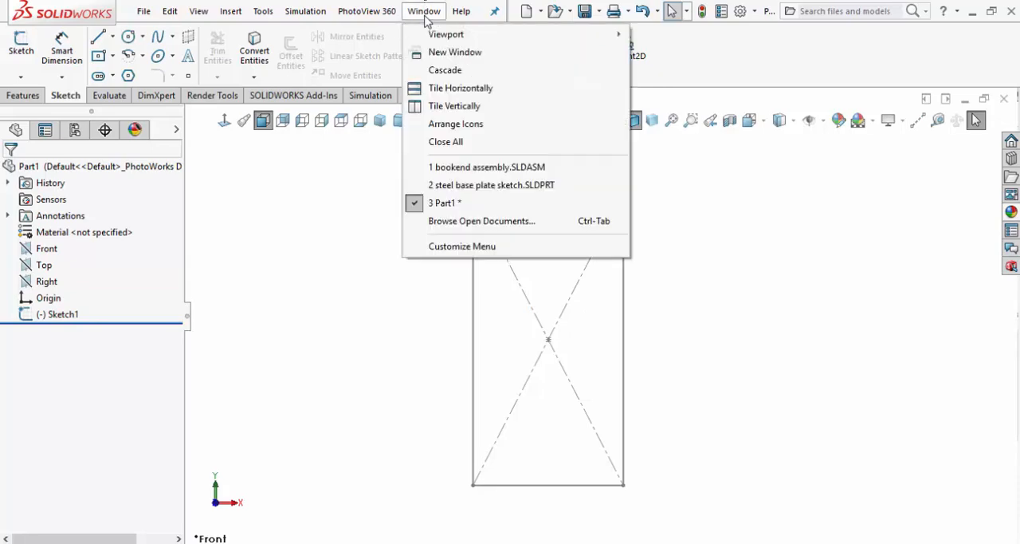
pyautogui.moveTo(487, 166)
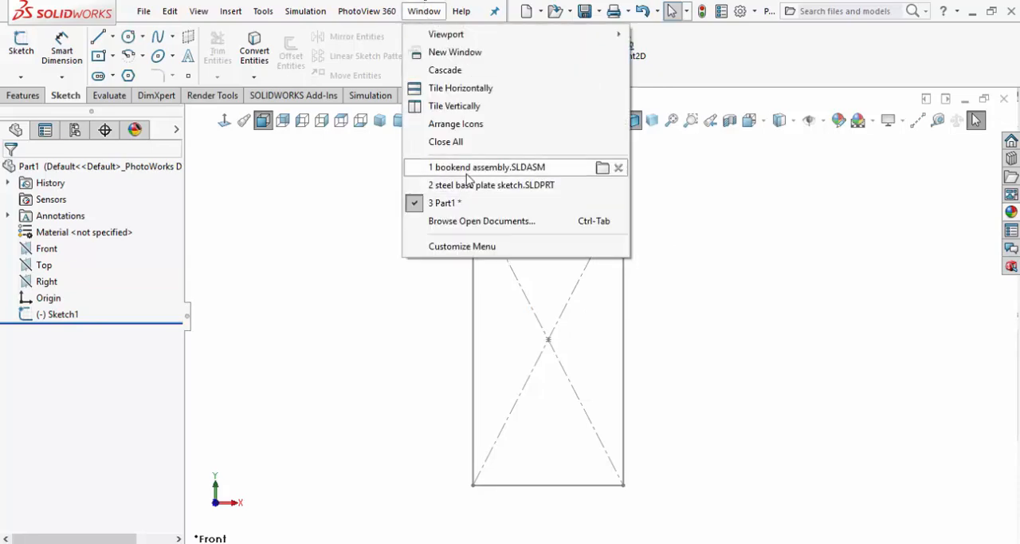
pyautogui.click(488, 165)
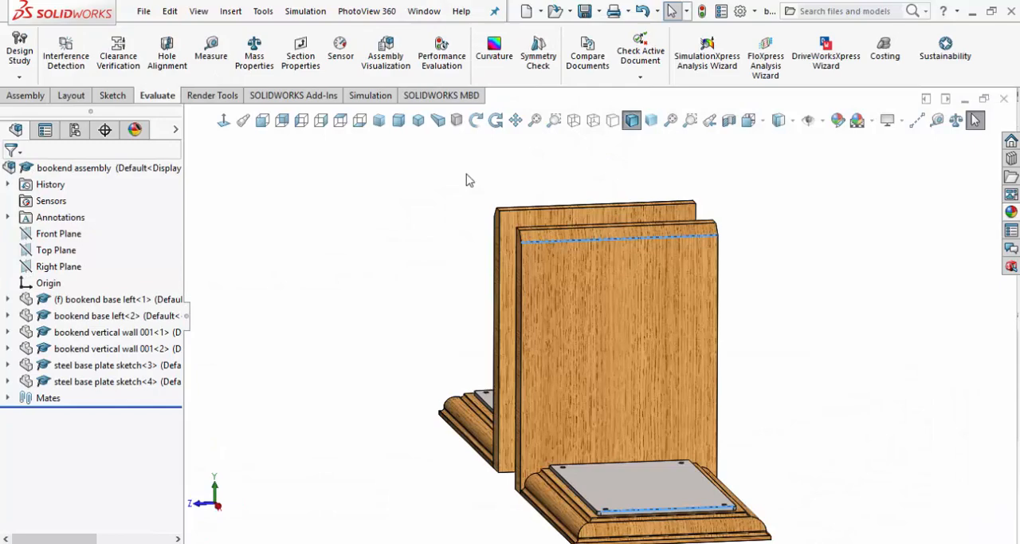
pyautogui.moveTo(714, 396)
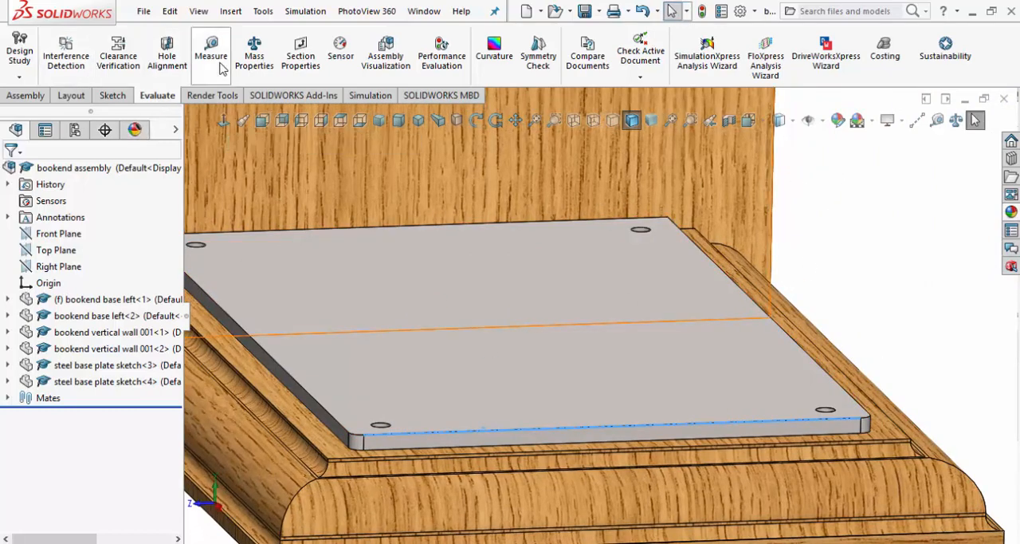
# Measure the base plate edges with Measure (6.925 in edge, 4.25 in apart) and close the results.
pyautogui.click(210, 54)
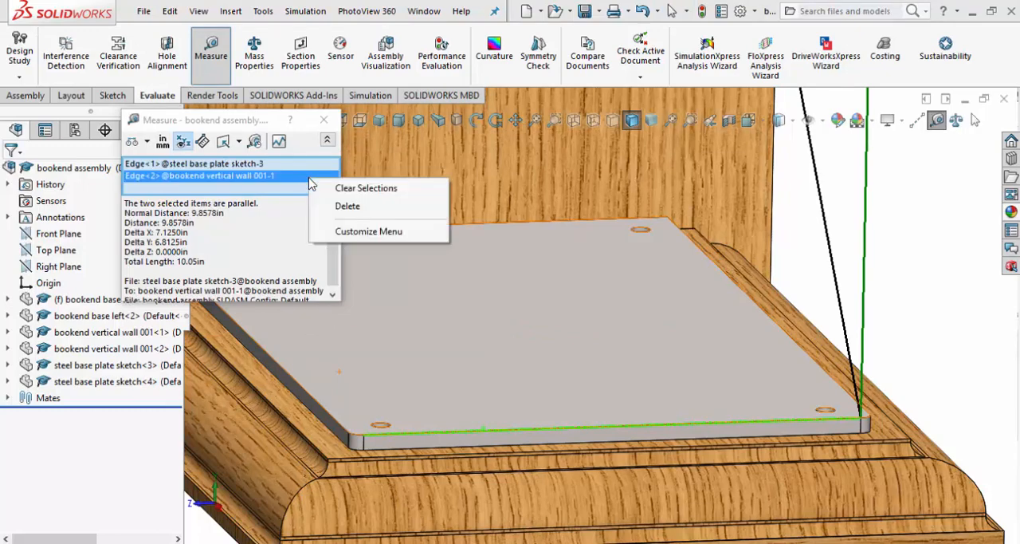
pyautogui.click(365, 188)
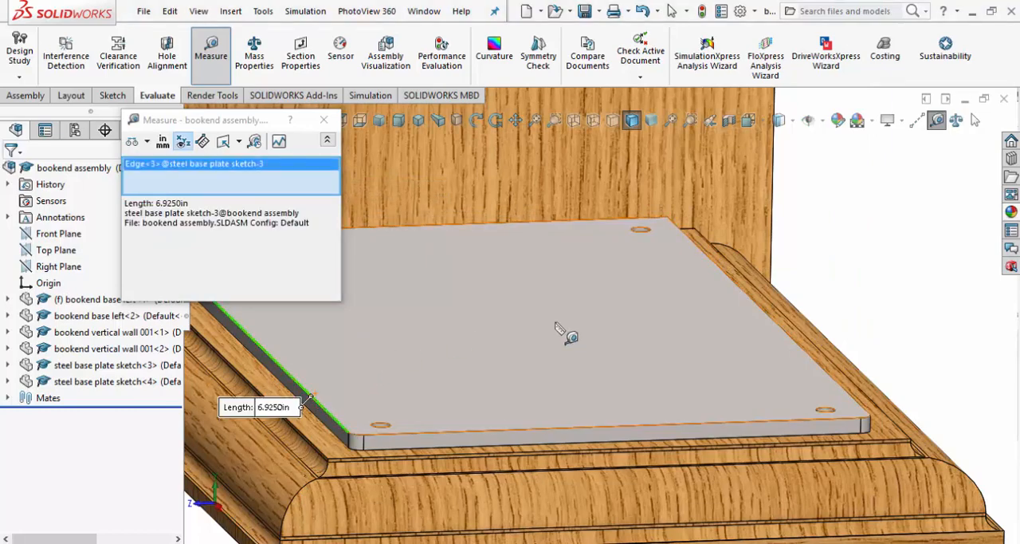
pyautogui.moveTo(829, 381)
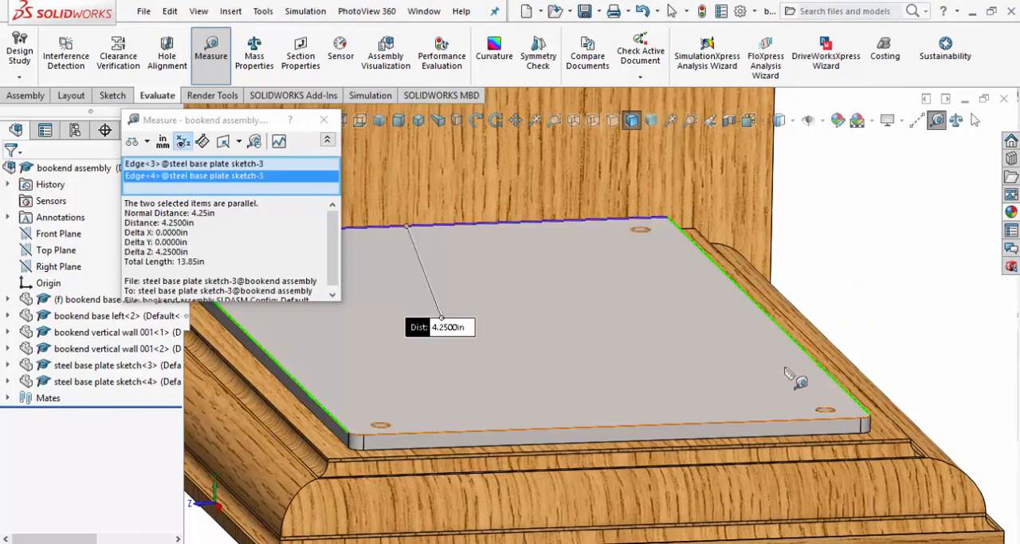
pyautogui.moveTo(438, 354)
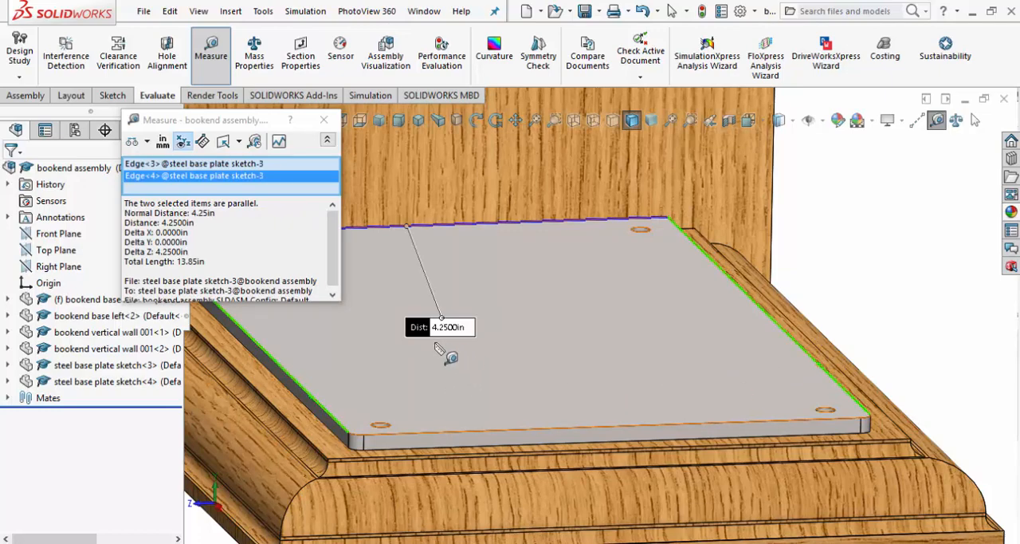
pyautogui.moveTo(446, 338)
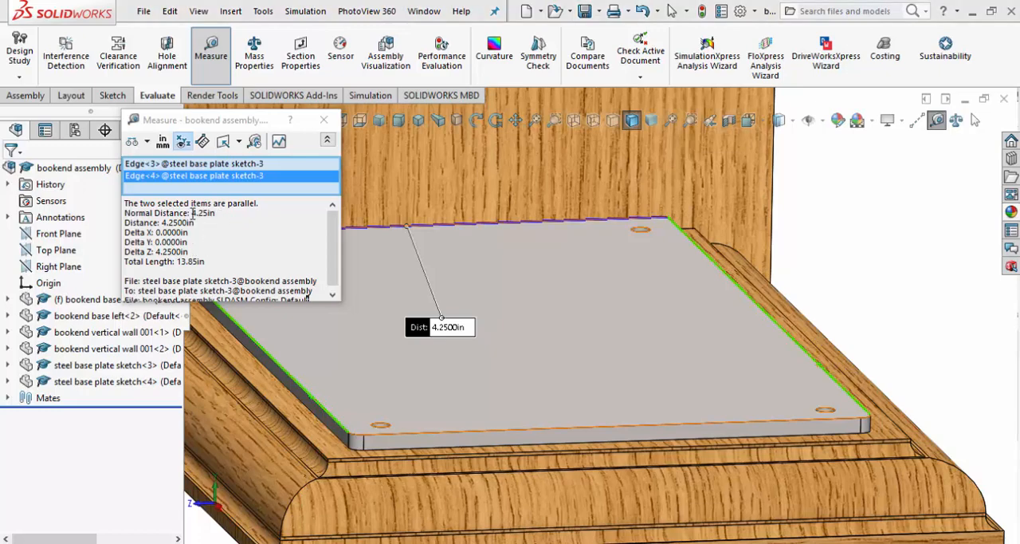
pyautogui.doubleClick(204, 214)
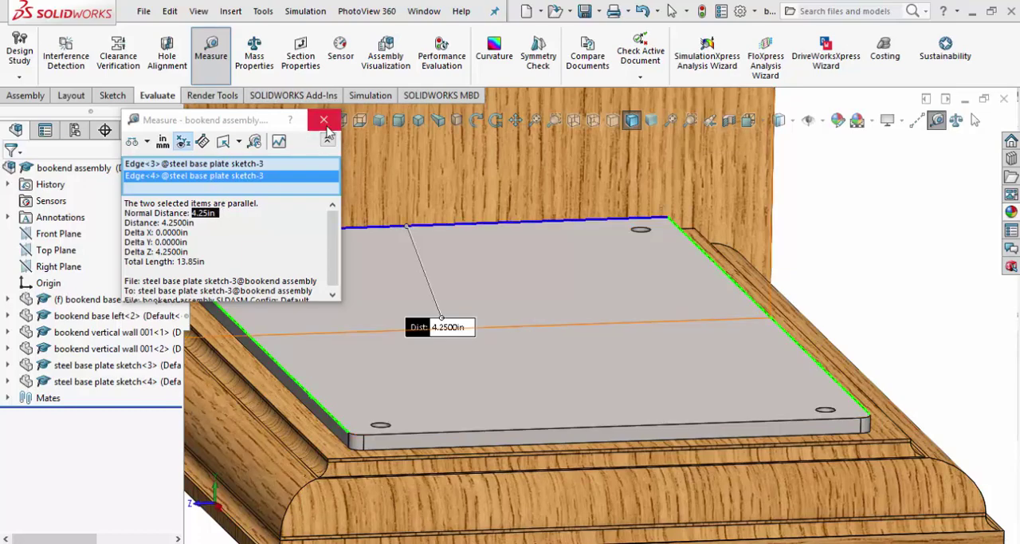
pyautogui.click(323, 120)
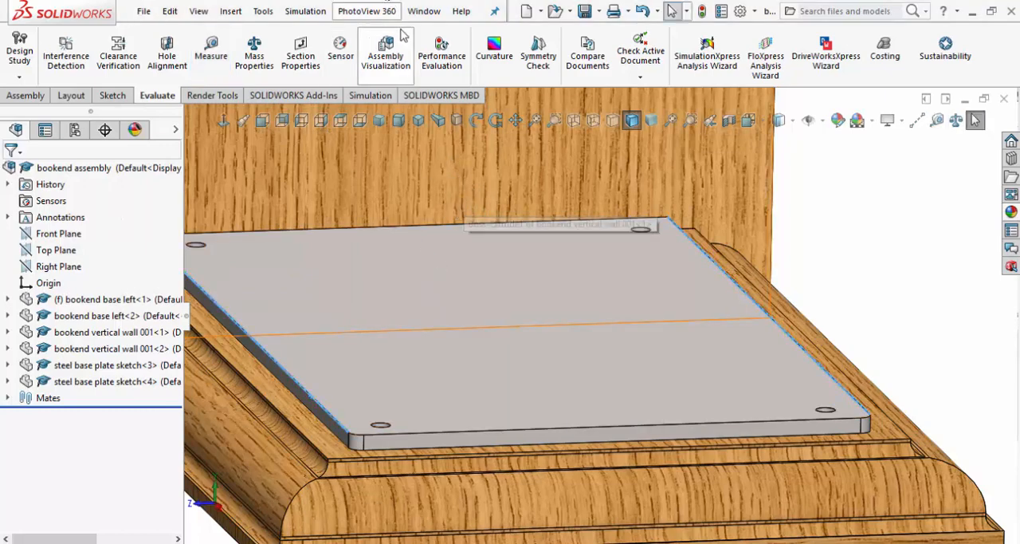
# Bring up the list of open documents to switch toward the new plate sketch.
pyautogui.click(424, 9)
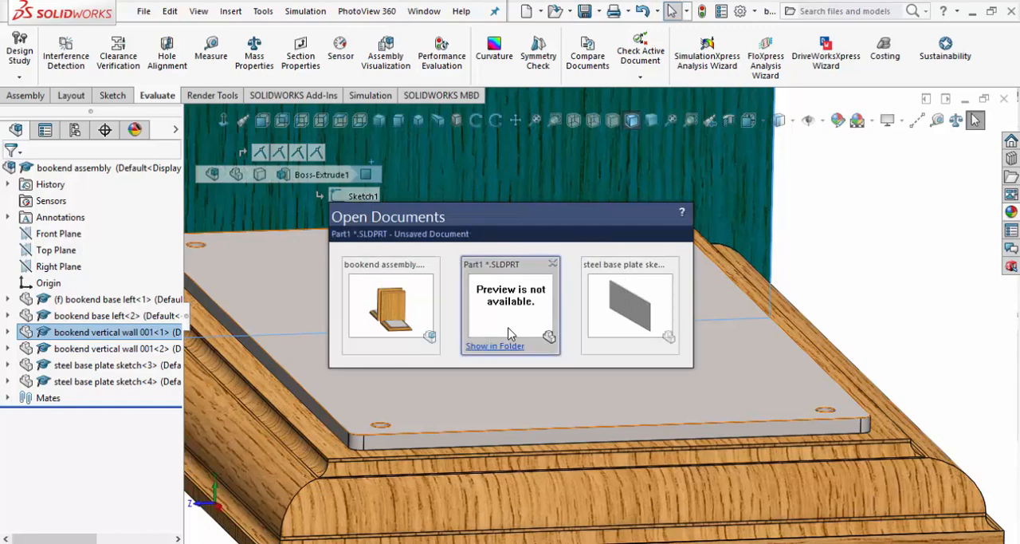
pyautogui.moveTo(468, 284)
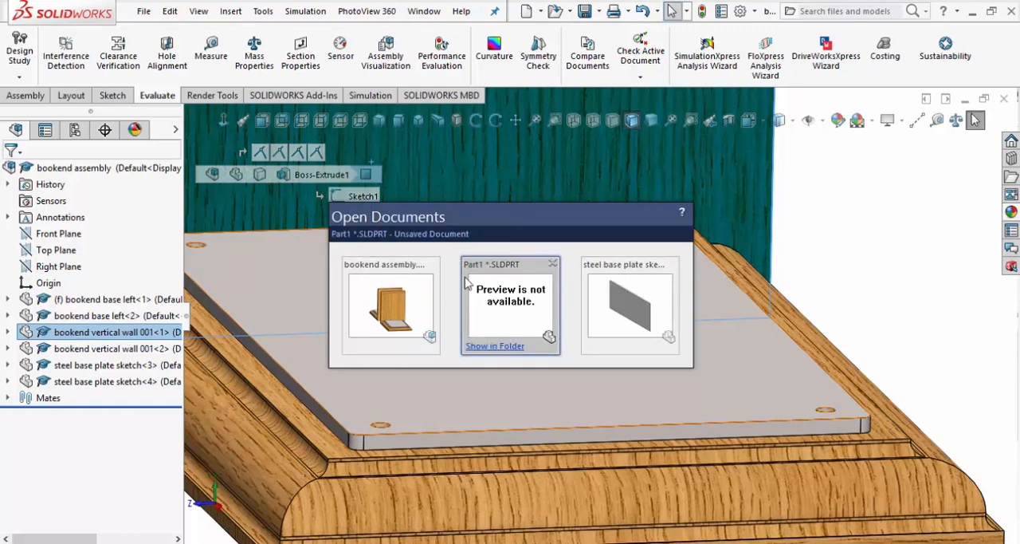
pyautogui.moveTo(528, 316)
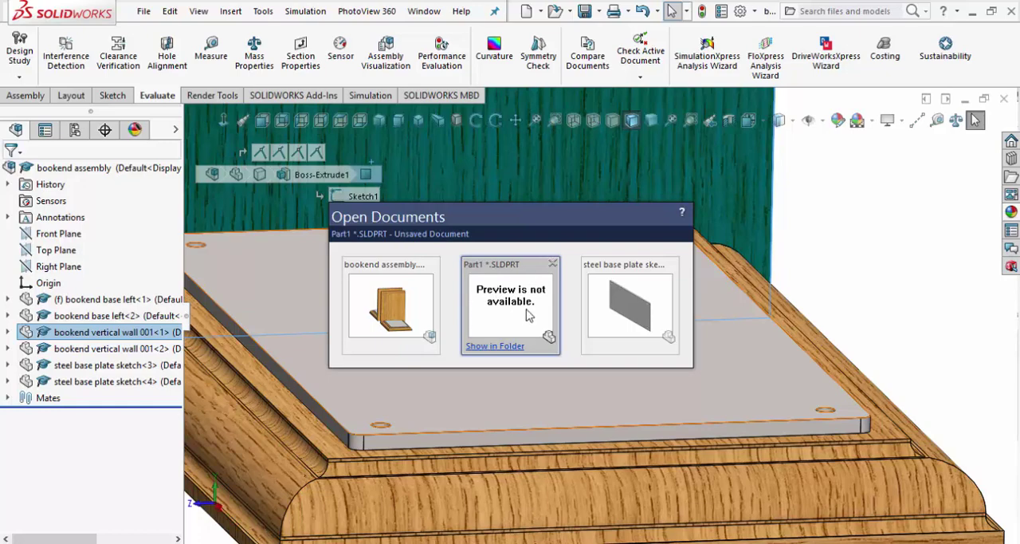
pyautogui.moveTo(517, 322)
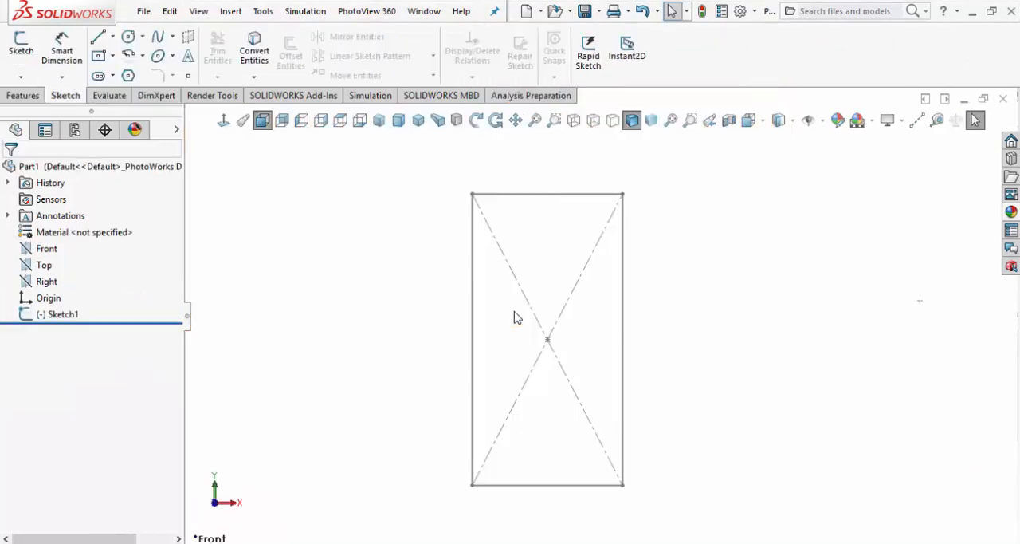
pyautogui.moveTo(660, 245)
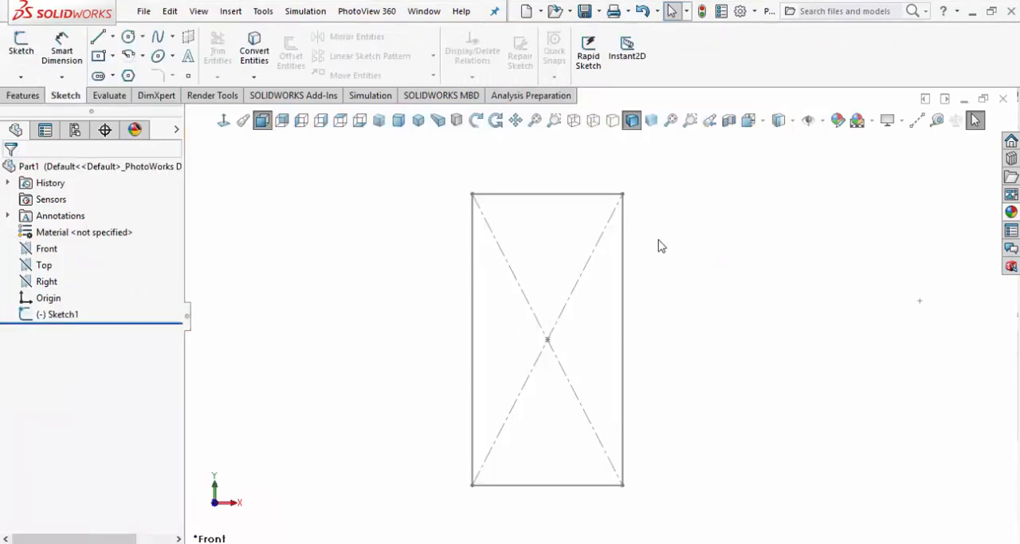
# Dimension the rectangle's top edge at 4.25 in with Smart Dimension, fully defining the sketch.
pyautogui.rightClick(64, 314)
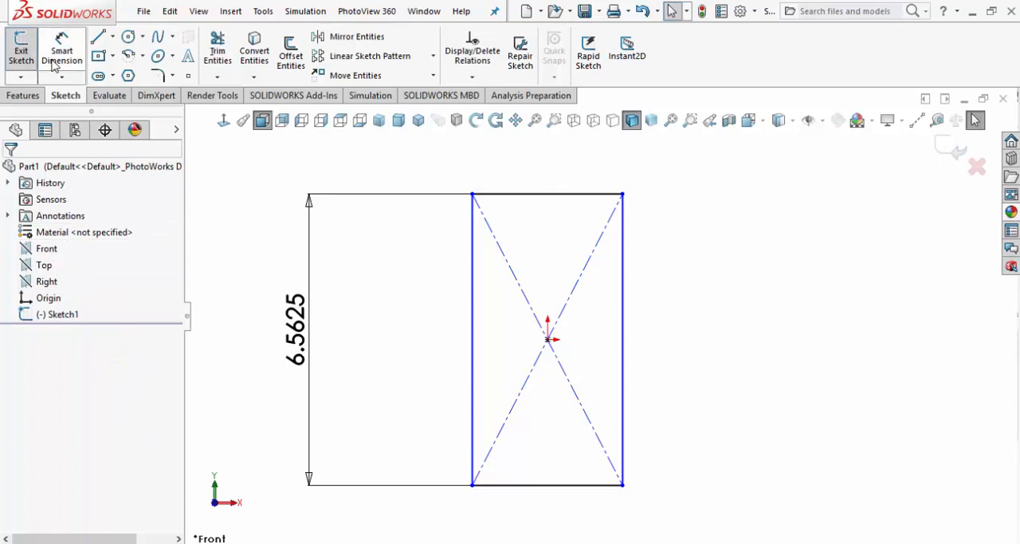
pyautogui.click(545, 194)
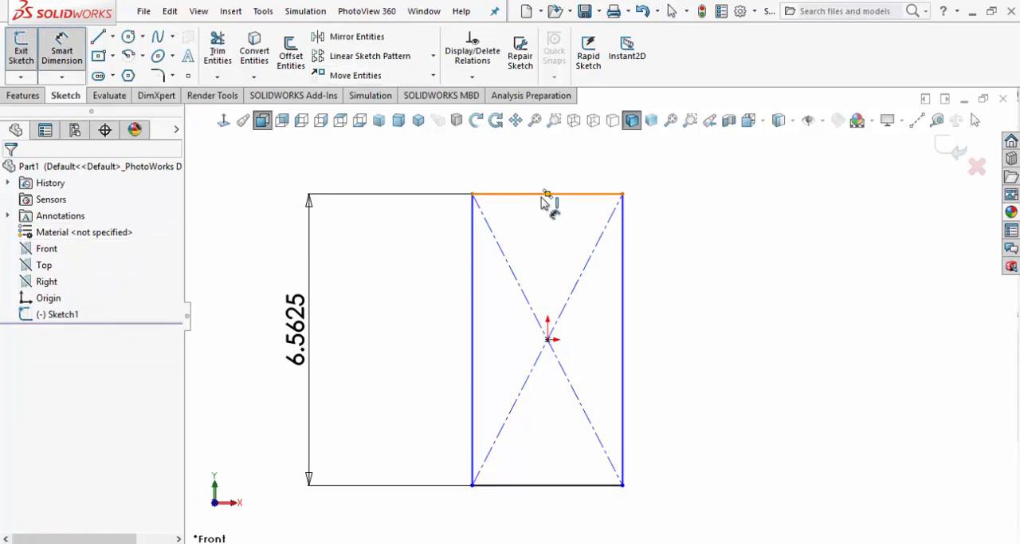
pyautogui.click(547, 195)
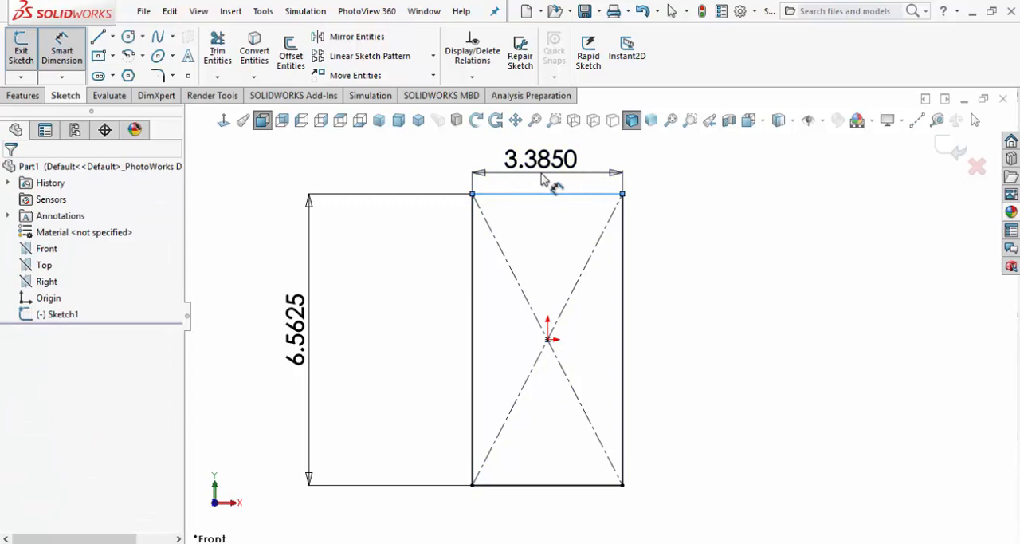
pyautogui.doubleClick(540, 159)
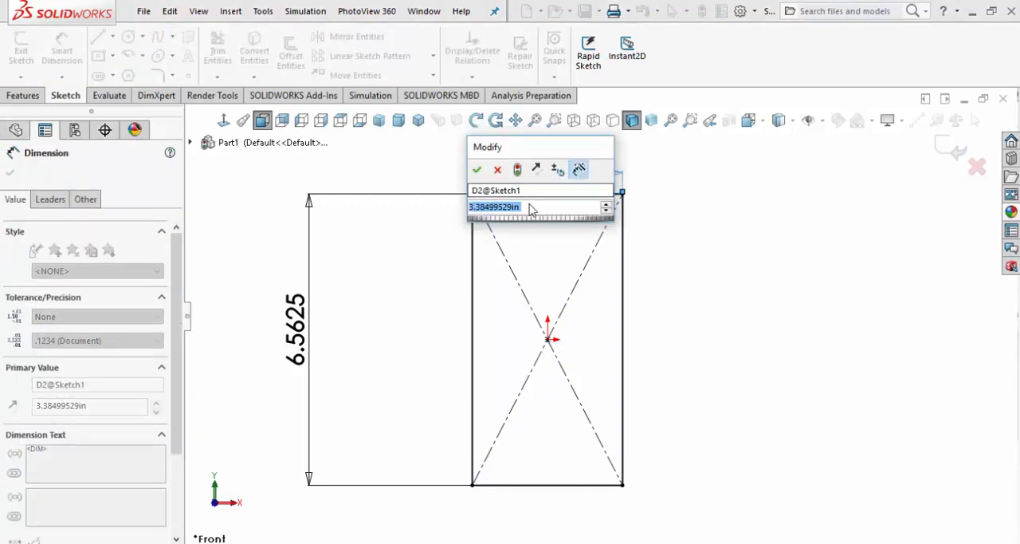
pyautogui.write('4.25in')
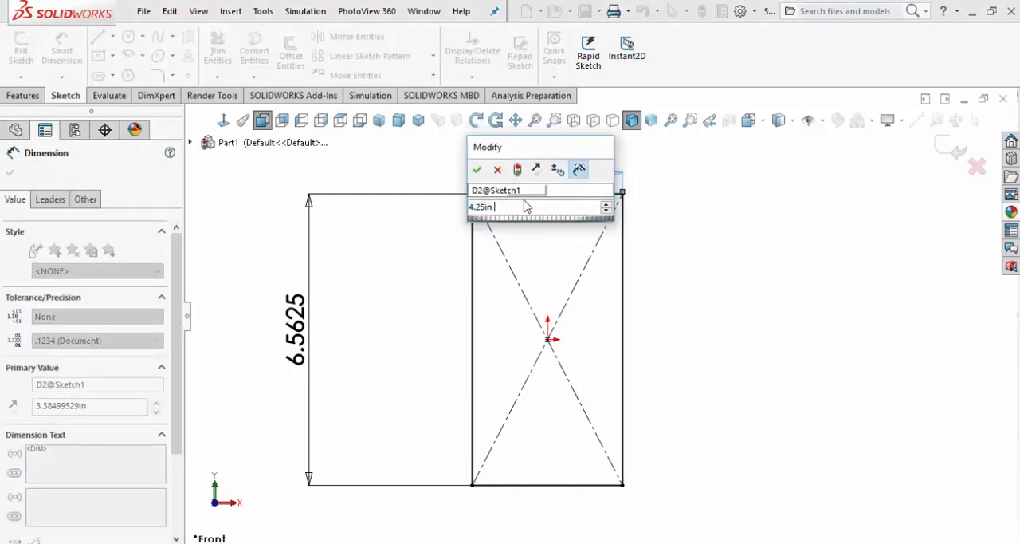
pyautogui.moveTo(510, 270)
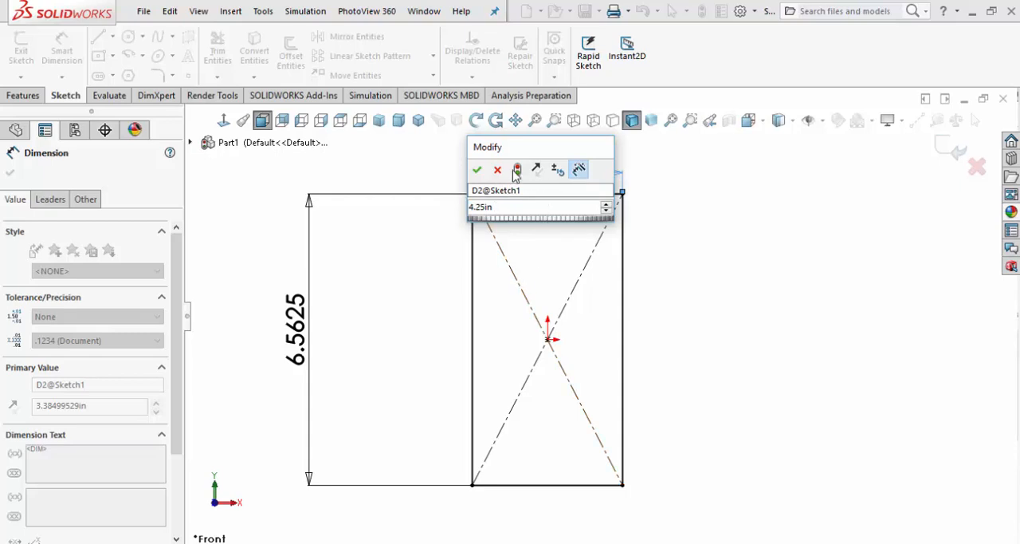
pyautogui.click(476, 169)
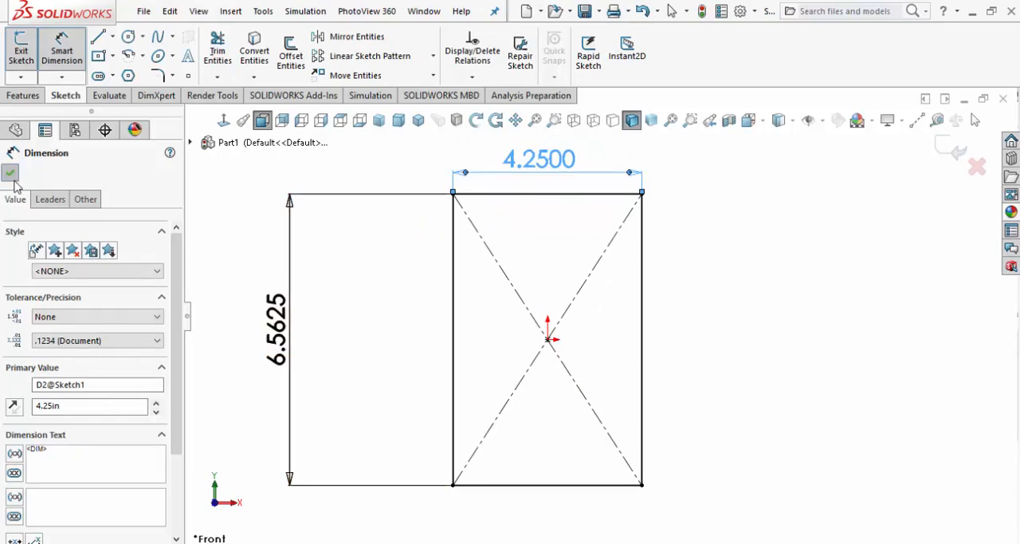
pyautogui.click(10, 172)
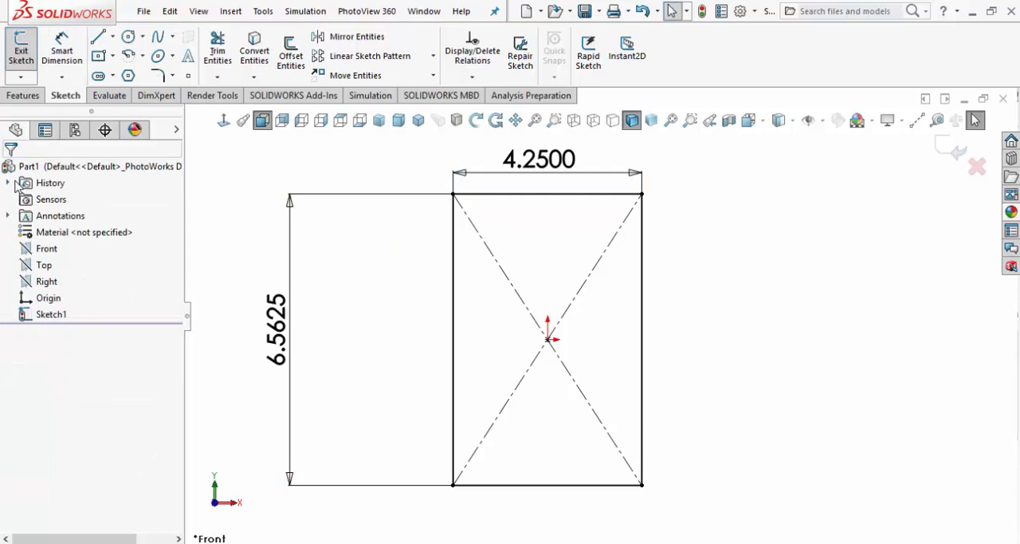
pyautogui.moveTo(70, 199)
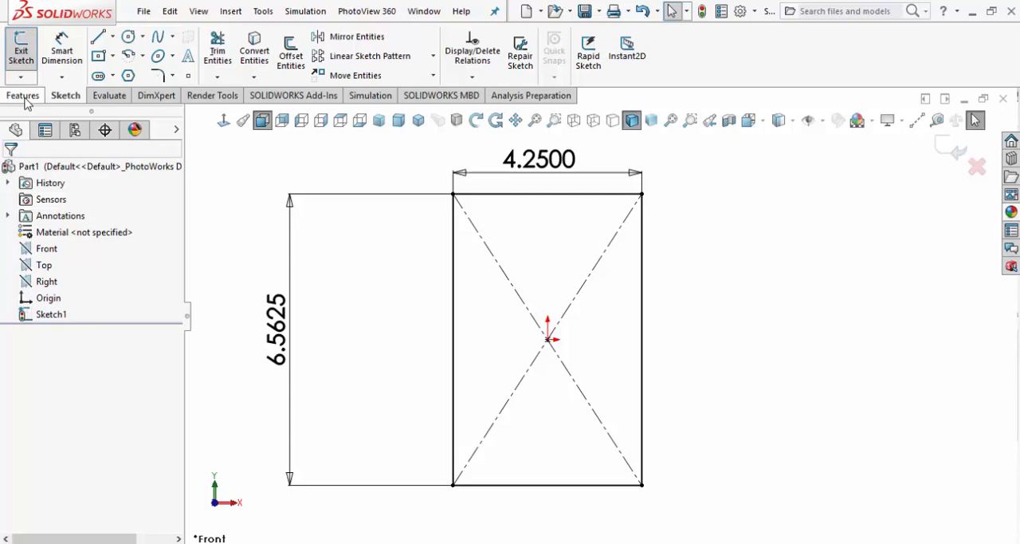
# Extrude the rectangle as a Boss-Extrude with Blind depth 0.125 in.
pyautogui.click(23, 95)
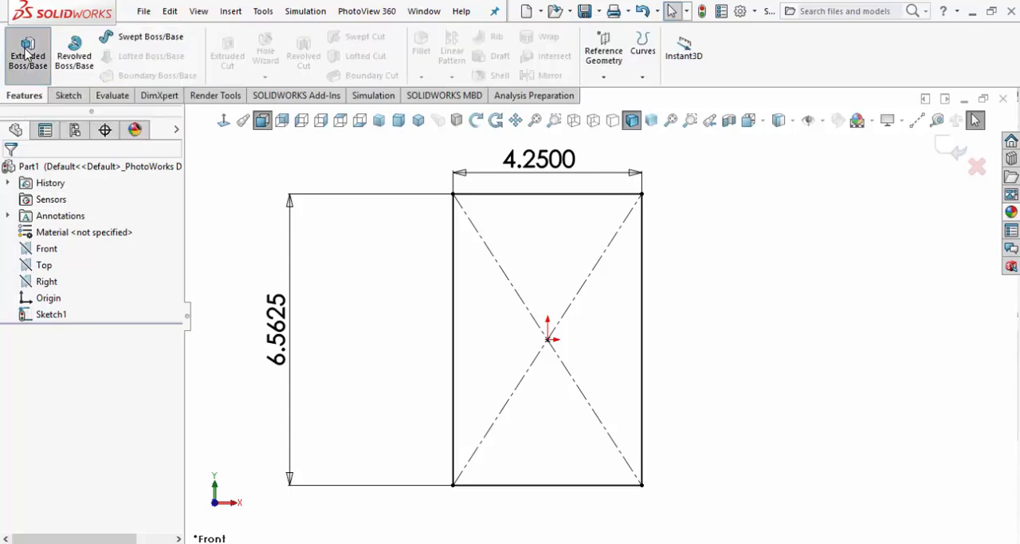
pyautogui.click(27, 51)
pyautogui.write('.125')
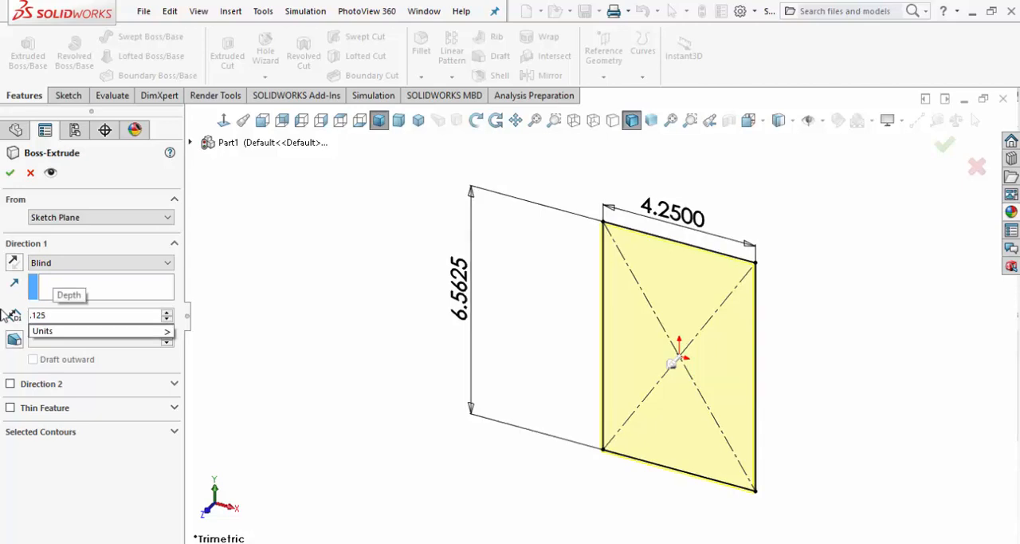
pyautogui.tripleClick(96, 315)
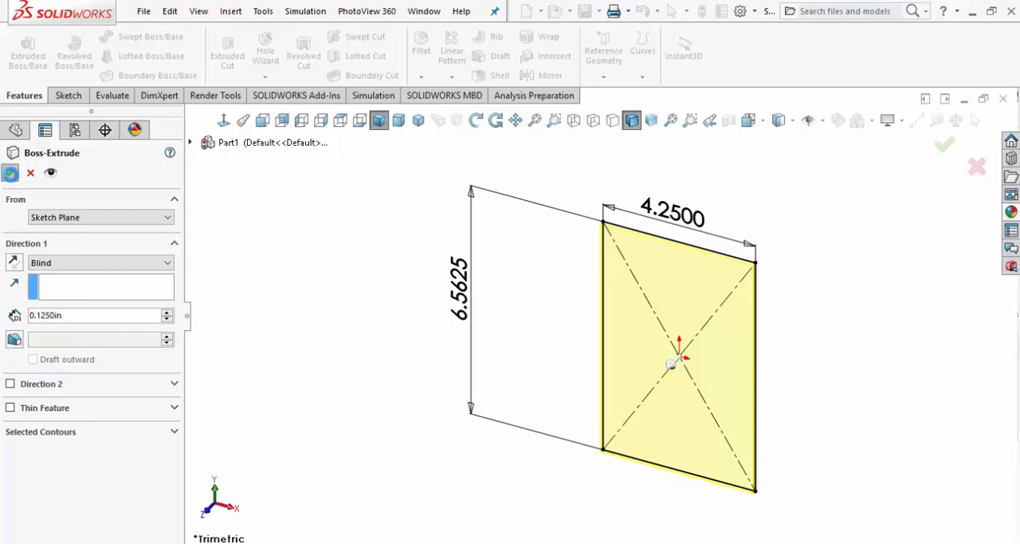
pyautogui.click(944, 143)
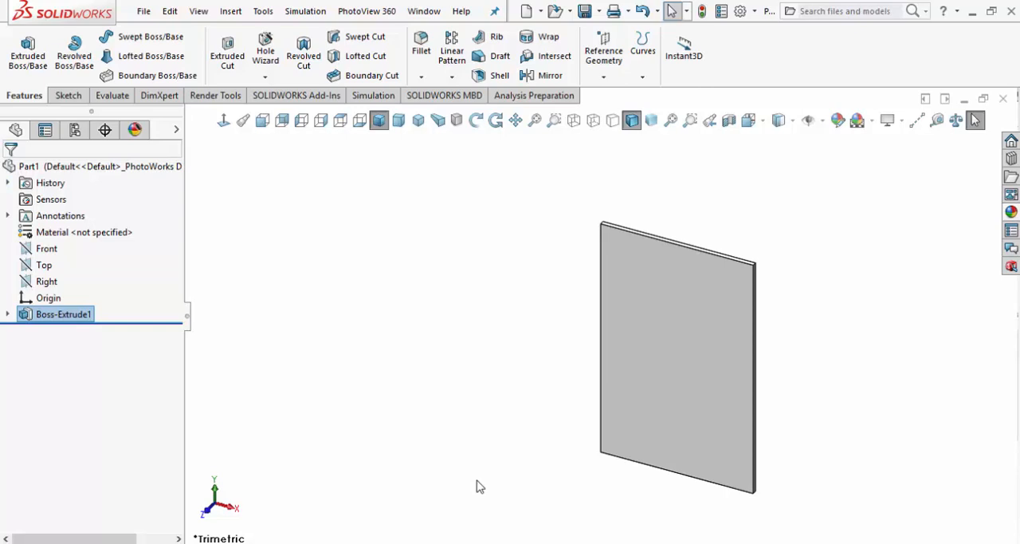
pyautogui.moveTo(438, 420)
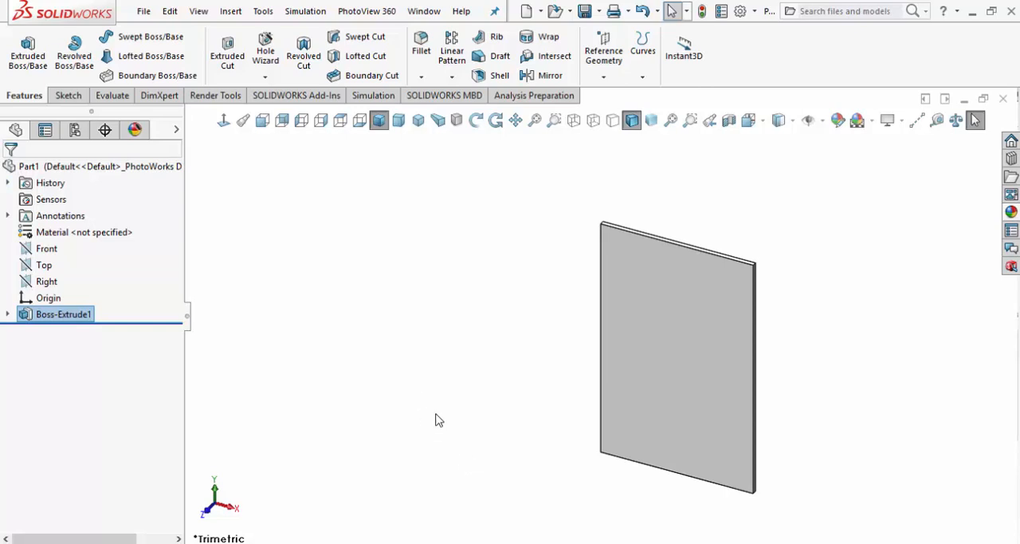
pyautogui.moveTo(438, 424)
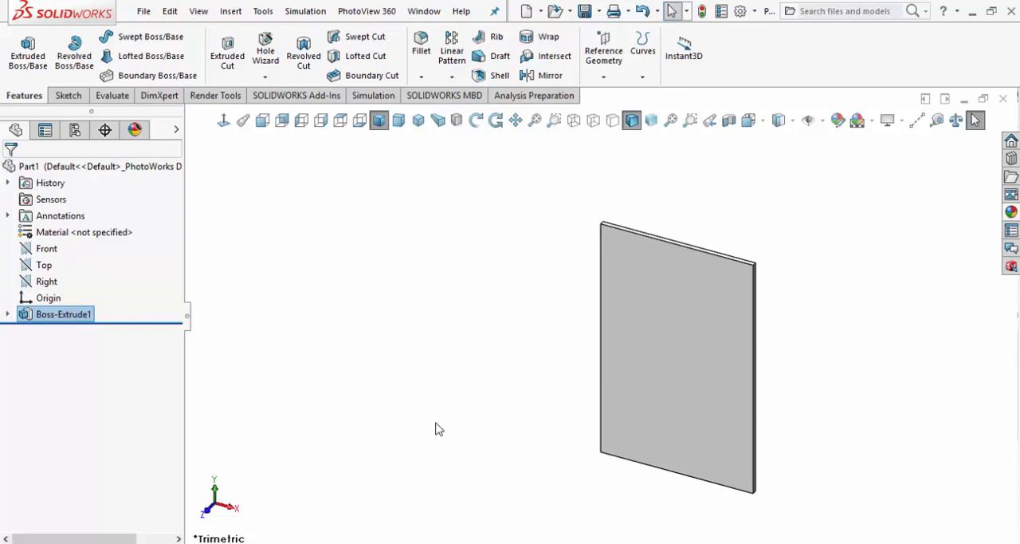
pyautogui.moveTo(443, 429)
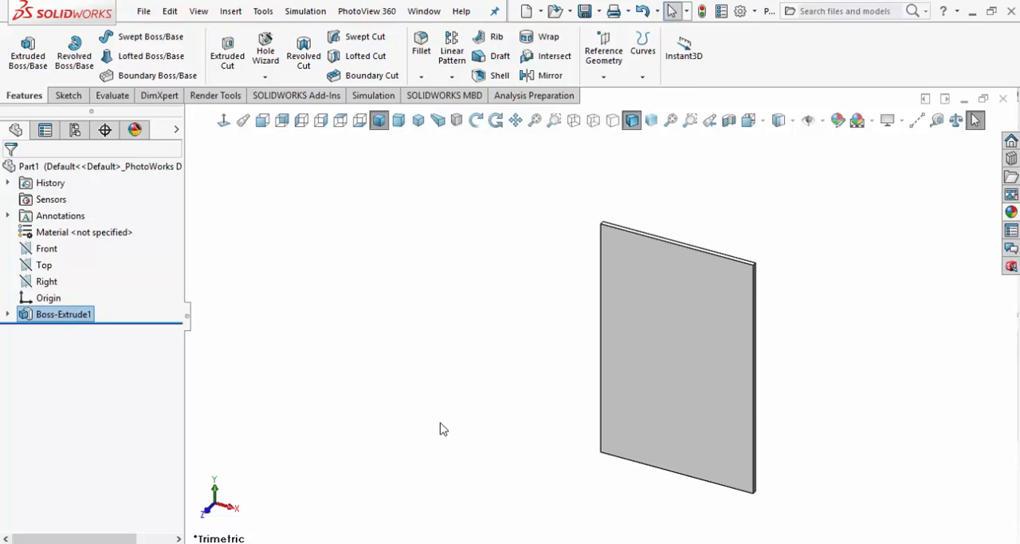
pyautogui.moveTo(677, 359); pyautogui.dragTo(692, 365)
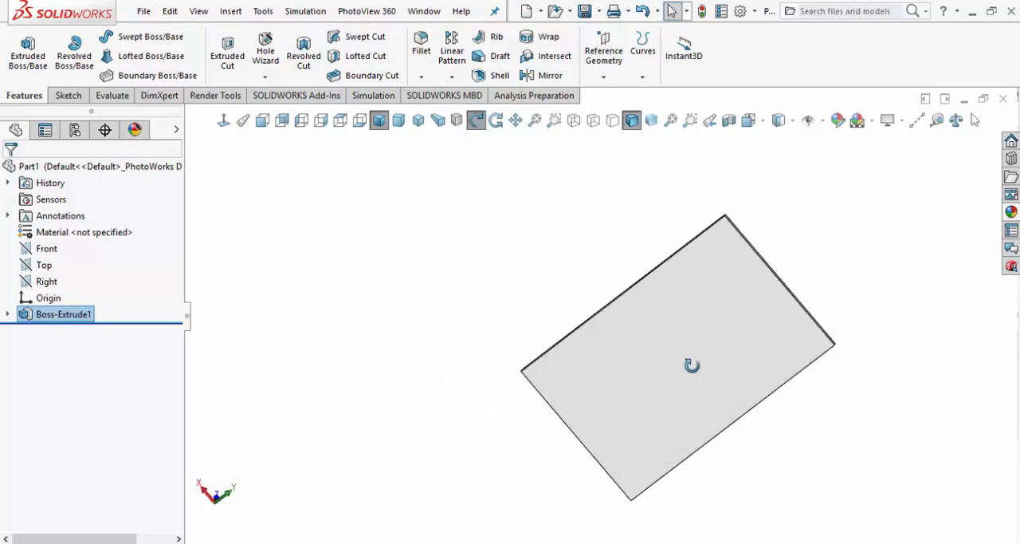
pyautogui.moveTo(692, 365); pyautogui.dragTo(562, 198)
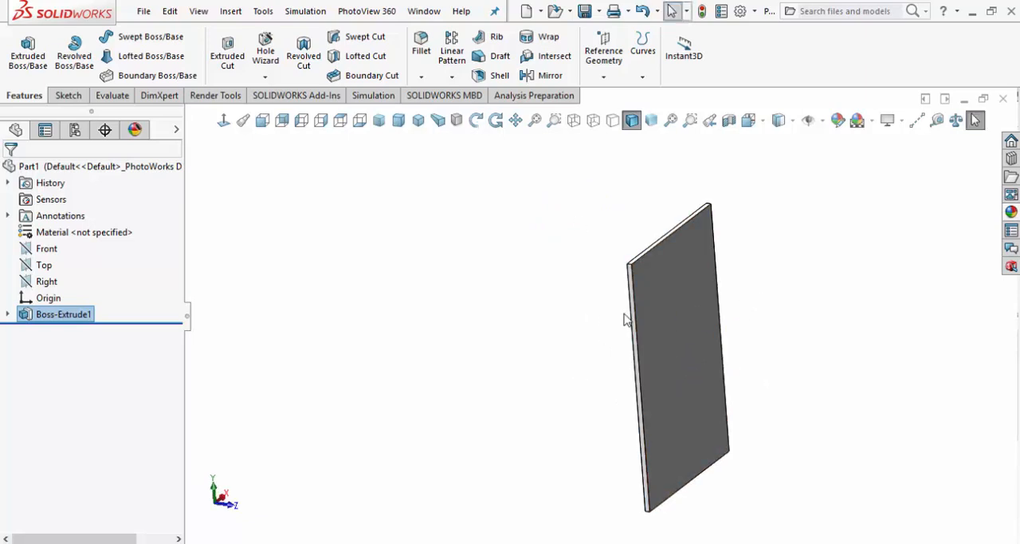
pyautogui.moveTo(877, 382)
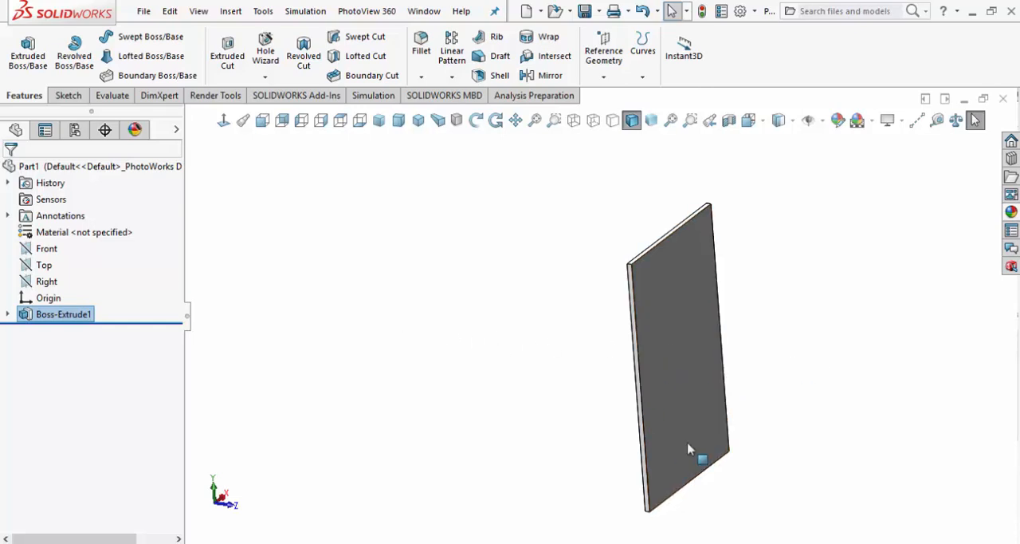
pyautogui.moveTo(689, 449); pyautogui.dragTo(589, 183)
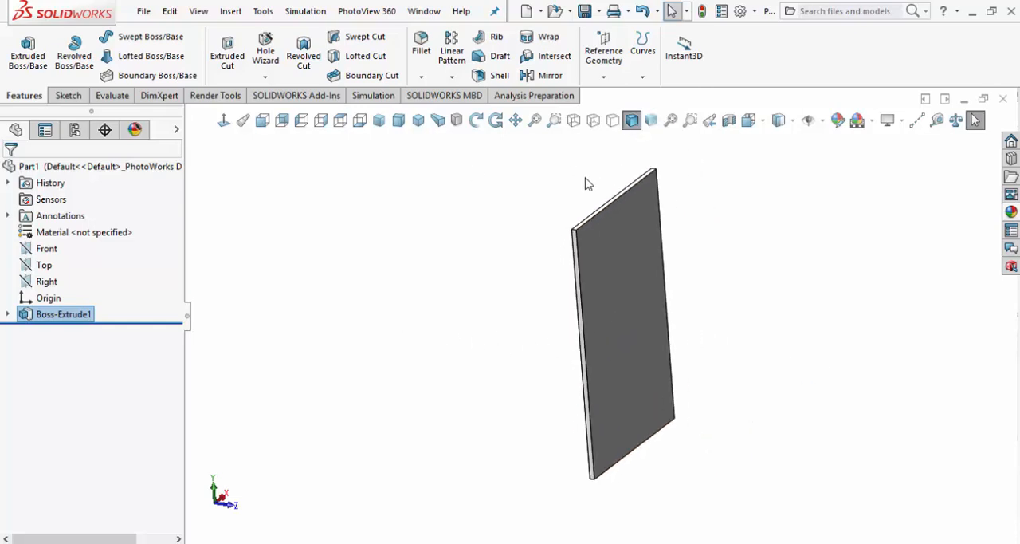
pyautogui.moveTo(82, 233)
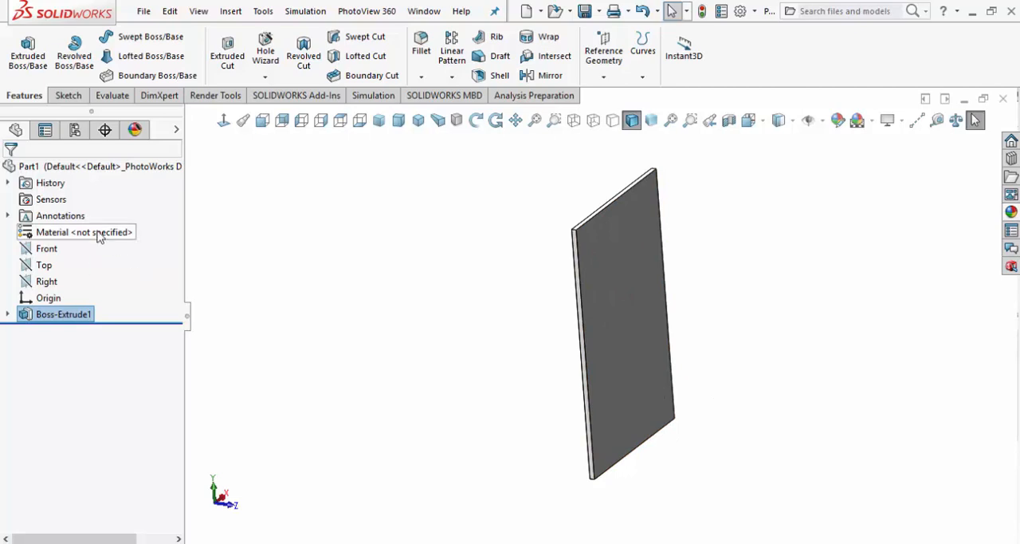
# Assign Plain Carbon Steel from the Steel category as the part's material and close the dialog.
pyautogui.rightClick(76, 231)
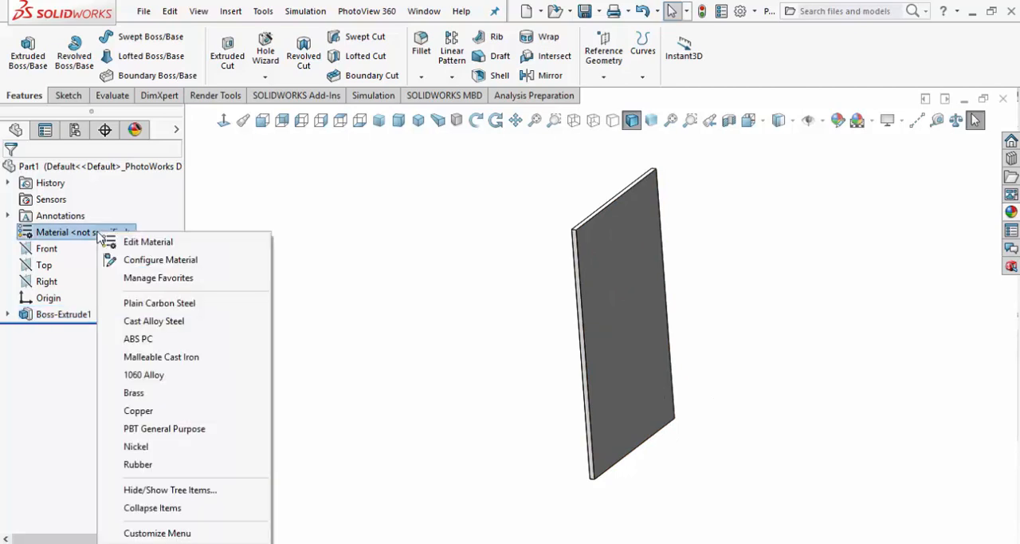
pyautogui.moveTo(157, 242)
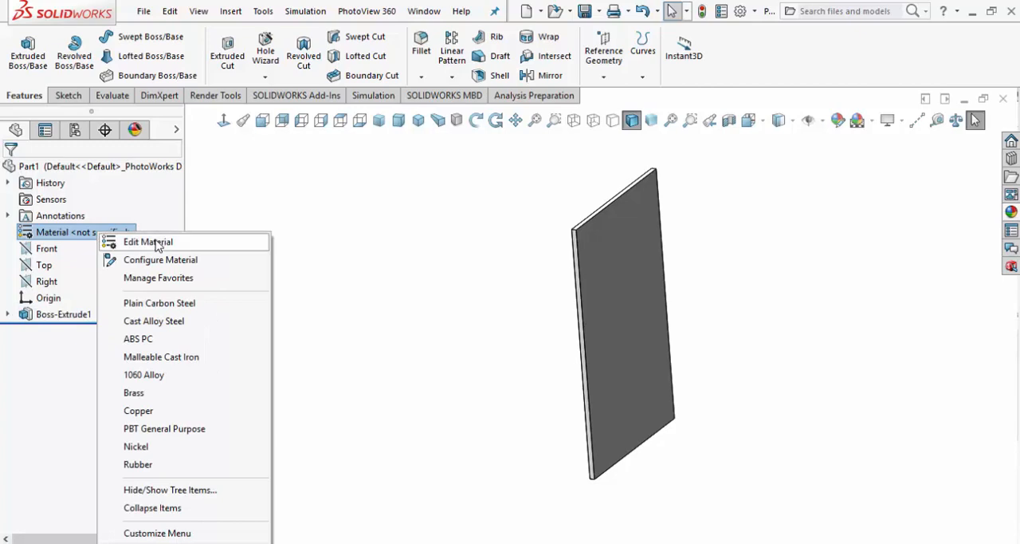
pyautogui.moveTo(153, 310)
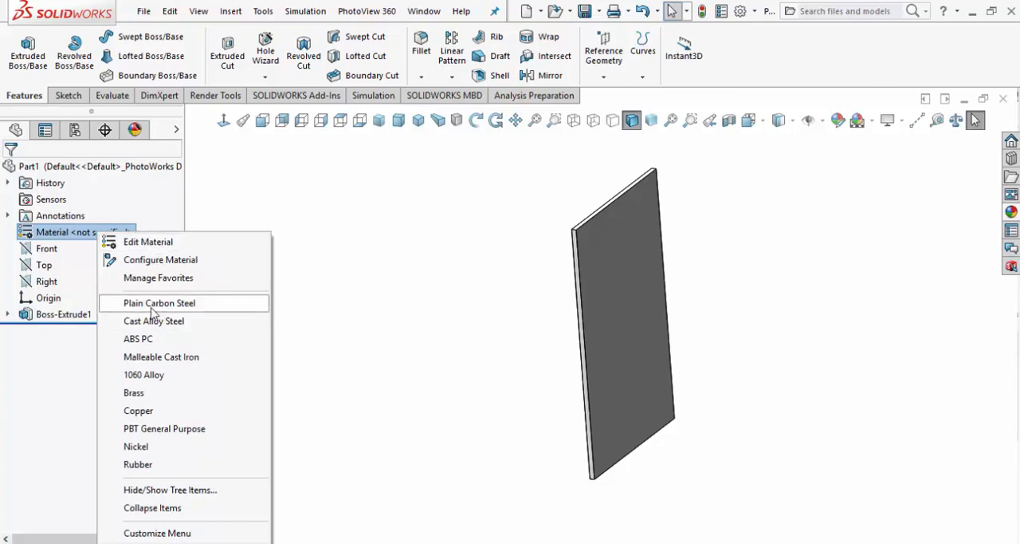
pyautogui.moveTo(159, 242)
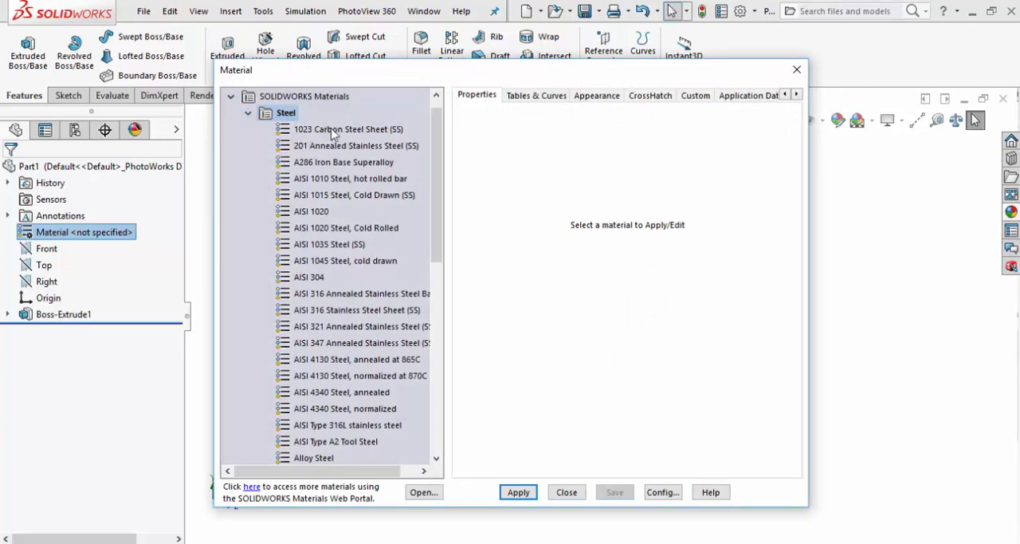
pyautogui.moveTo(347, 129)
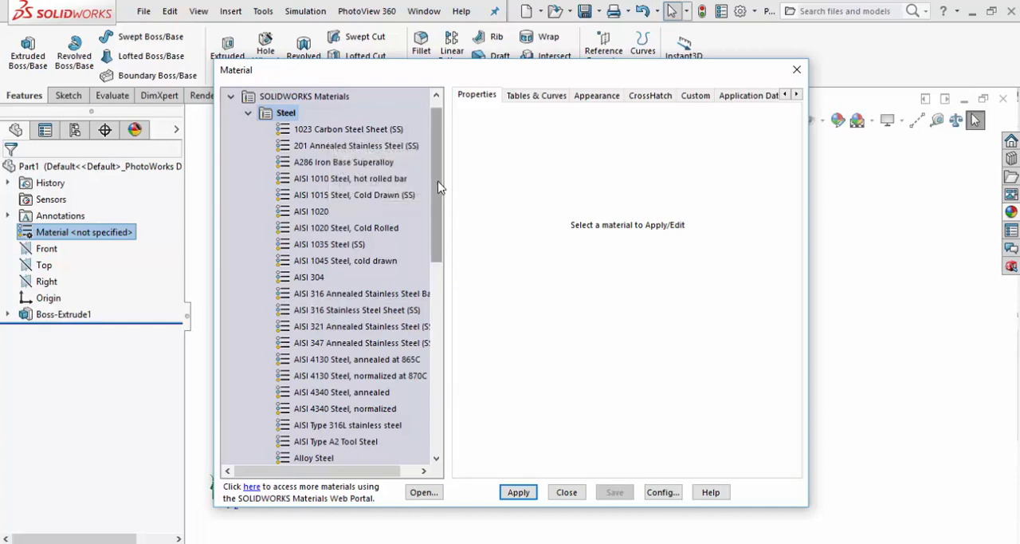
pyautogui.scroll(-3)
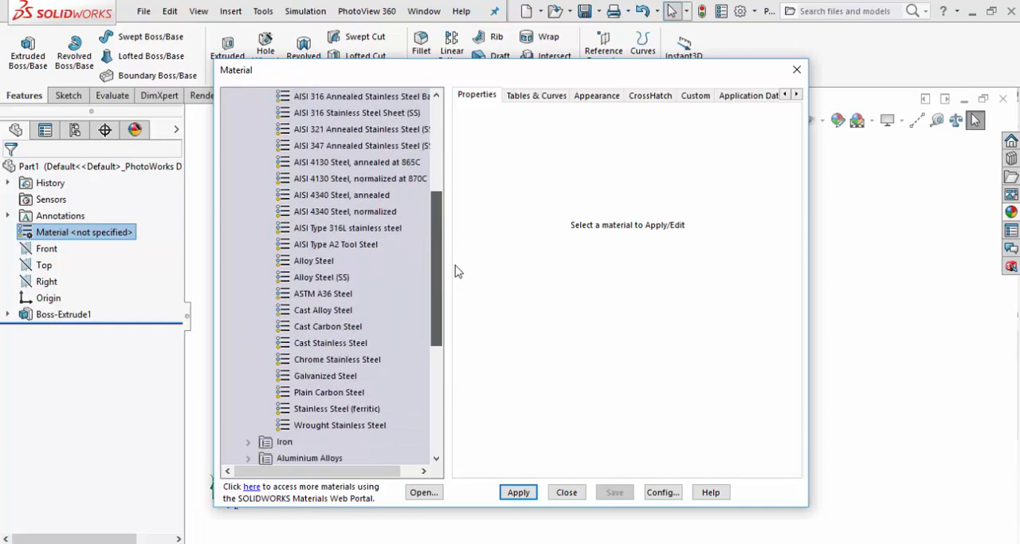
pyautogui.scroll(-3)
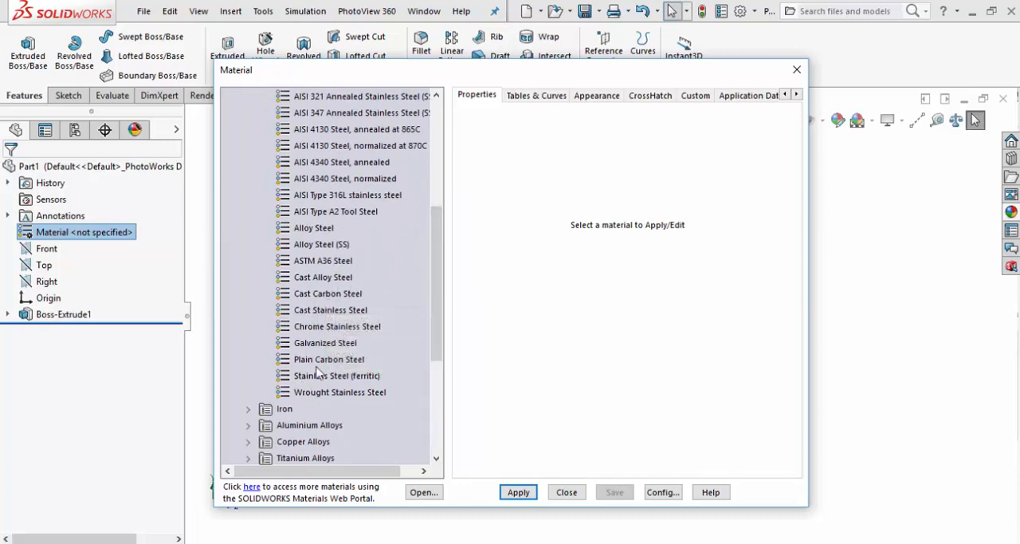
pyautogui.moveTo(328, 358)
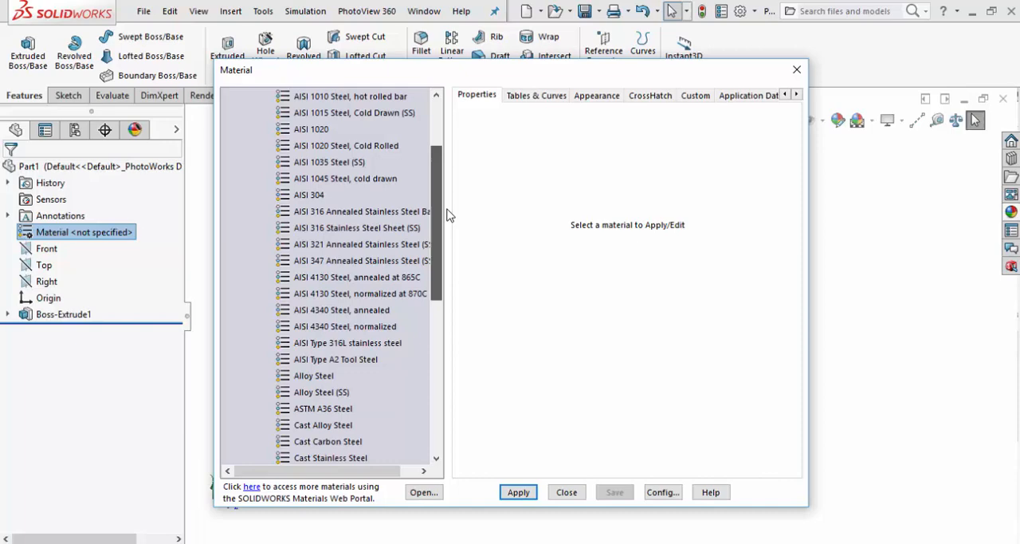
pyautogui.scroll(3)
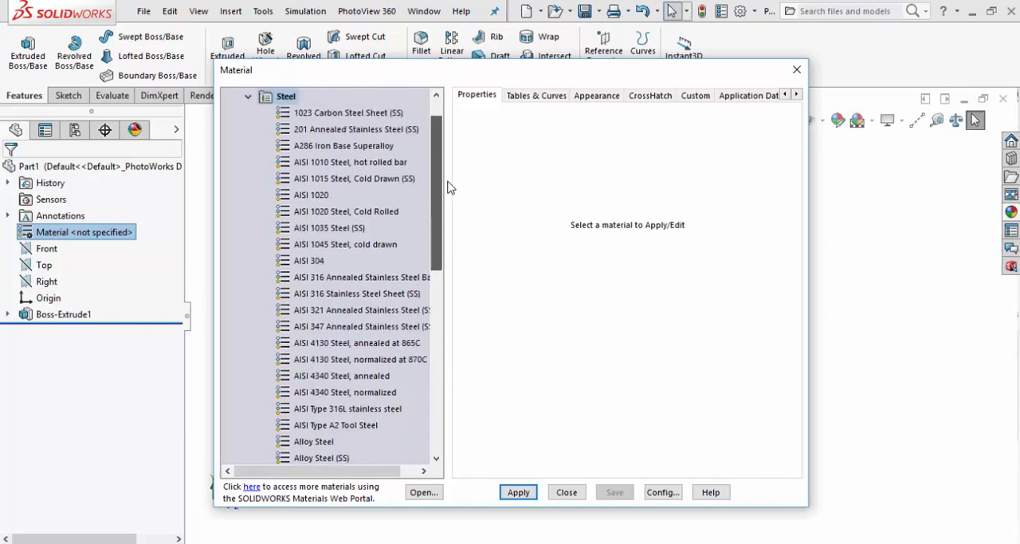
pyautogui.scroll(-3)
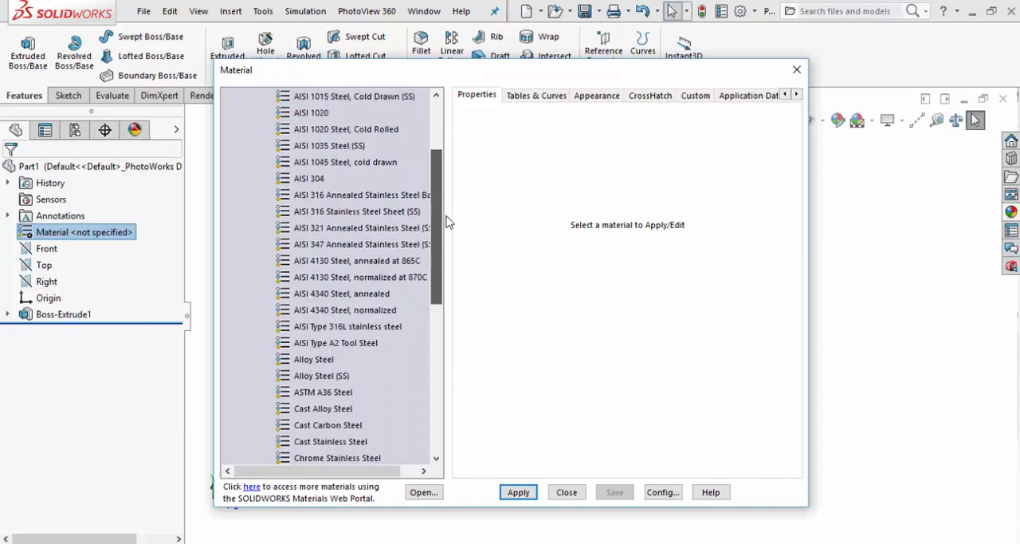
pyautogui.scroll(-3)
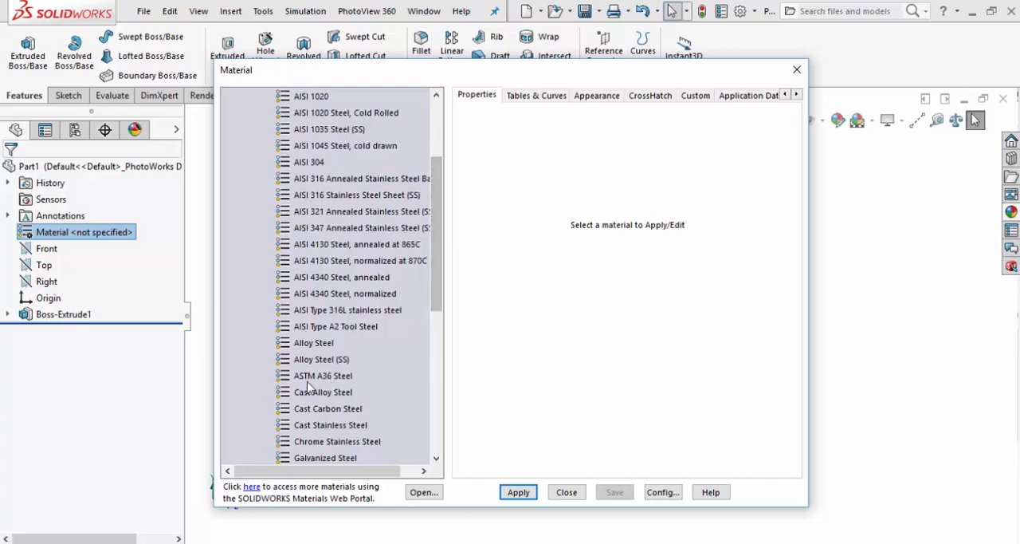
pyautogui.moveTo(322, 376)
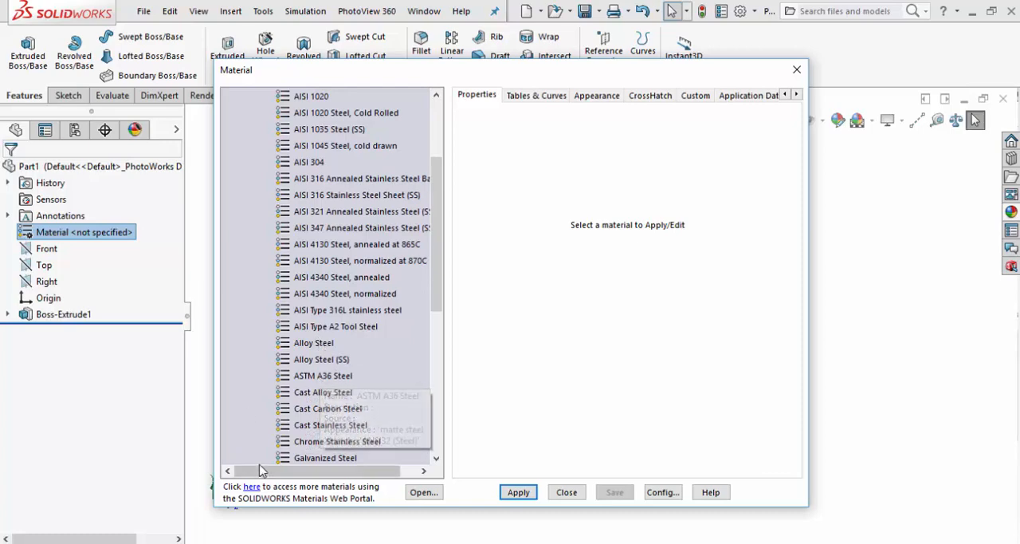
pyautogui.moveTo(310, 431)
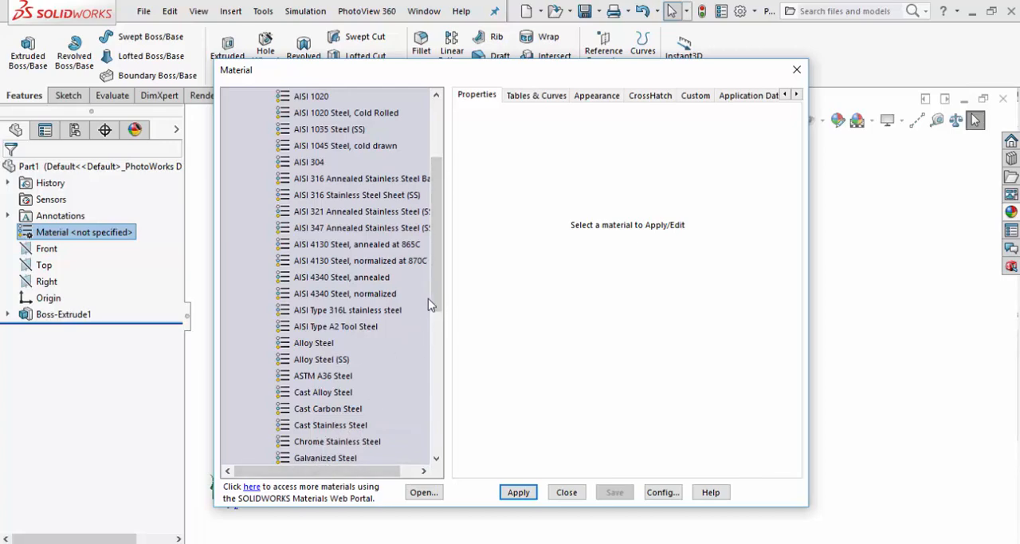
pyautogui.scroll(-3)
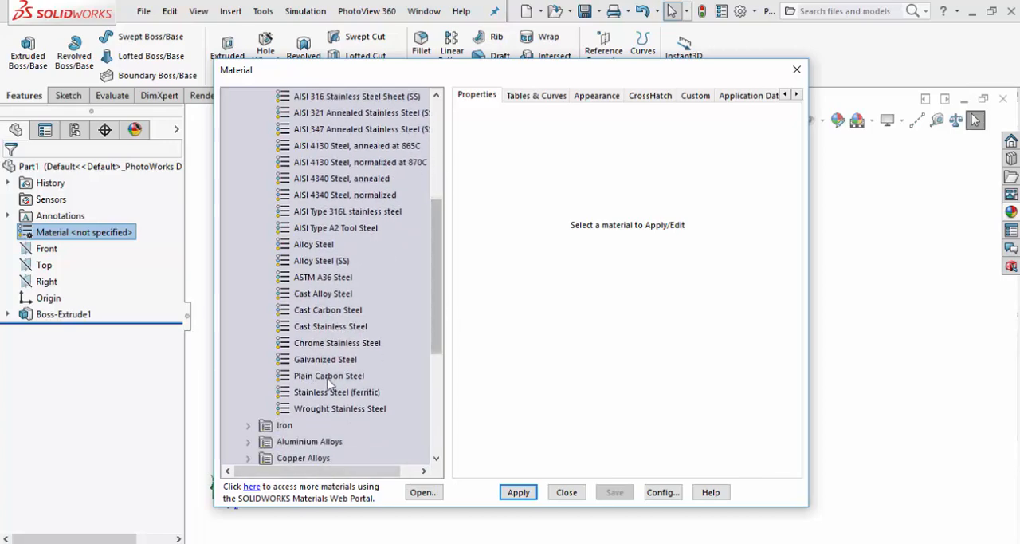
pyautogui.click(329, 376)
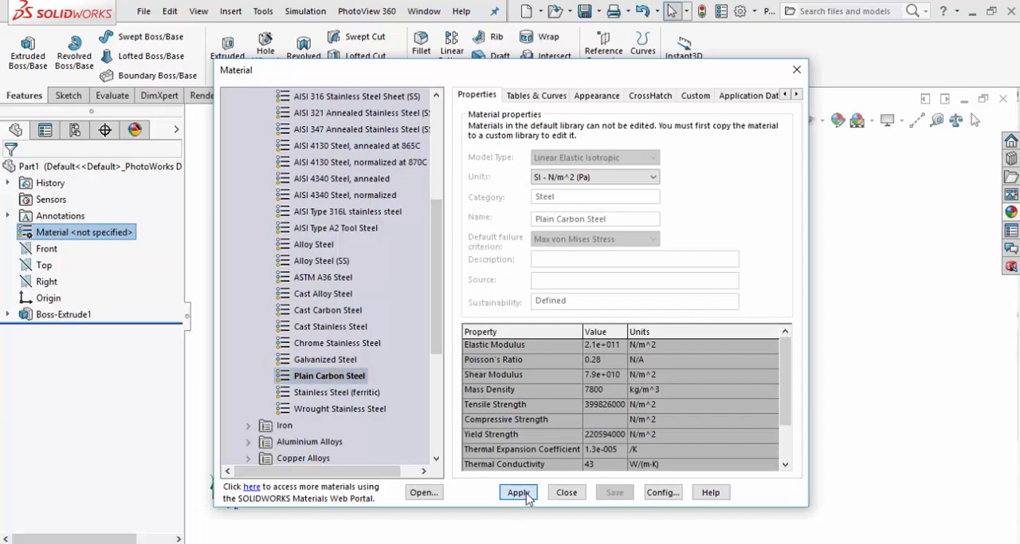
pyautogui.click(518, 491)
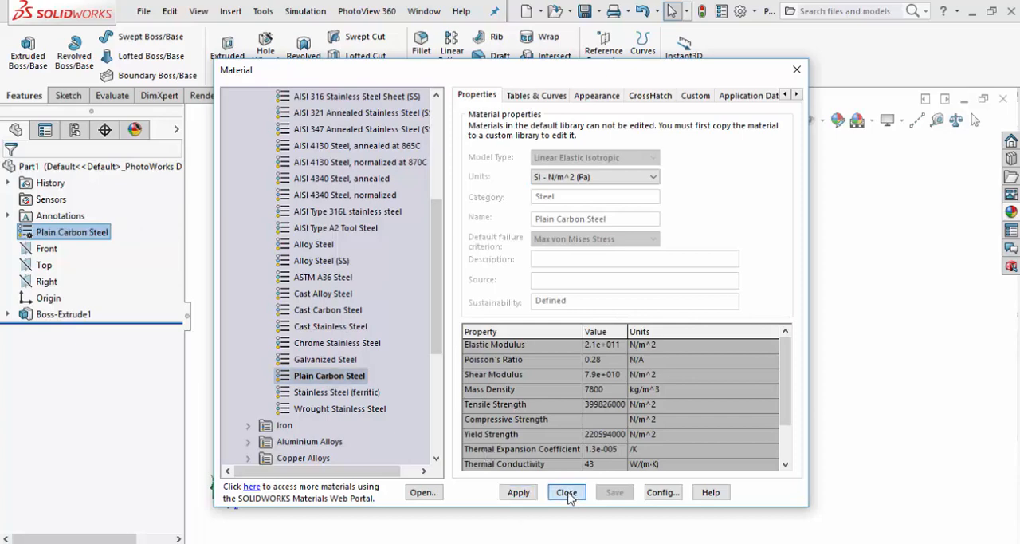
pyautogui.click(566, 491)
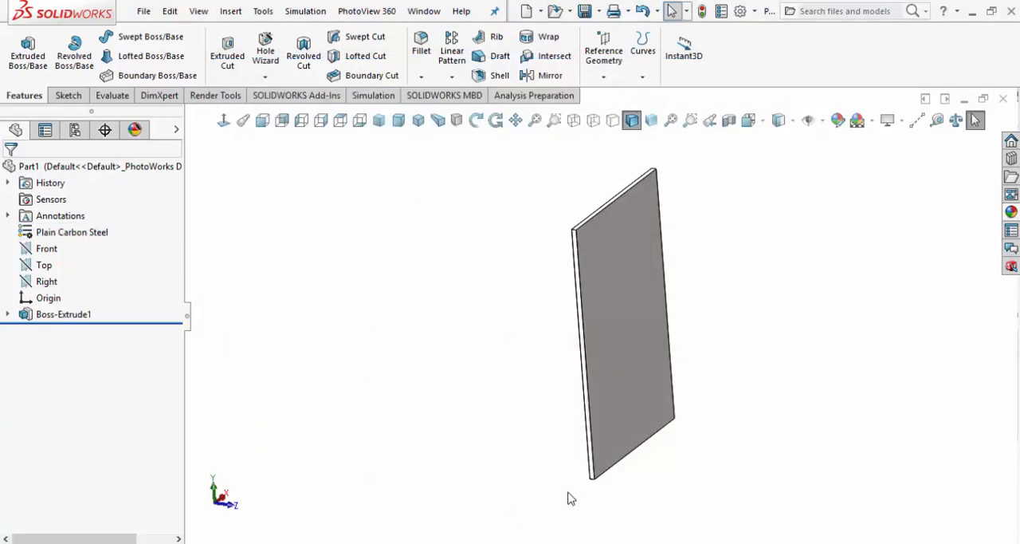
pyautogui.moveTo(446, 351)
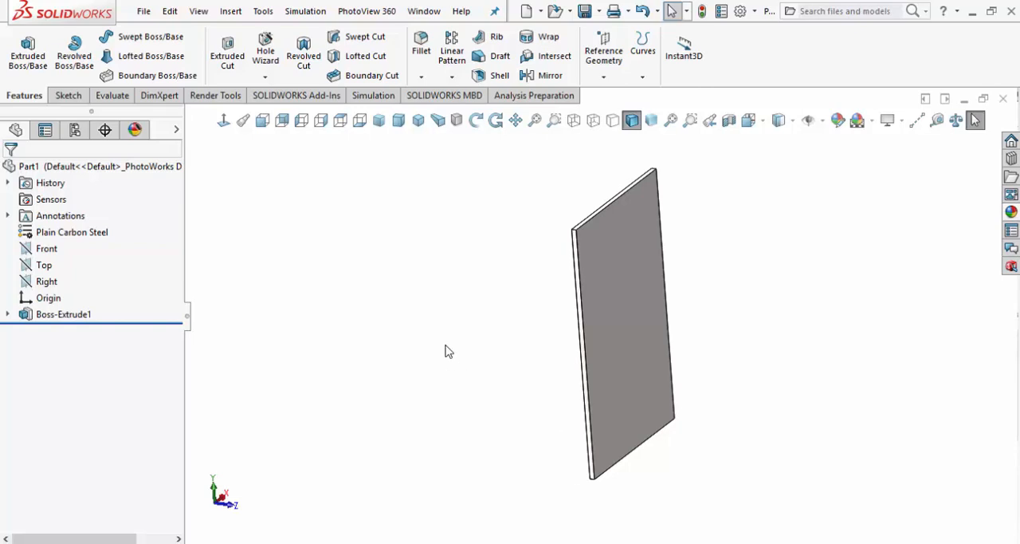
pyautogui.moveTo(424, 10)
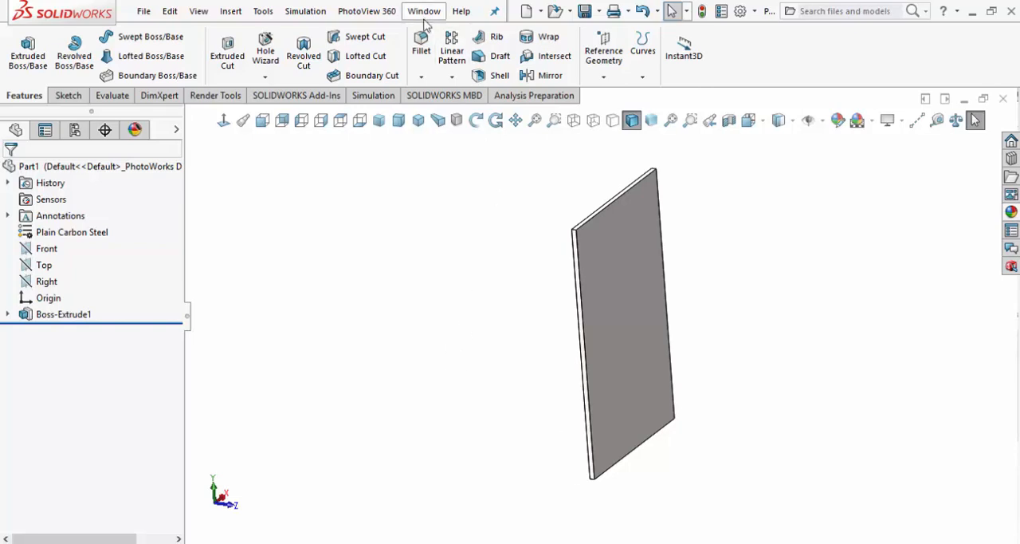
pyautogui.moveTo(413, 226)
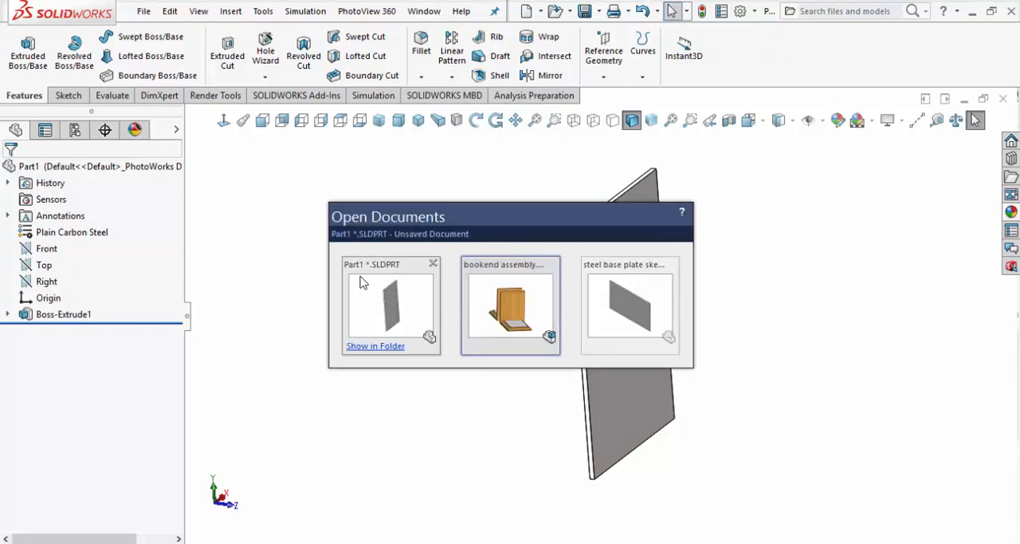
pyautogui.moveTo(381, 299)
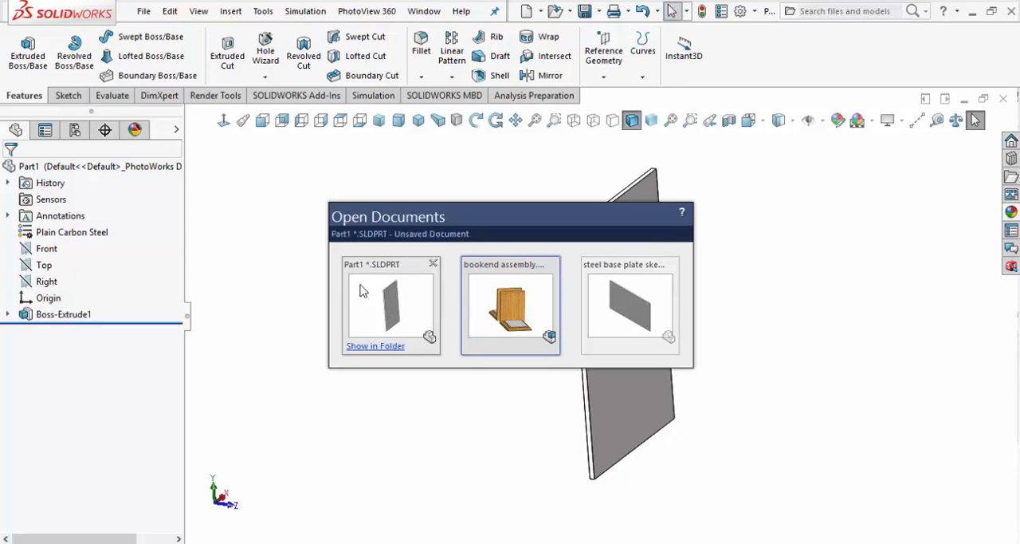
# Switch to the bookend assembly document from the Open Documents panel.
pyautogui.click(510, 308)
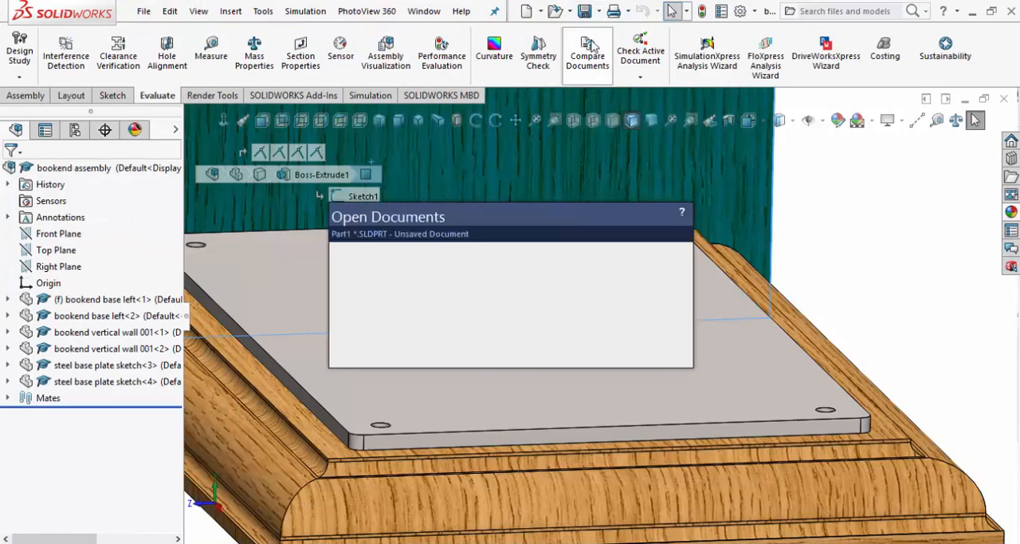
# Save the plate part as 'vertical steel plate 001' in the bookend folder and return to the assembly.
pyautogui.click(398, 233)
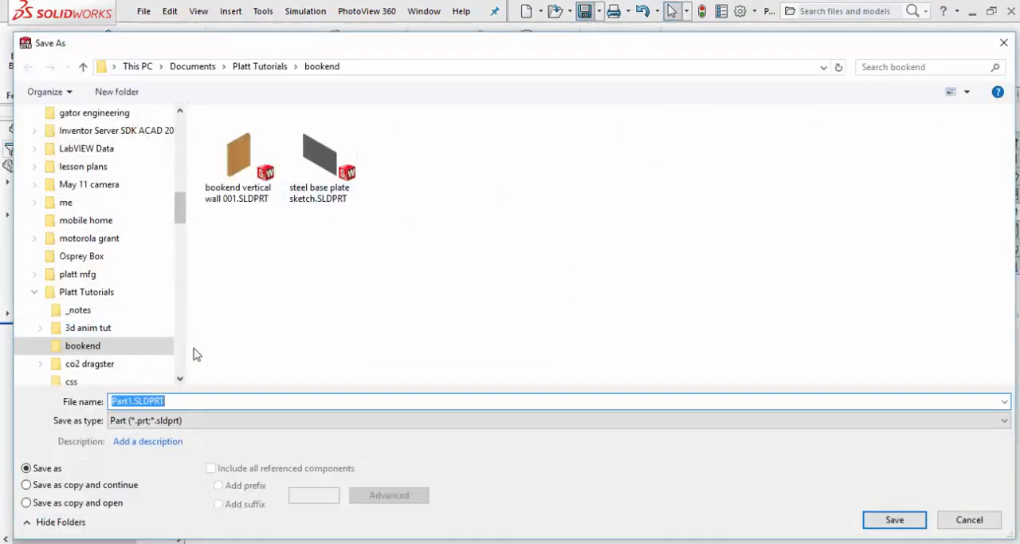
pyautogui.write('v')
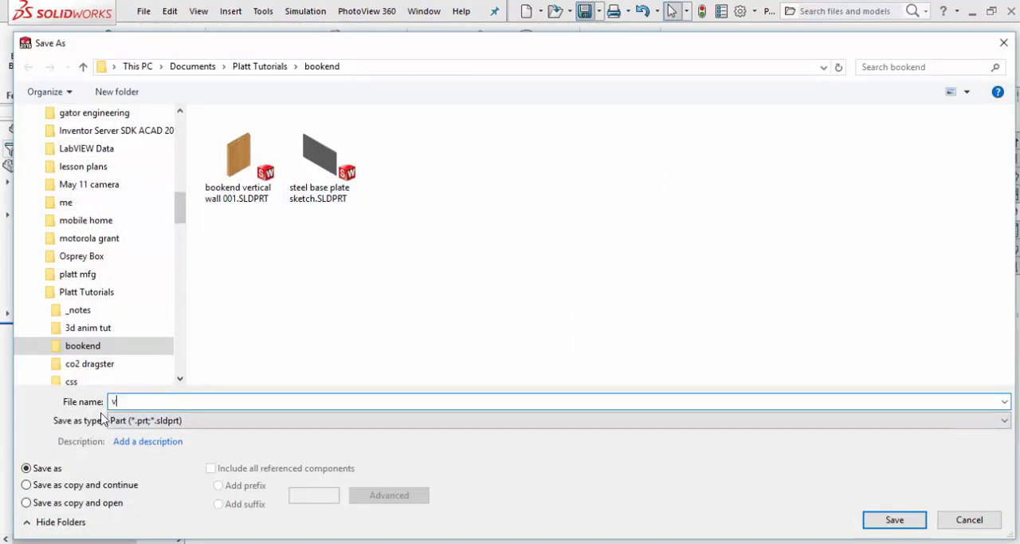
pyautogui.write('vertical steel plate')
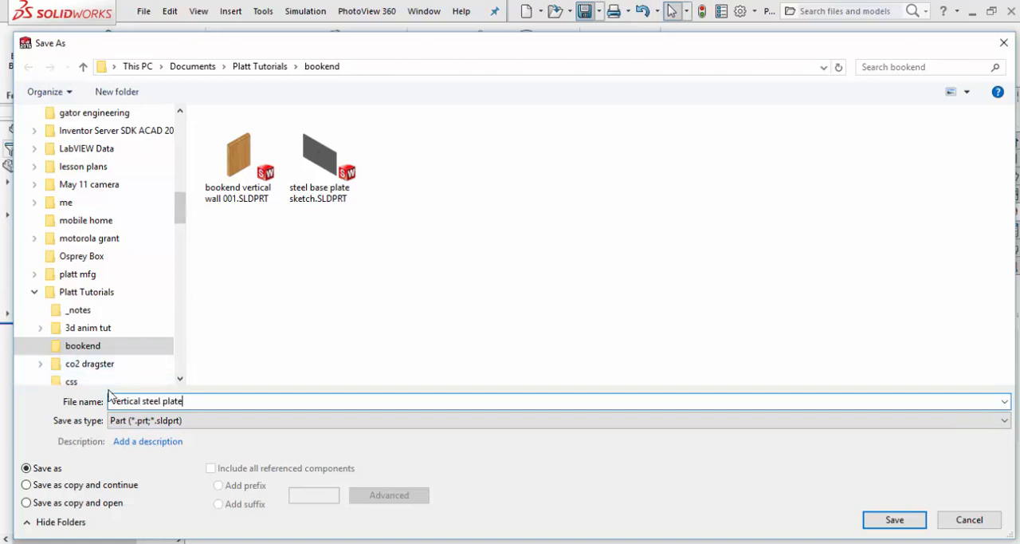
pyautogui.write('00')
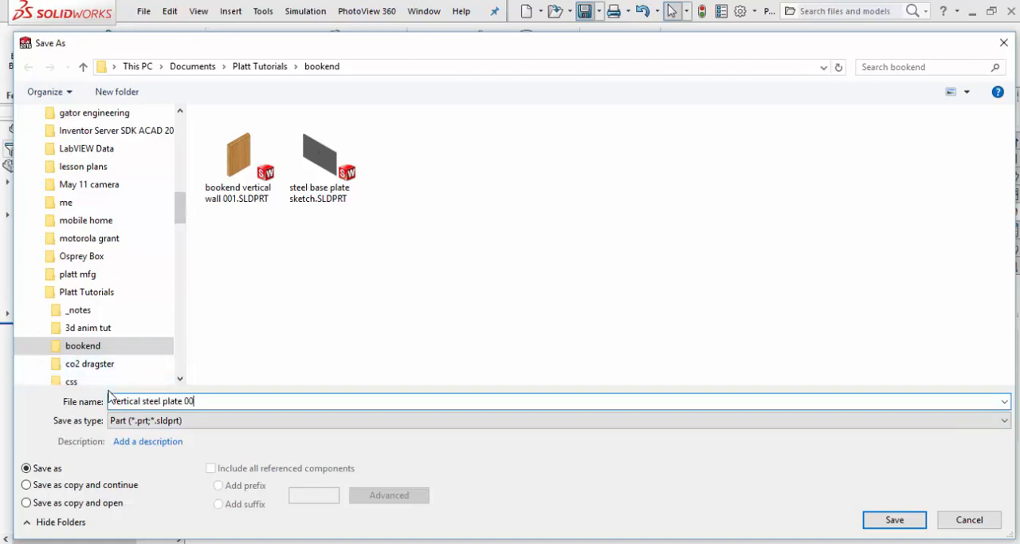
pyautogui.write('1')
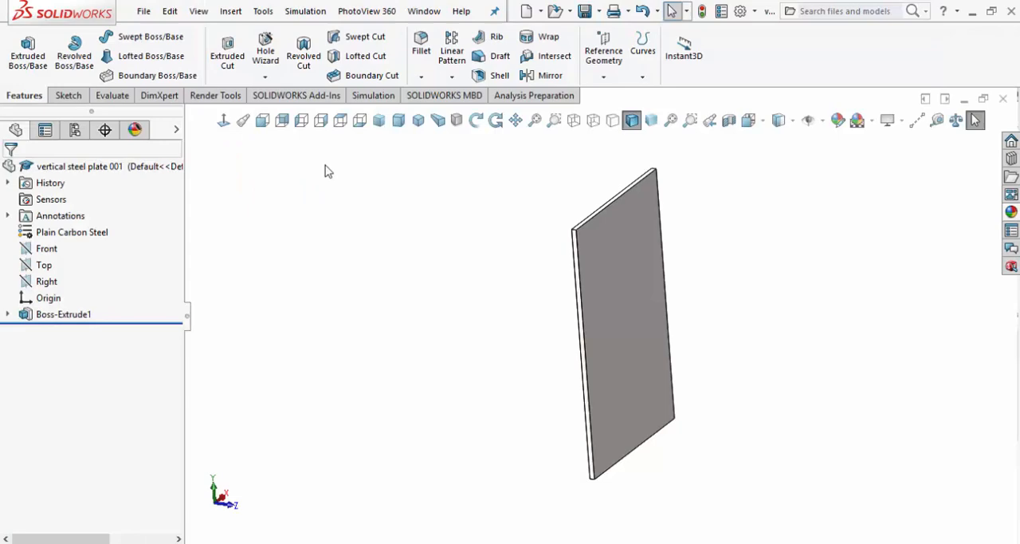
pyautogui.click(424, 10)
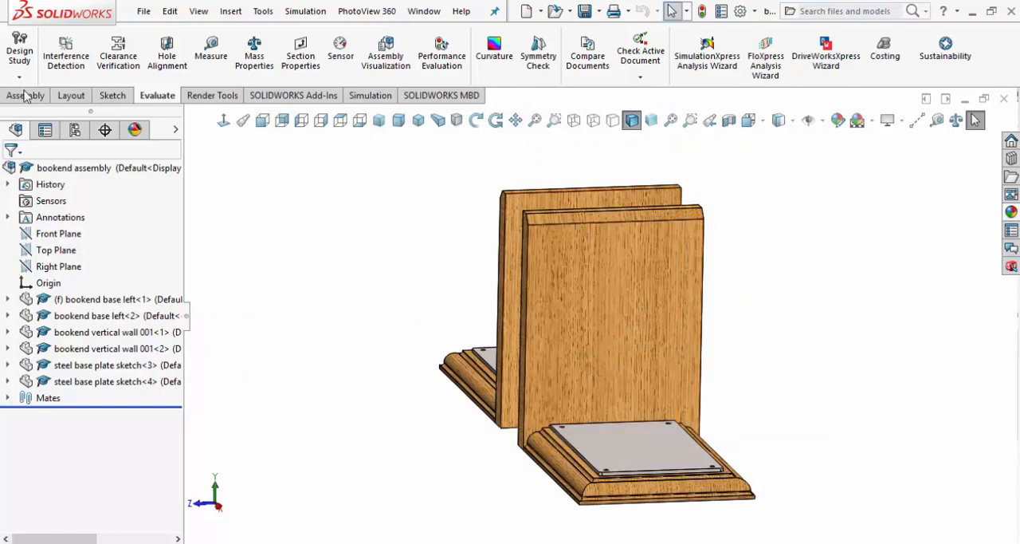
# Insert vertical steel plate 001 into the assembly, placed left of the bookends.
pyautogui.click(26, 96)
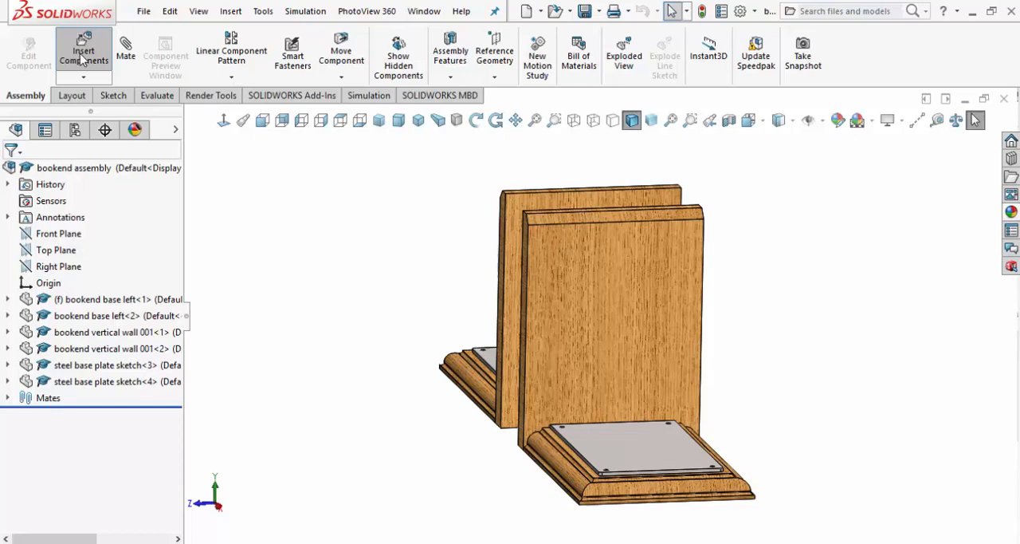
pyautogui.click(82, 56)
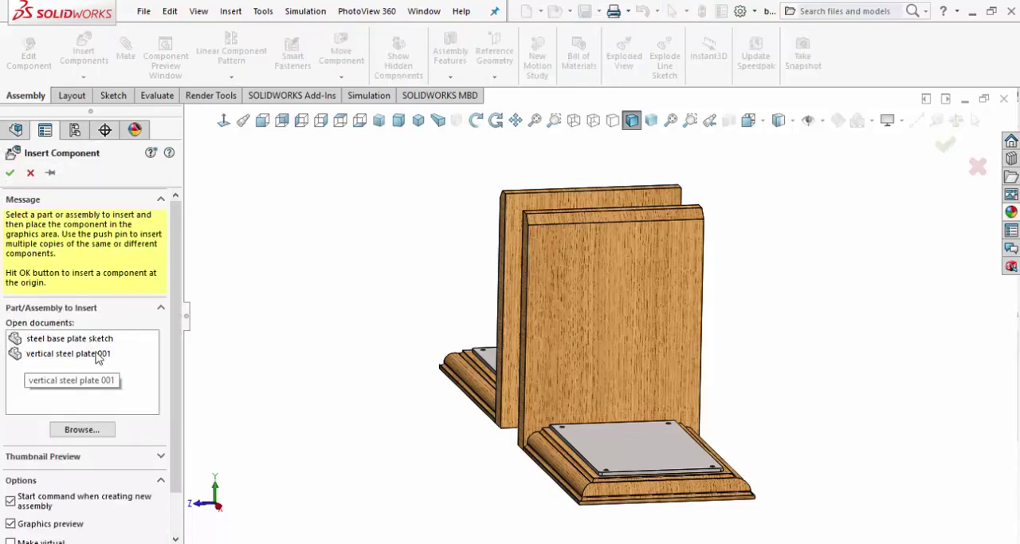
pyautogui.moveTo(147, 405)
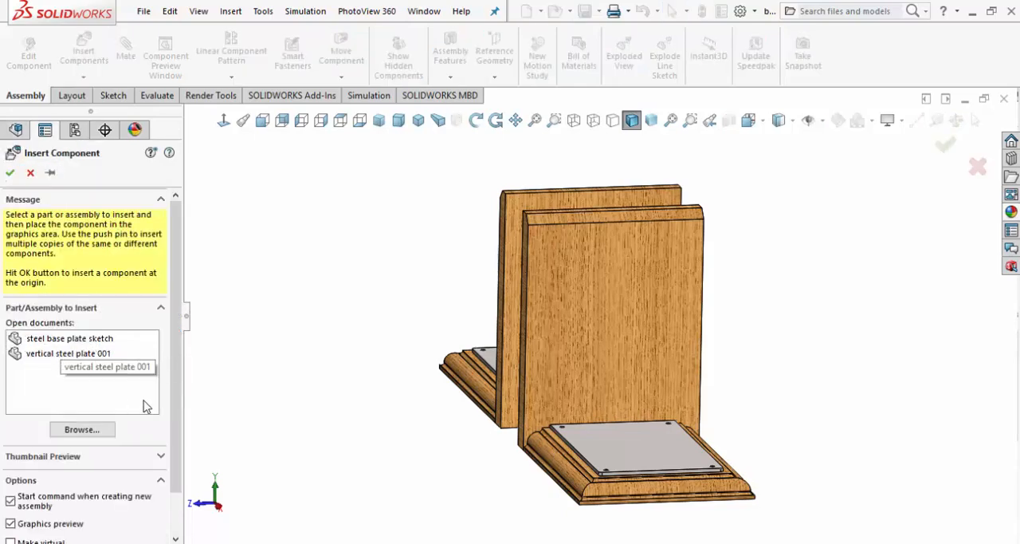
pyautogui.moveTo(93, 370)
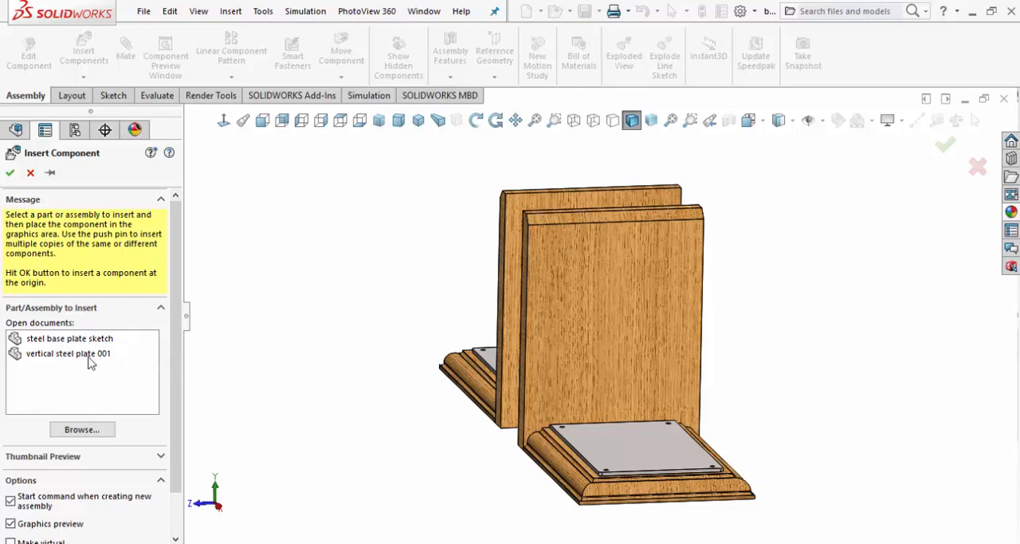
pyautogui.click(66, 354)
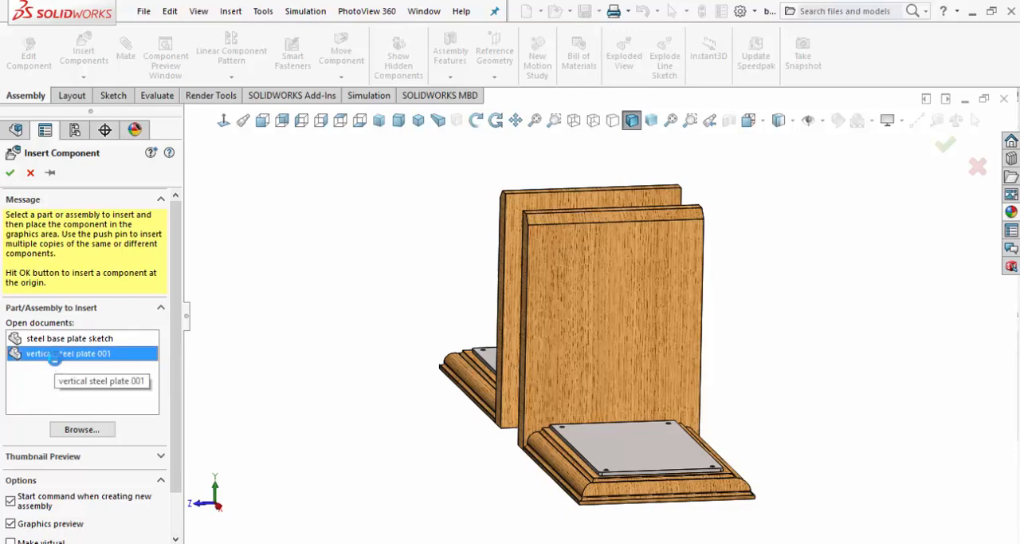
pyautogui.click(68, 354)
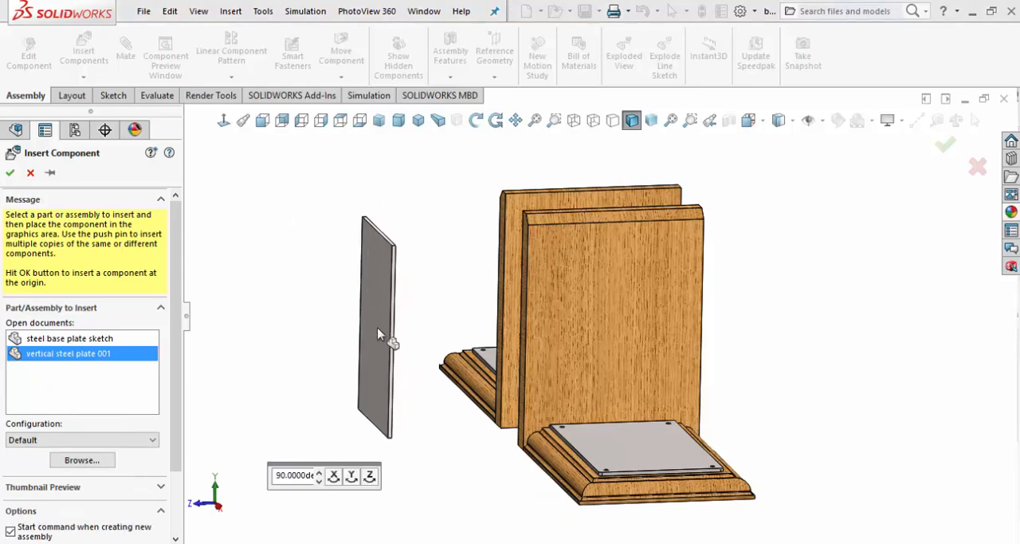
pyautogui.click(10, 173)
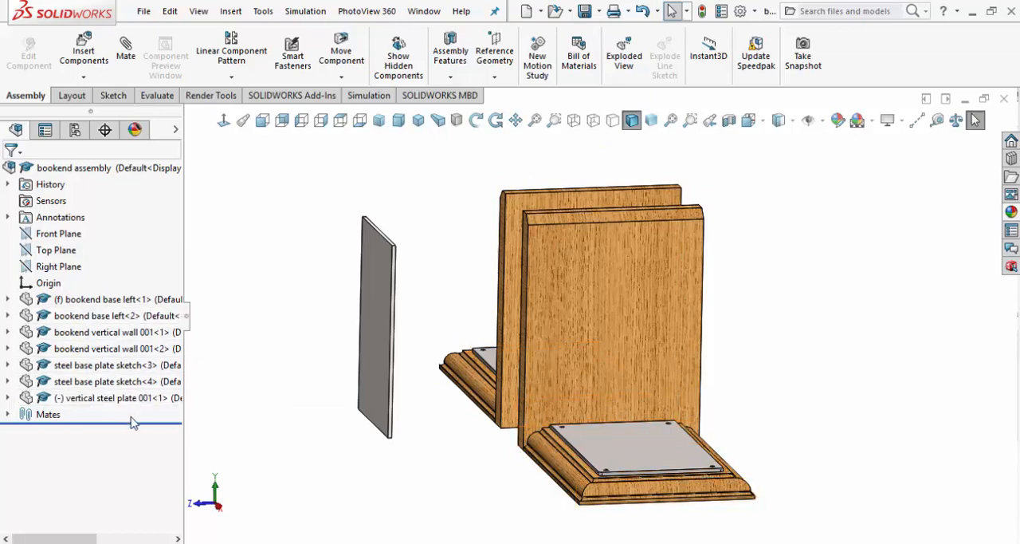
pyautogui.moveTo(258, 406)
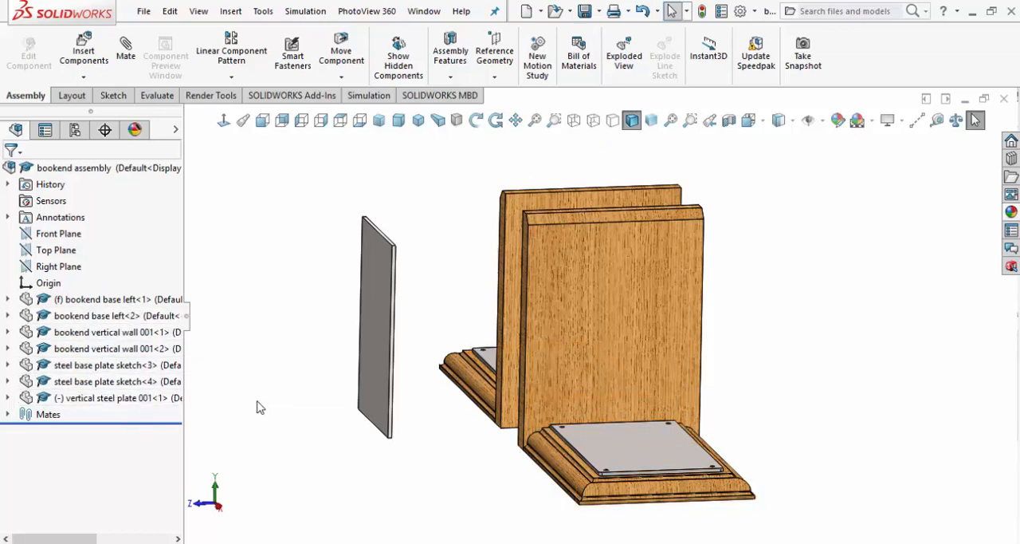
pyautogui.moveTo(88, 443)
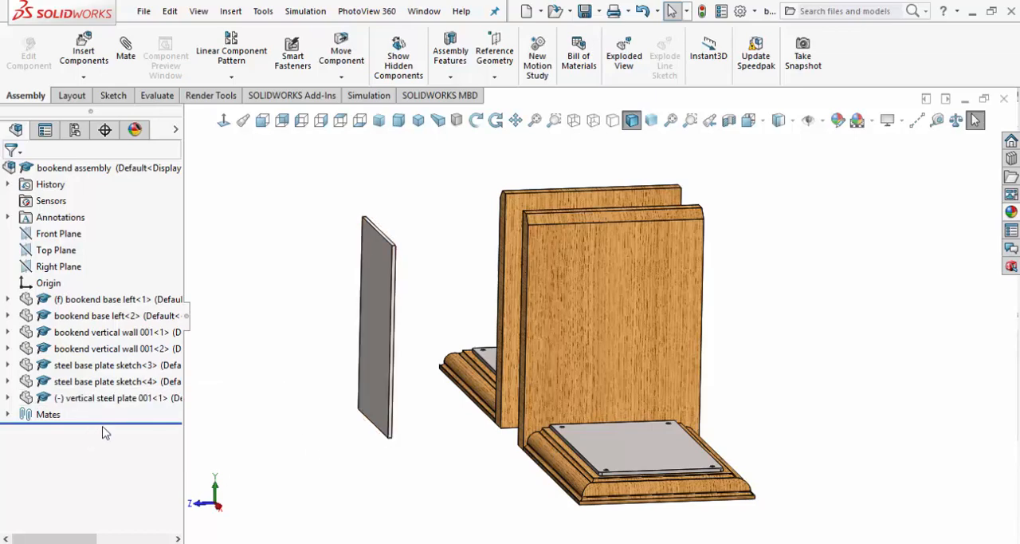
pyautogui.moveTo(354, 433)
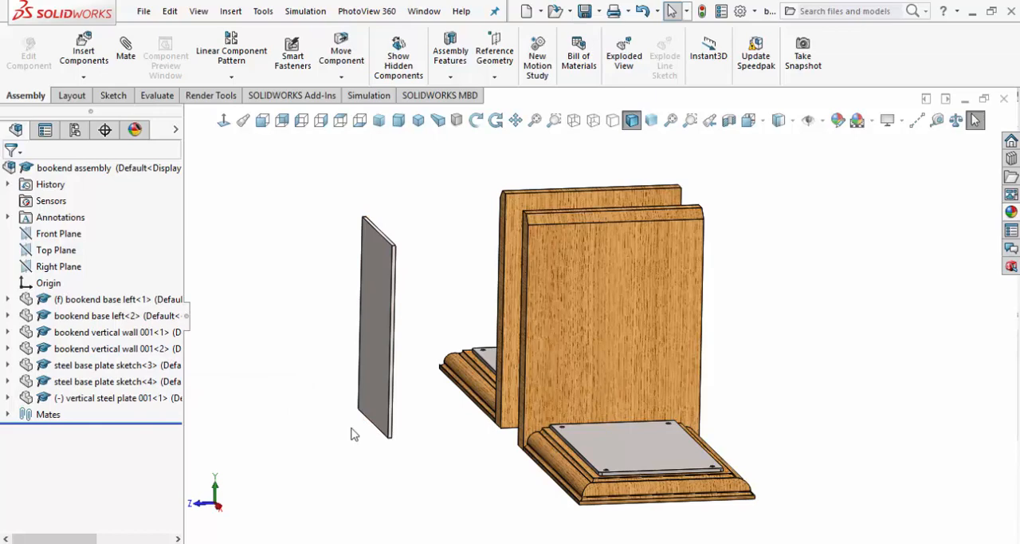
pyautogui.moveTo(395, 485)
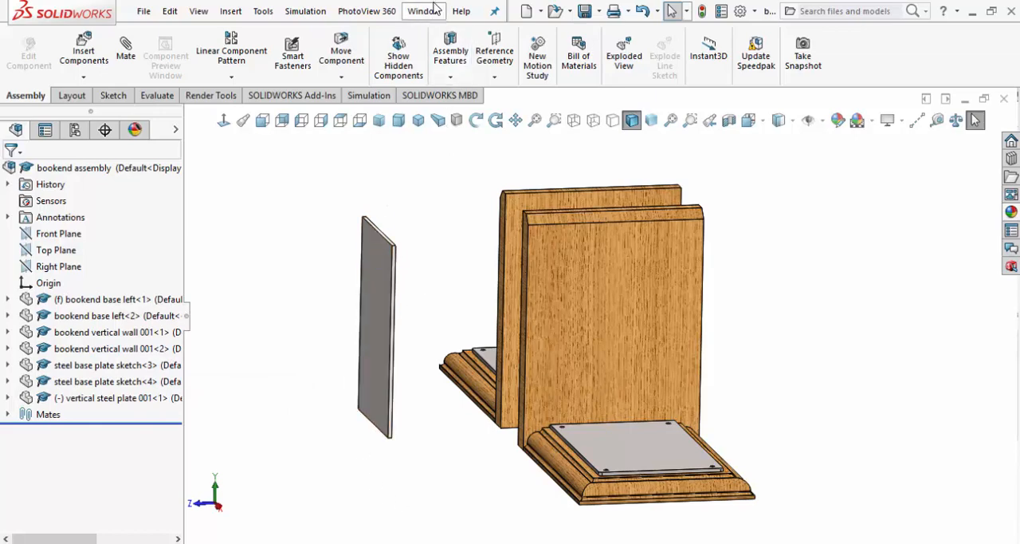
# Bring up the open documents list and the File menu to close the steel base plate part.
pyautogui.click(424, 10)
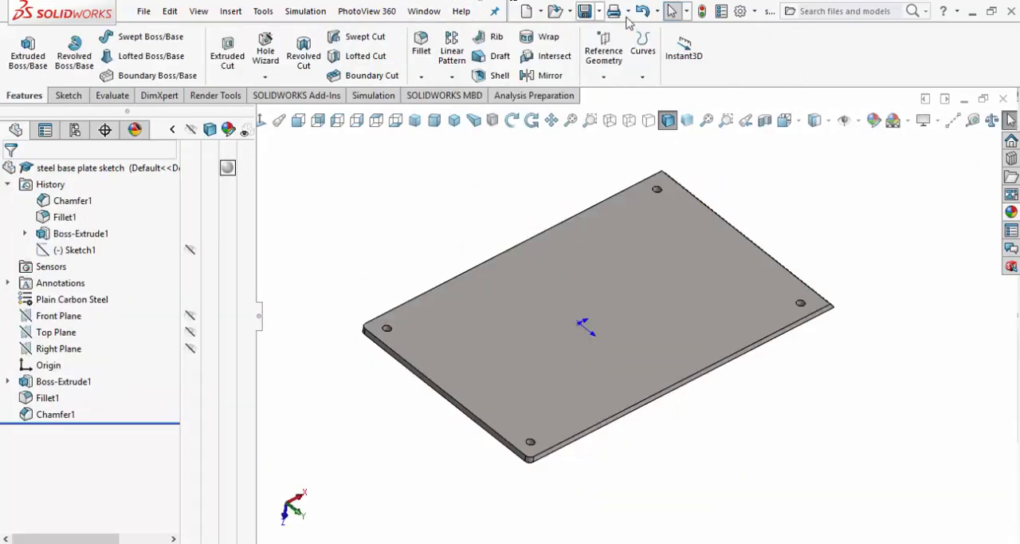
pyautogui.moveTo(528, 9)
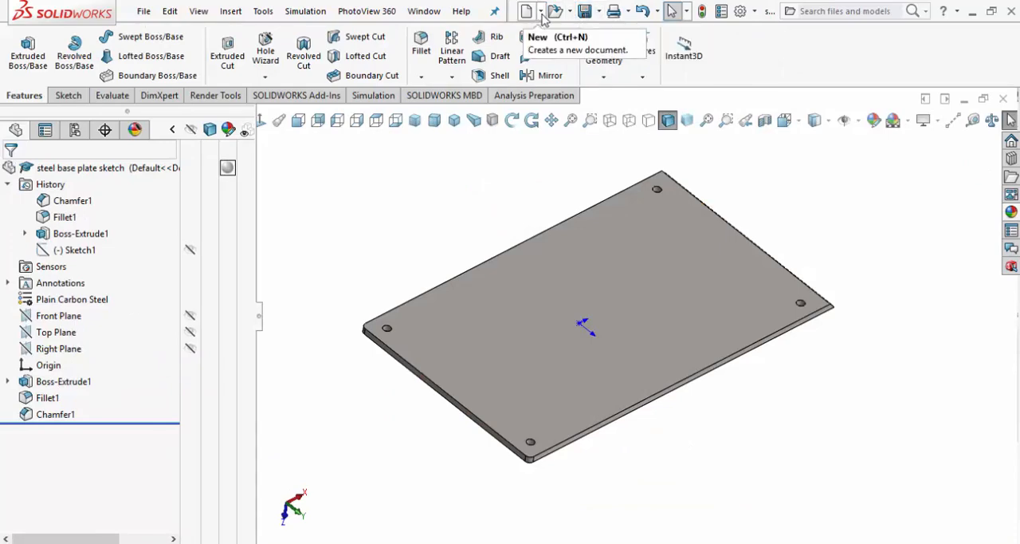
pyautogui.click(542, 9)
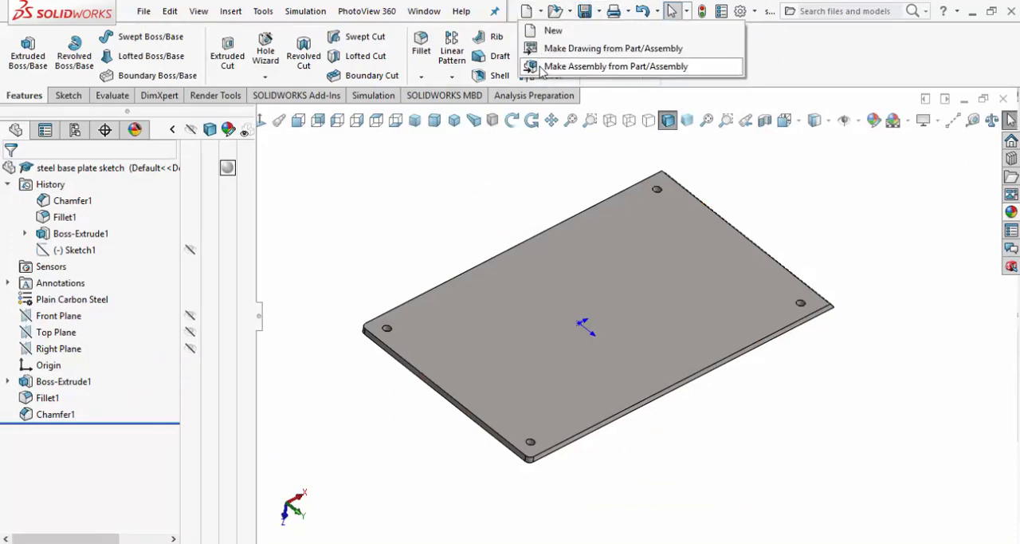
pyautogui.click(144, 9)
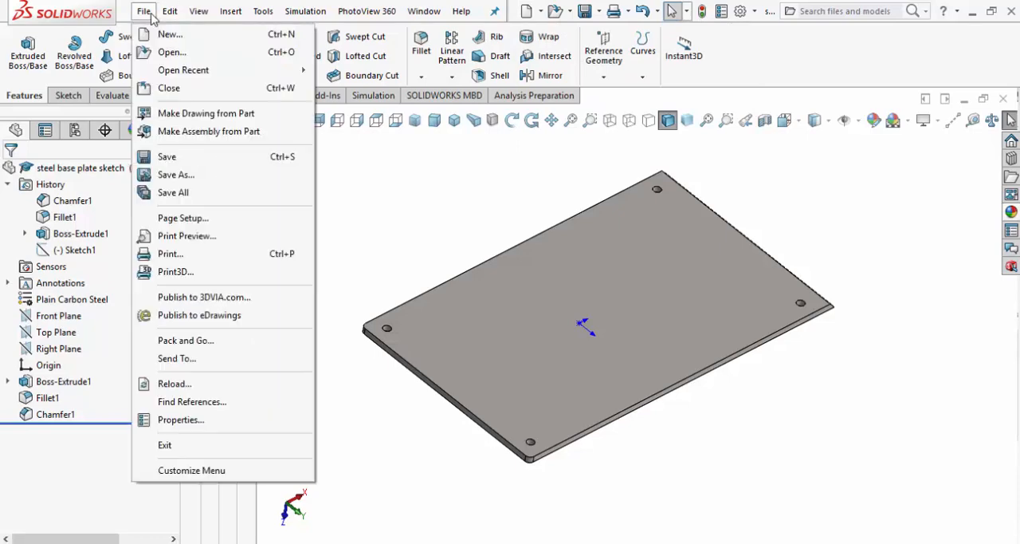
pyautogui.moveTo(169, 88)
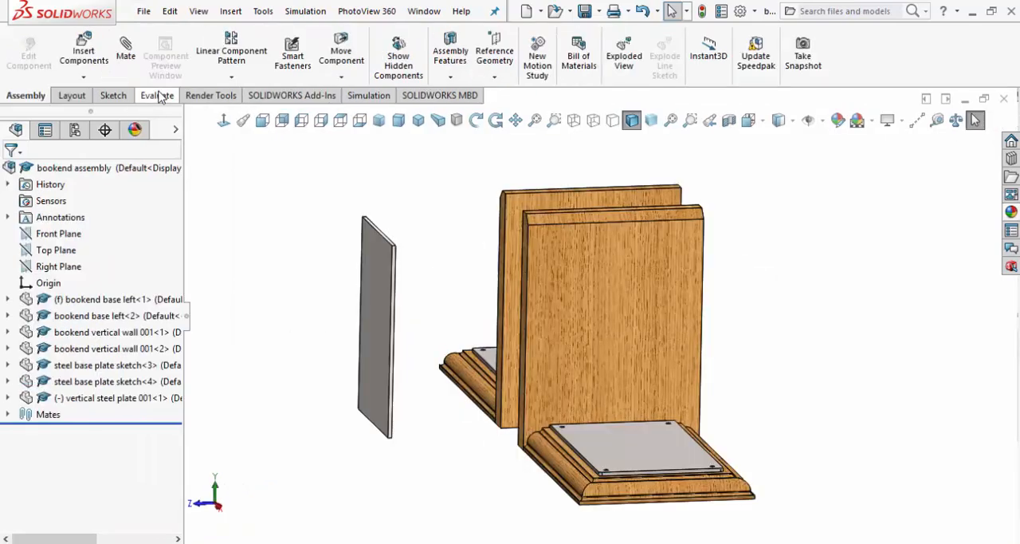
pyautogui.moveTo(657, 216)
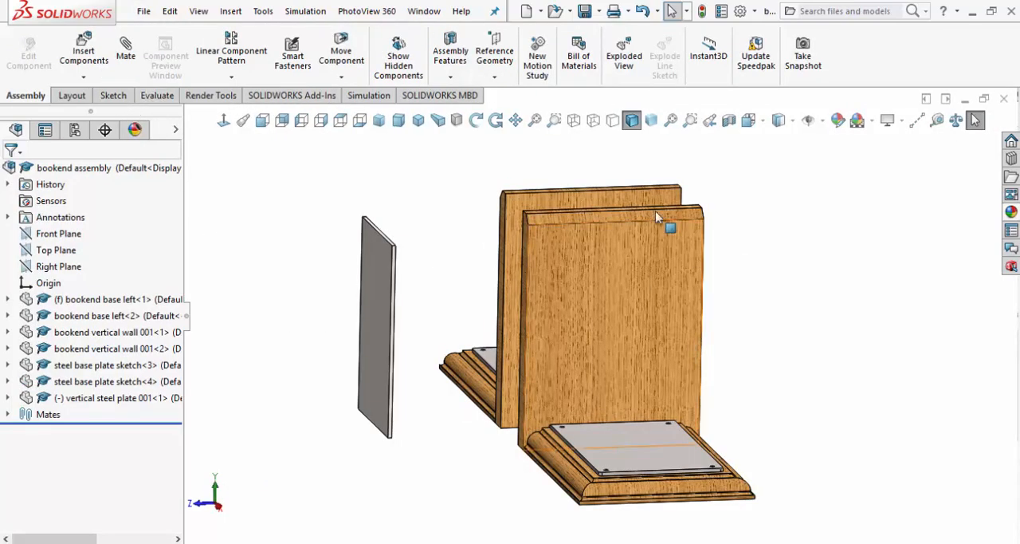
# Select the vertical steel plate in the assembly to open it on its own.
pyautogui.click(486, 303)
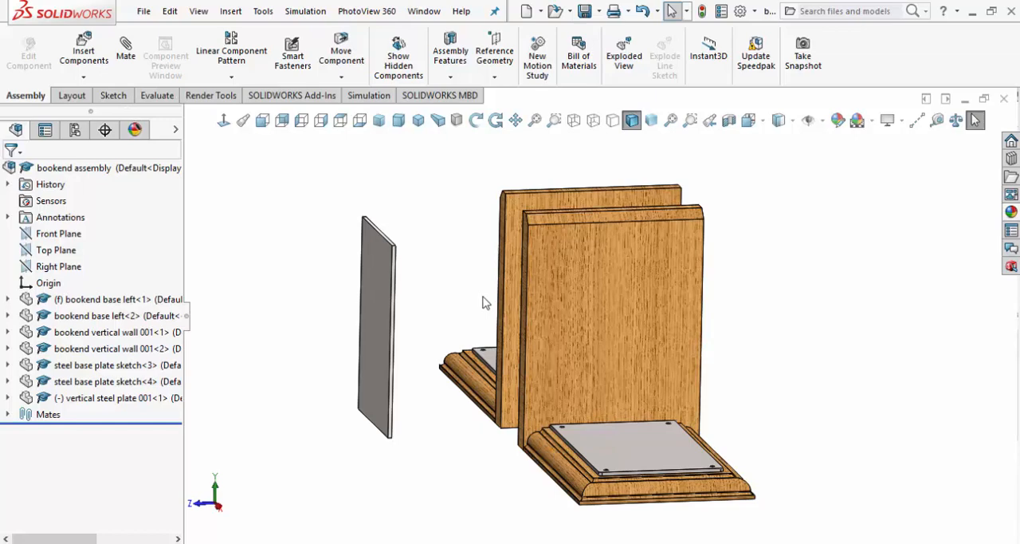
pyautogui.moveTo(295, 242)
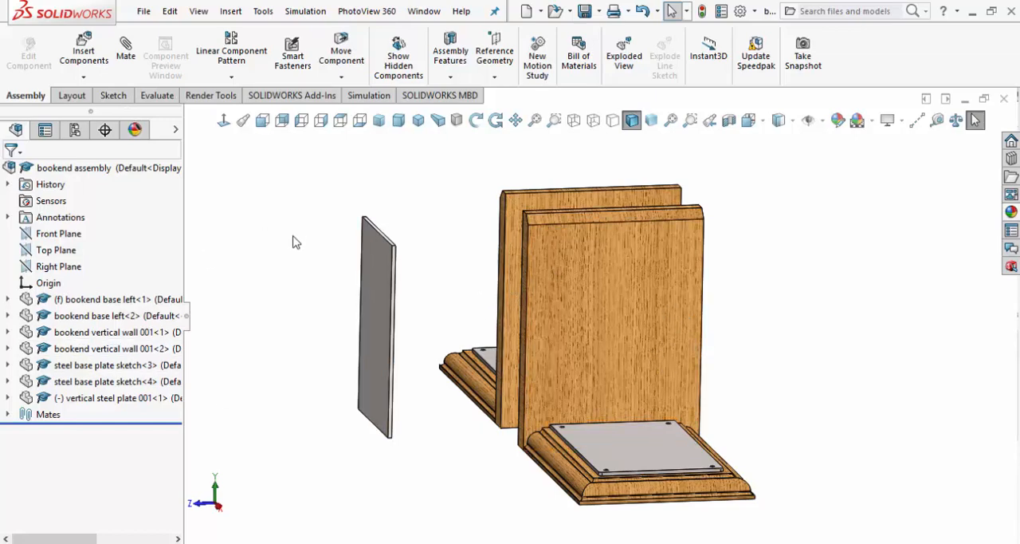
pyautogui.click(375, 335)
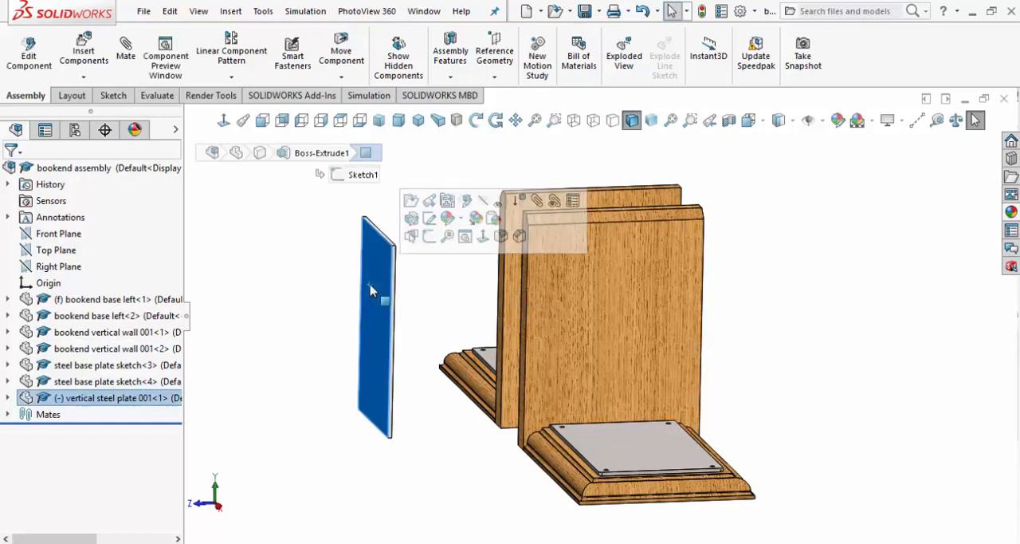
pyautogui.moveTo(412, 200)
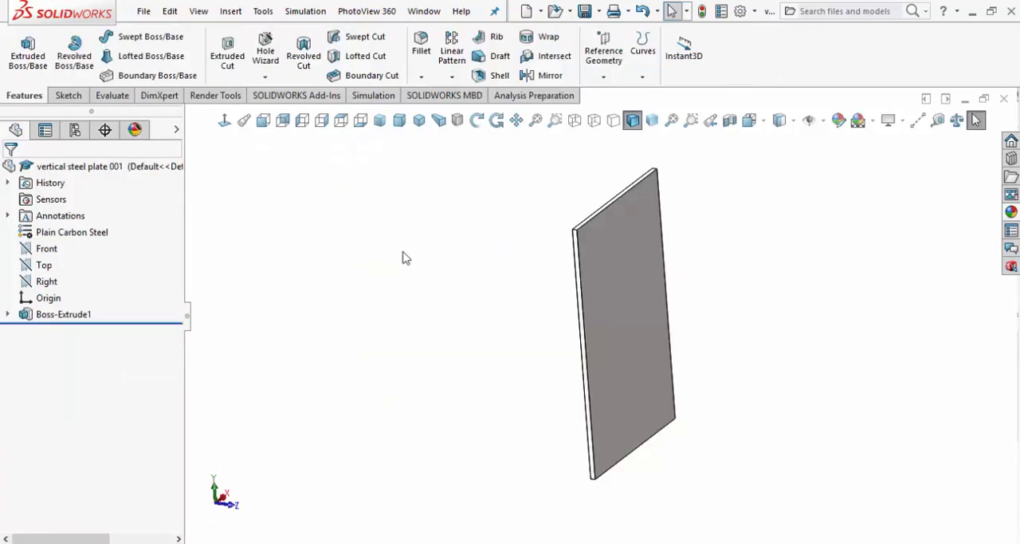
pyautogui.moveTo(402, 255)
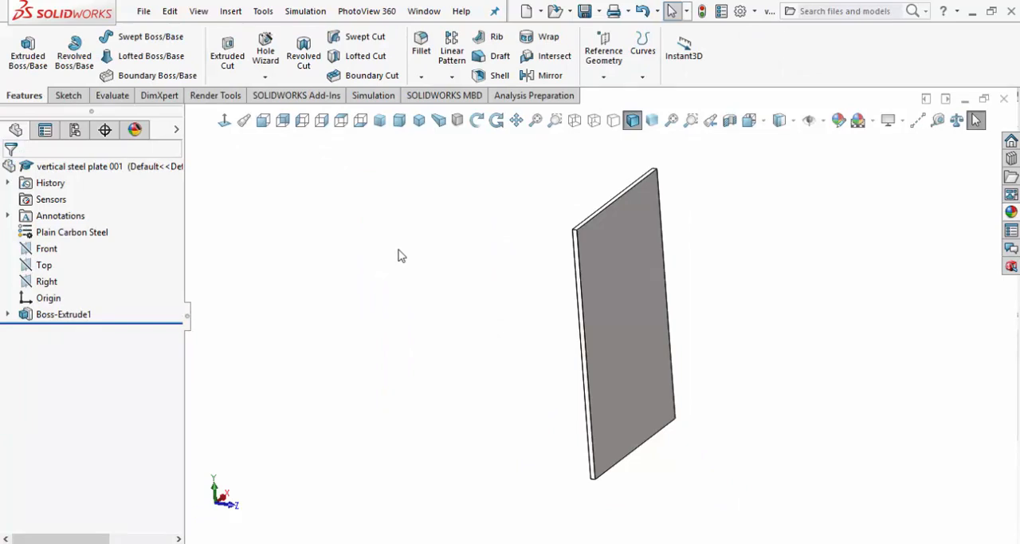
pyautogui.moveTo(651, 439)
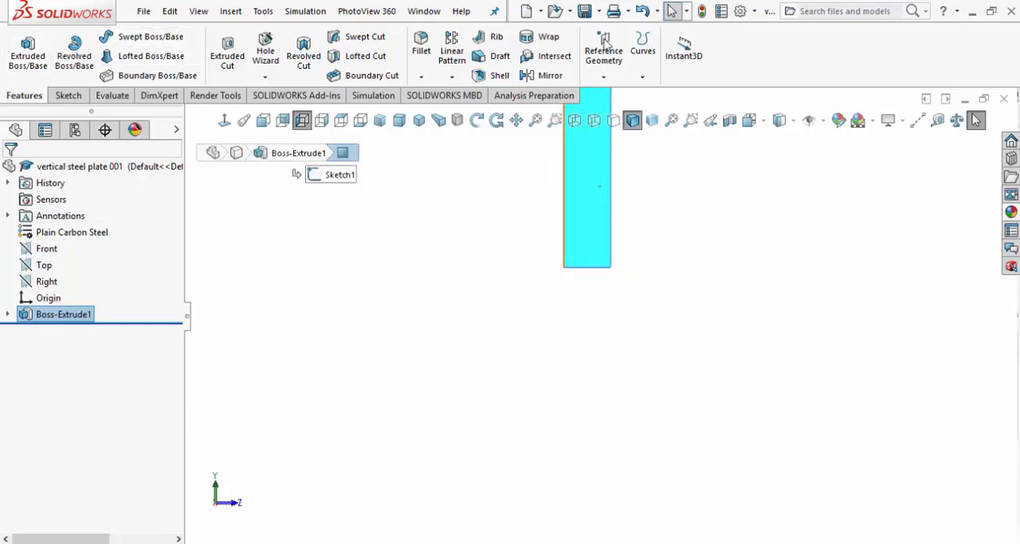
# Sketch a 45° line and a horizontal closing line forming a small triangle at the plate's bottom corner.
pyautogui.click(65, 95)
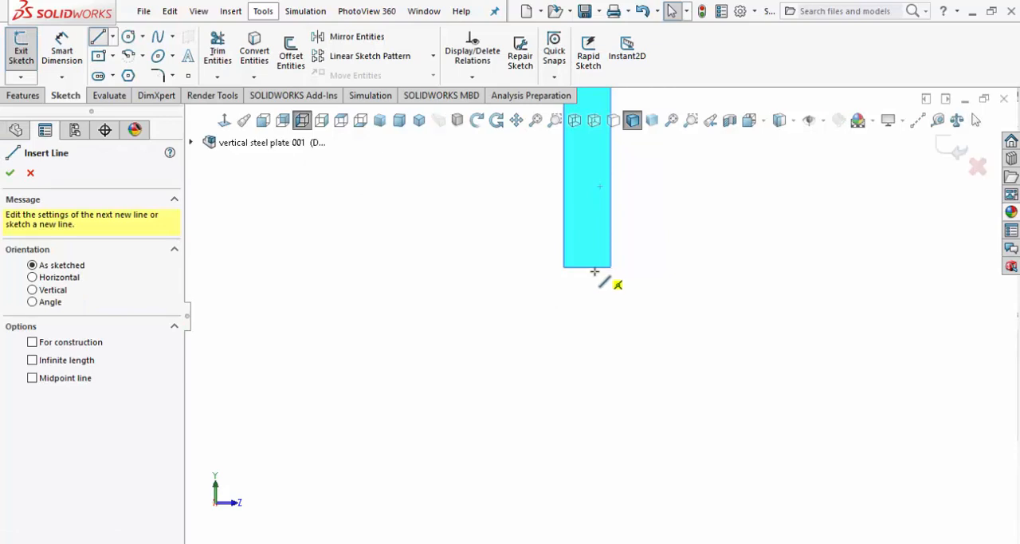
pyautogui.moveTo(586, 266)
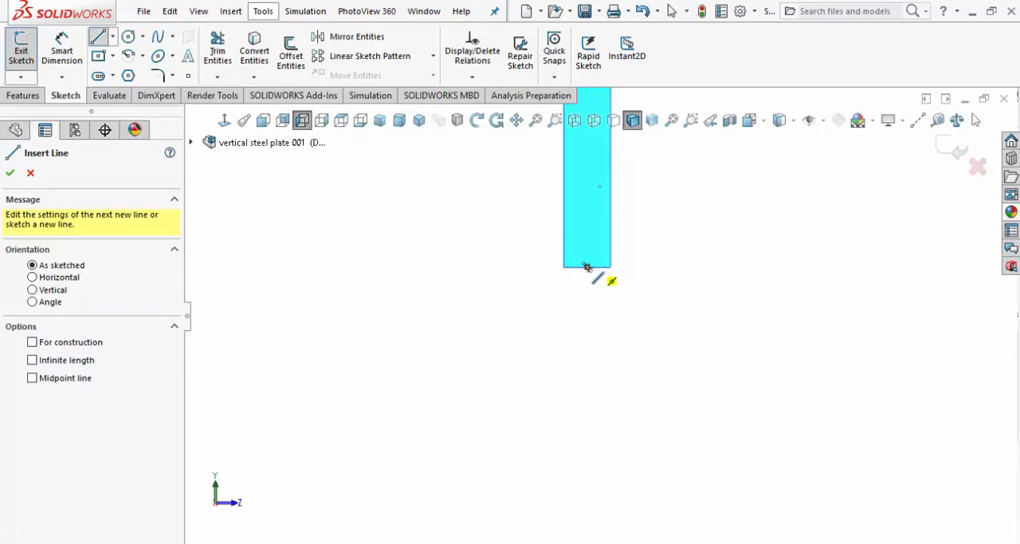
pyautogui.click(564, 265)
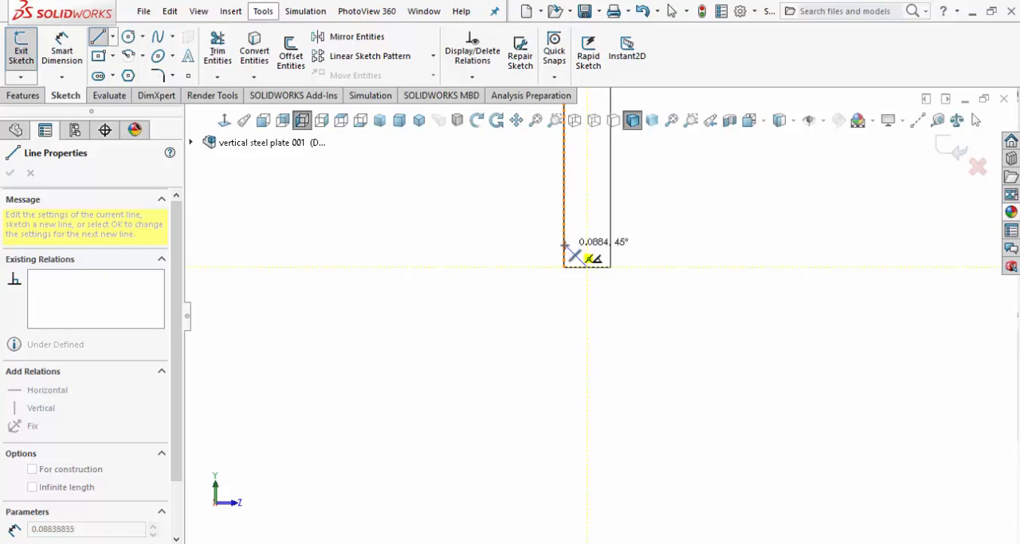
pyautogui.moveTo(587, 257); pyautogui.dragTo(587, 258)
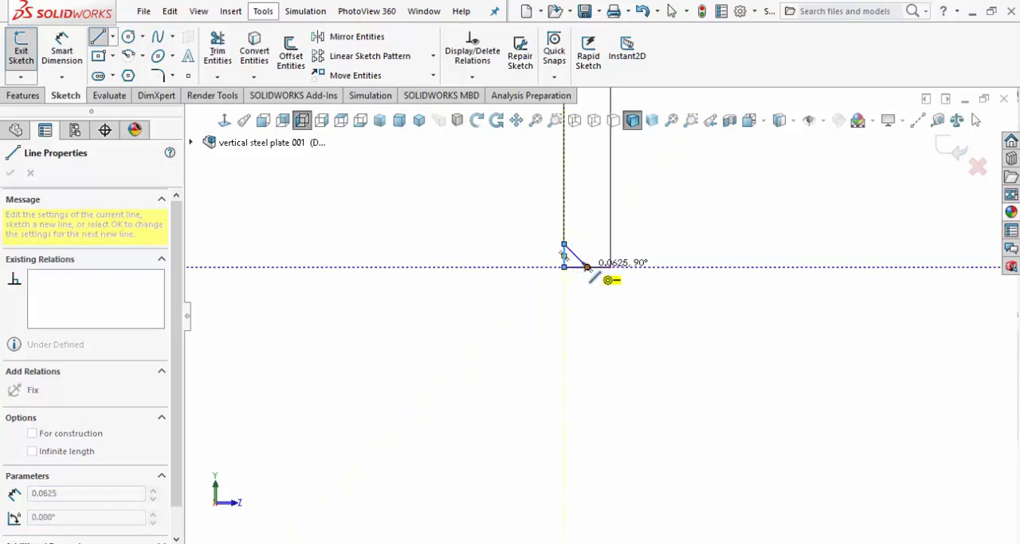
pyautogui.click(564, 266)
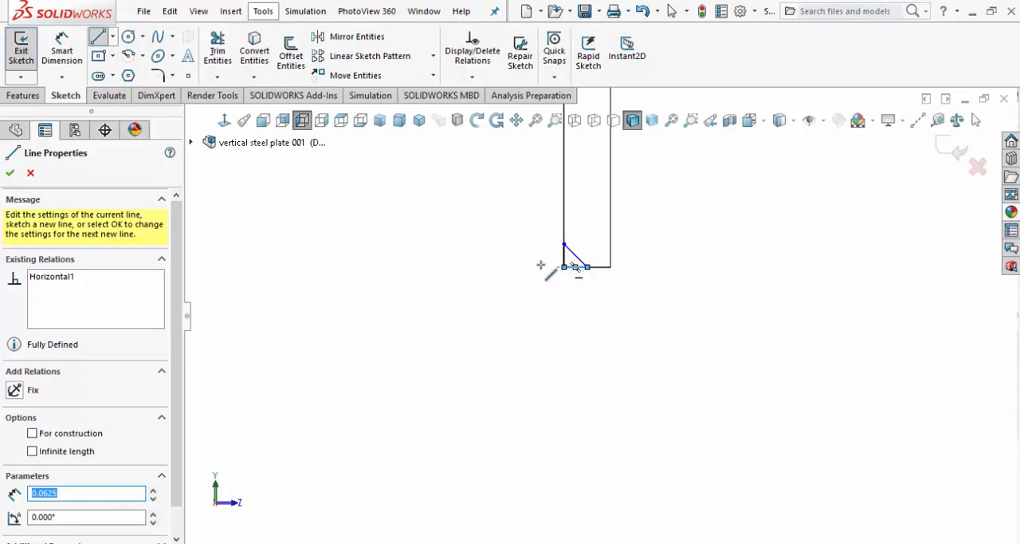
pyautogui.click(10, 172)
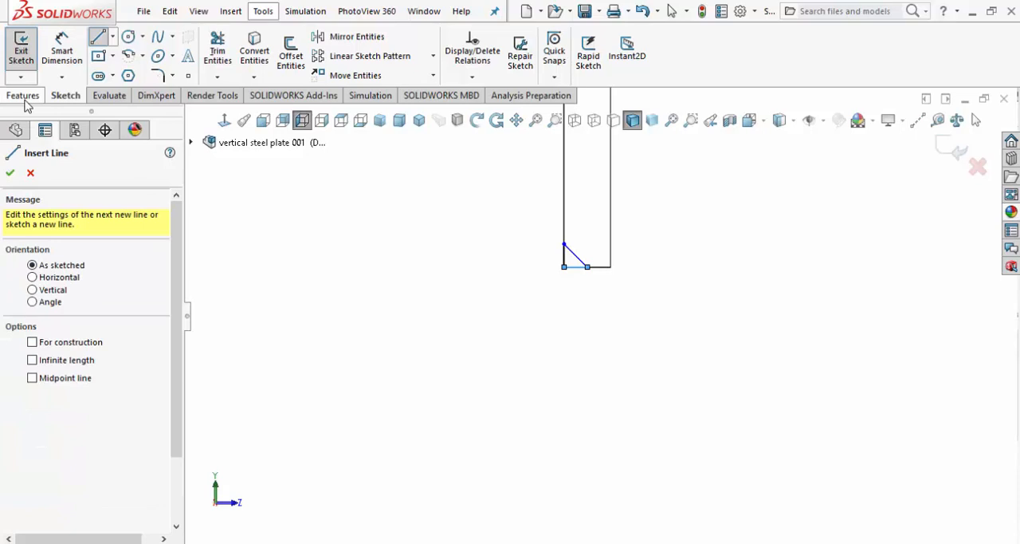
pyautogui.click(22, 95)
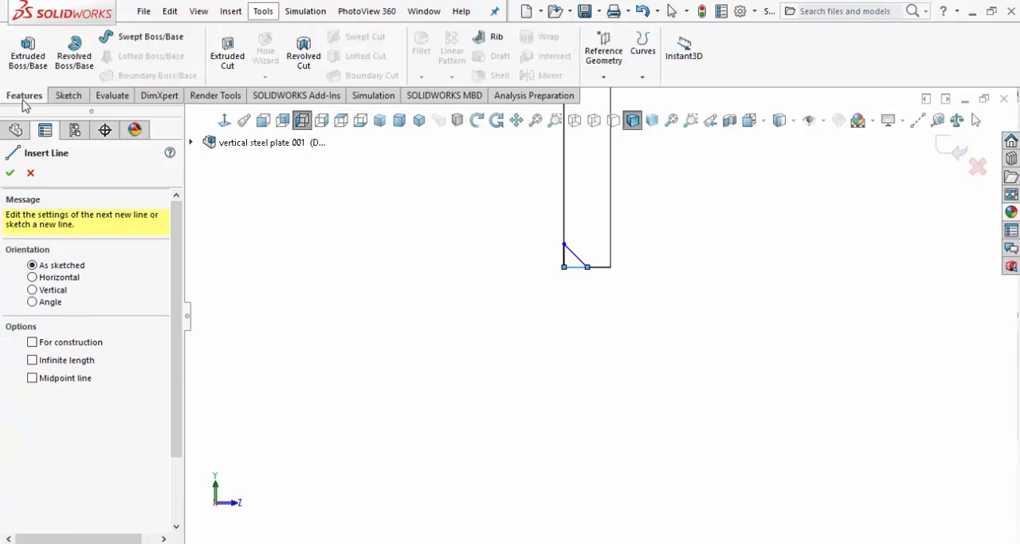
pyautogui.moveTo(226, 51)
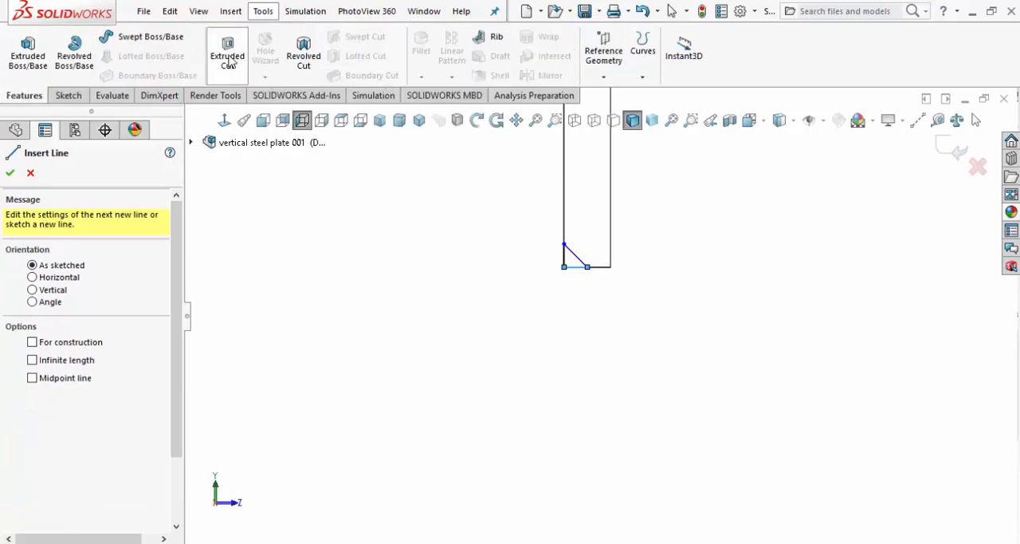
# Start an Extruded Cut of the triangle sketch with Direction 1 set to Through All.
pyautogui.click(227, 56)
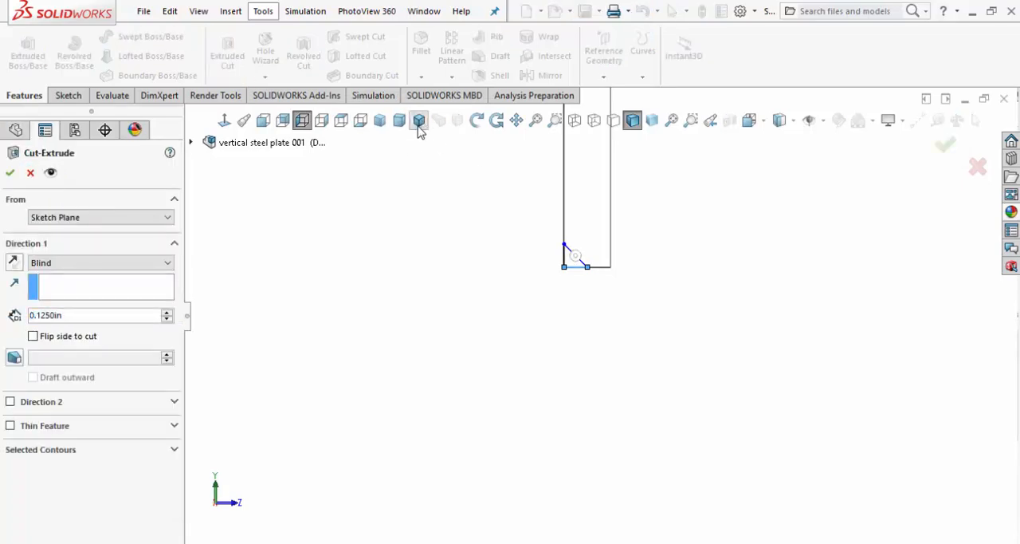
pyautogui.click(417, 121)
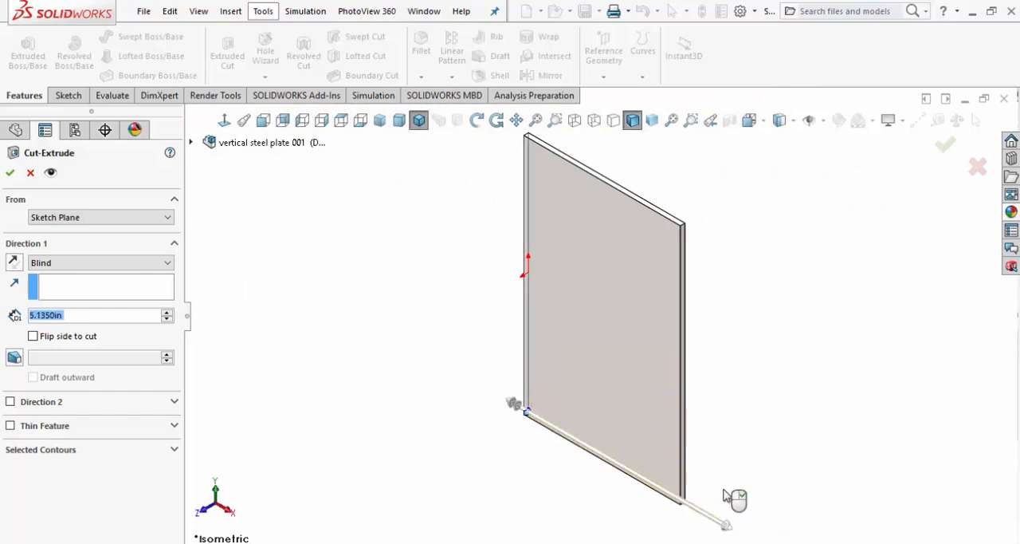
pyautogui.click(102, 262)
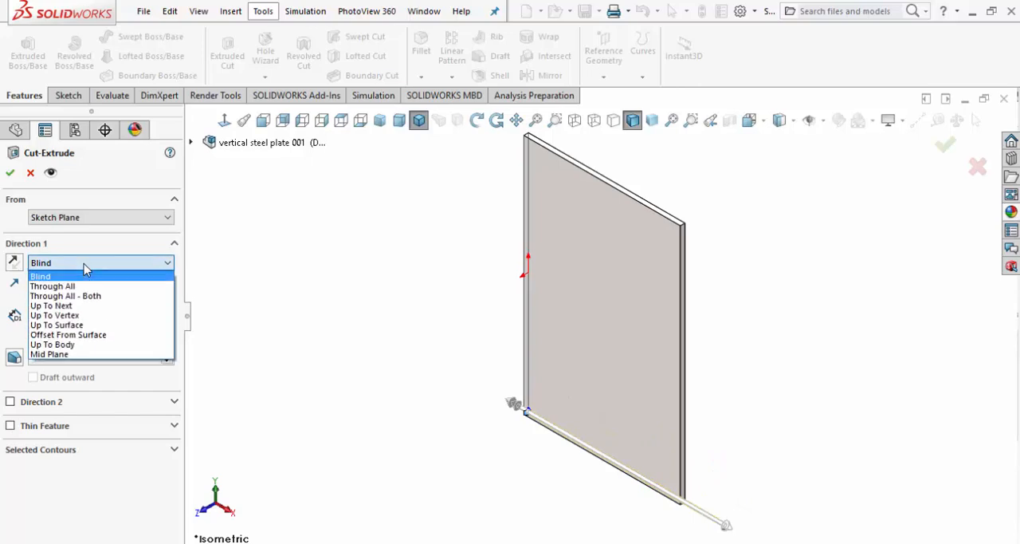
pyautogui.click(51, 285)
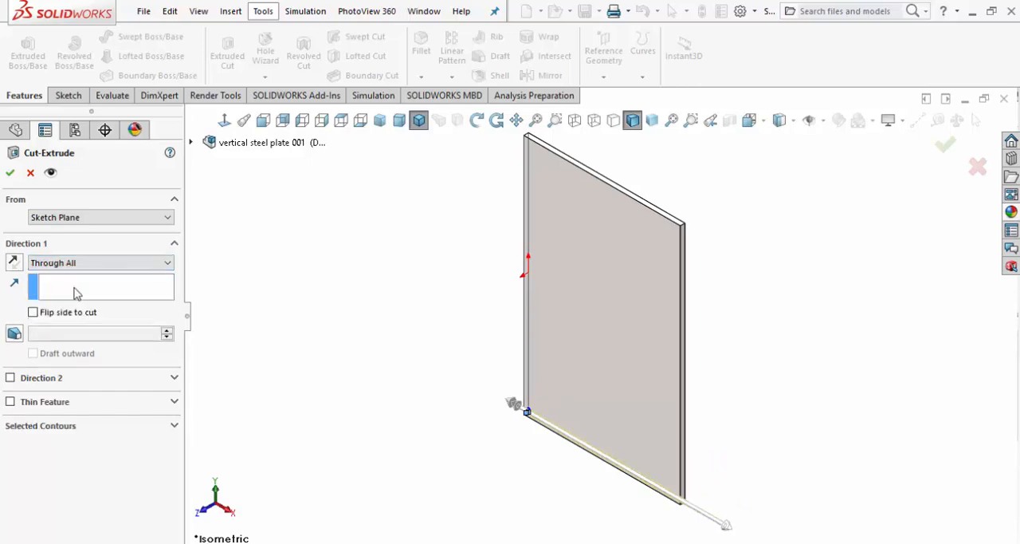
pyautogui.moveTo(72, 287)
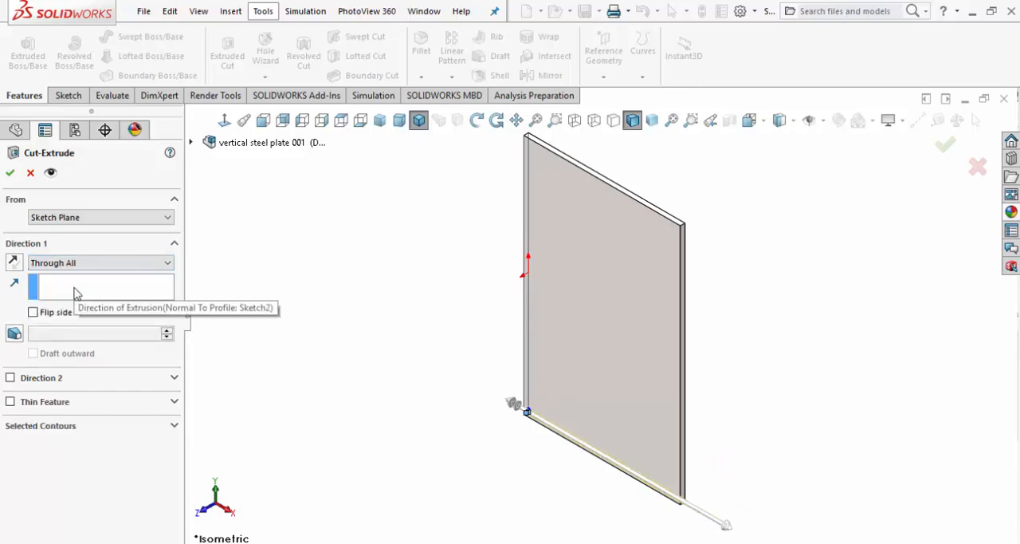
pyautogui.moveTo(87, 298)
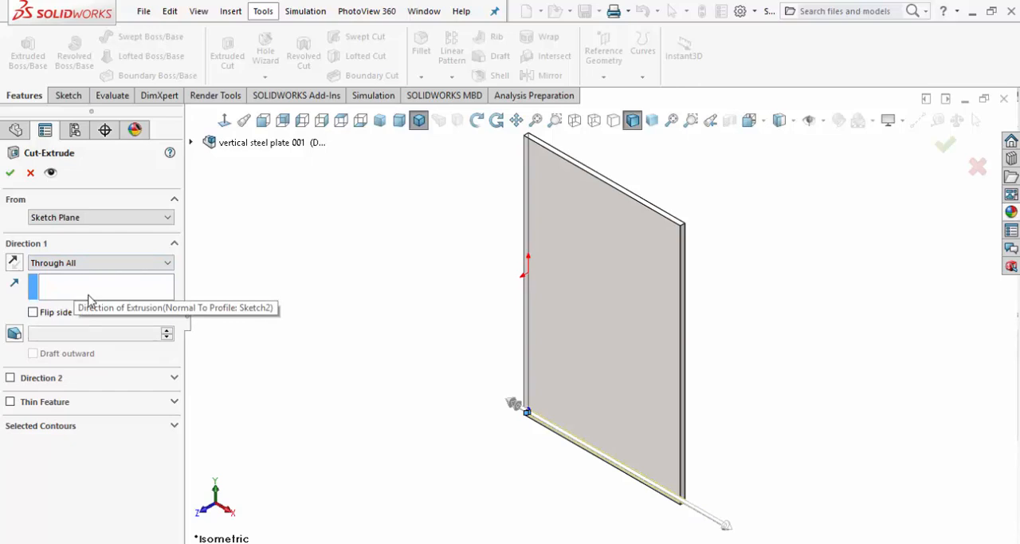
pyautogui.moveTo(614, 338)
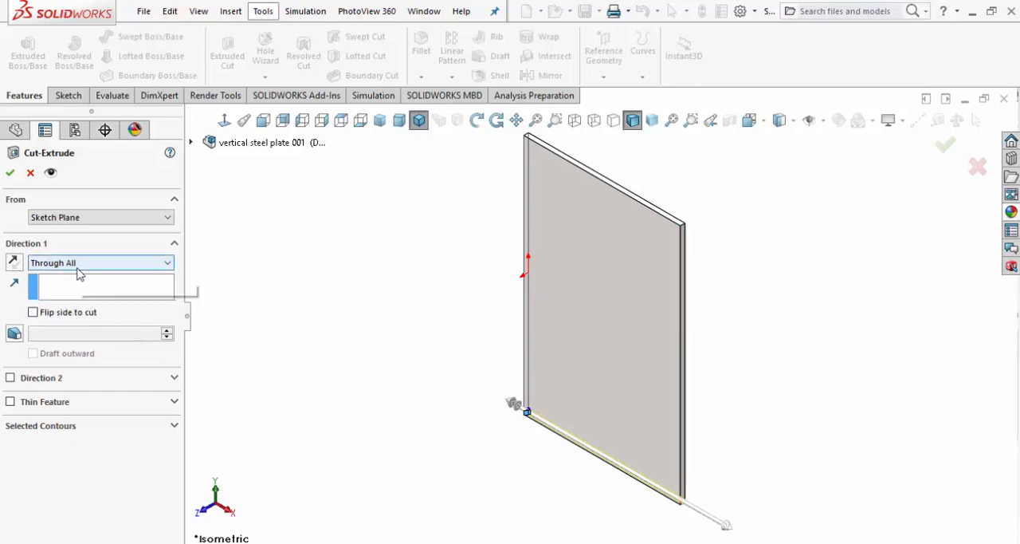
pyautogui.moveTo(99, 261)
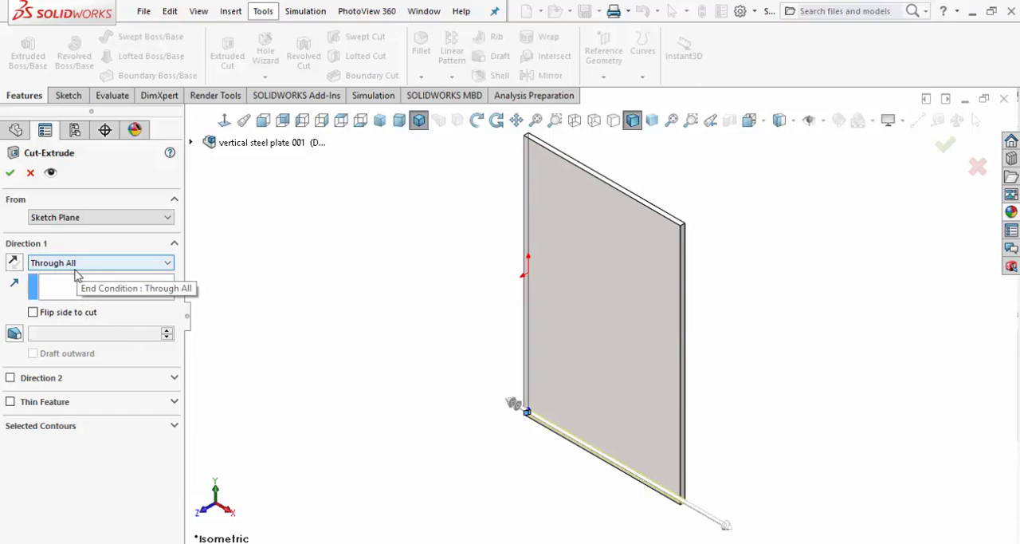
pyautogui.moveTo(558, 261)
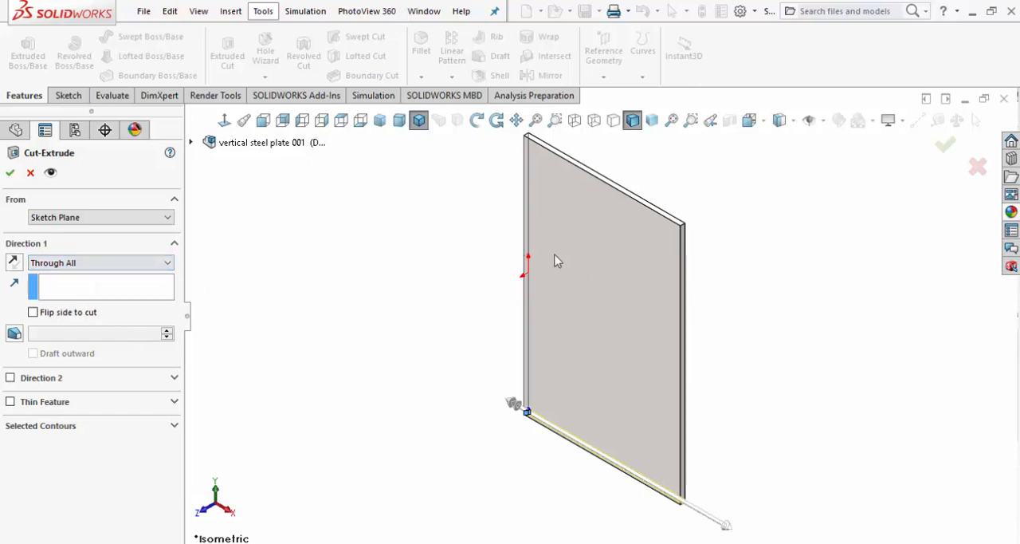
pyautogui.moveTo(427, 322)
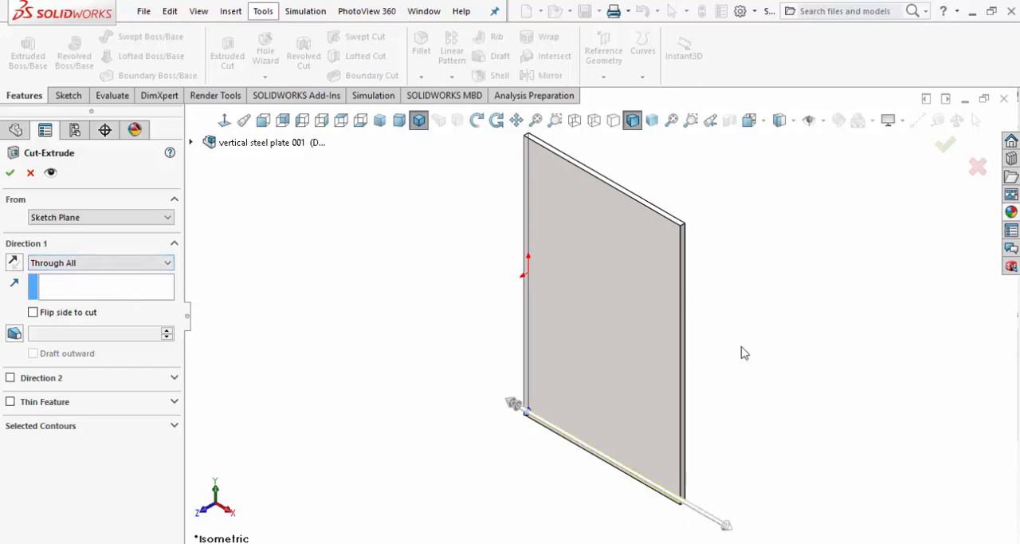
pyautogui.moveTo(762, 517)
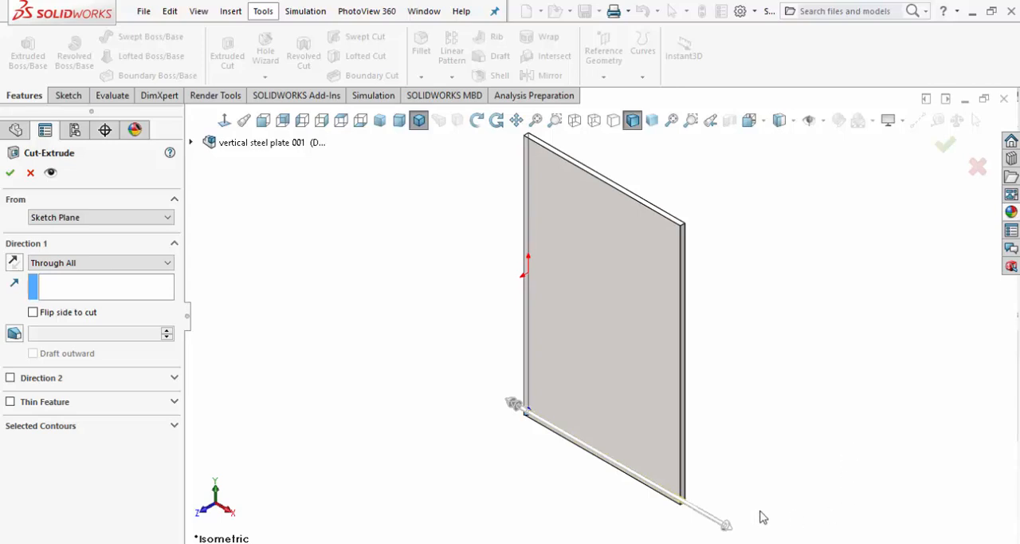
pyautogui.moveTo(761, 517)
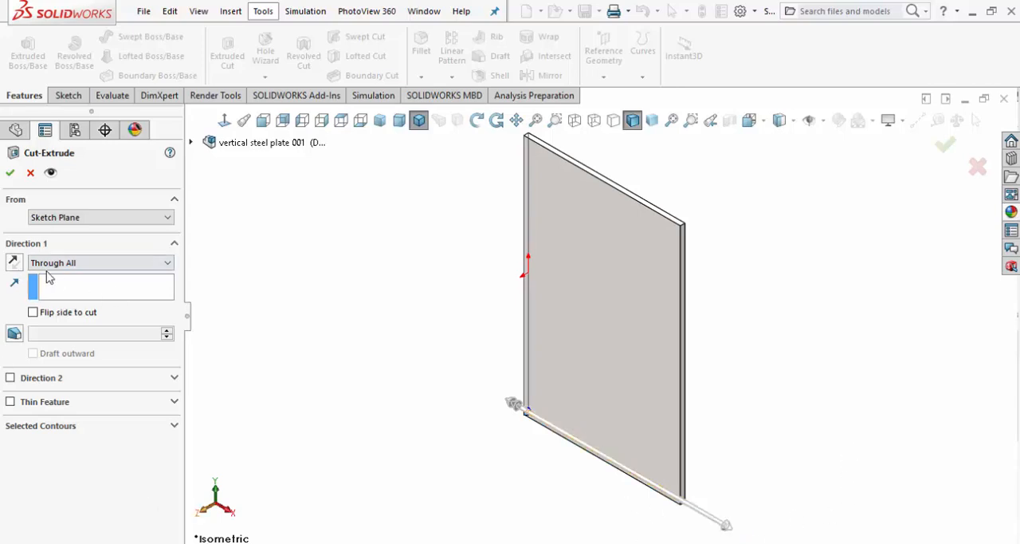
pyautogui.moveTo(556, 322)
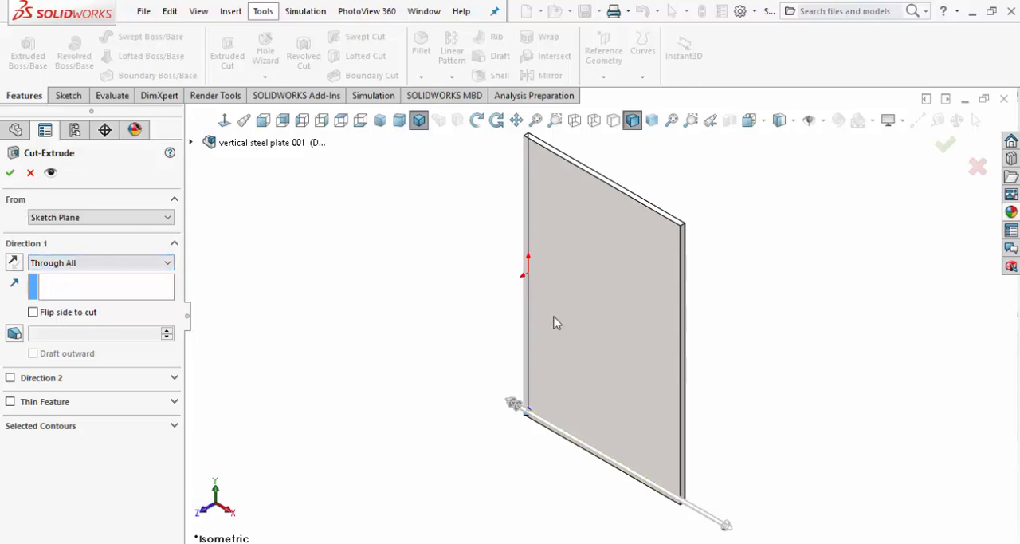
pyautogui.moveTo(561, 281)
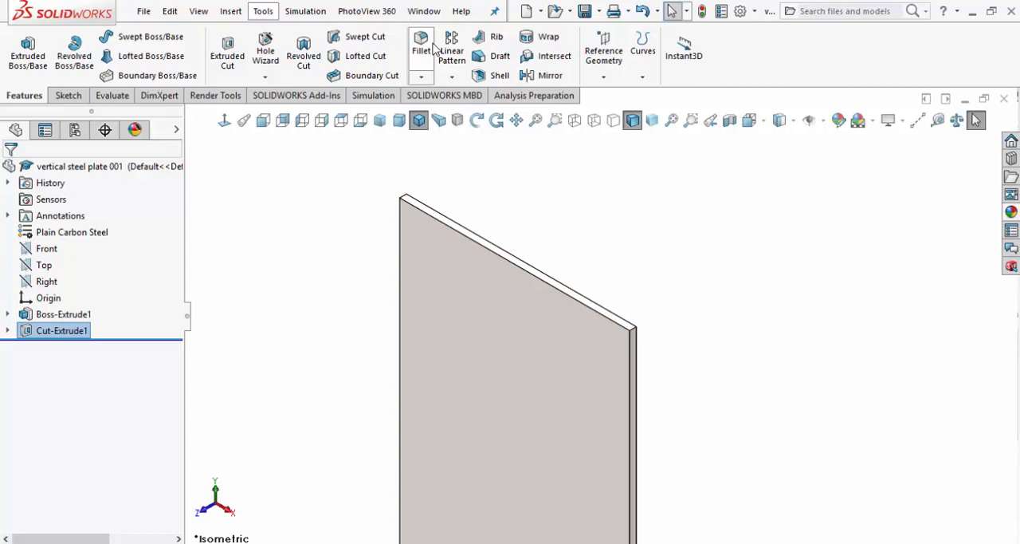
# Fillet both top corner edges of the plate with a 0.1 in radius, creating Fillet1.
pyautogui.click(420, 44)
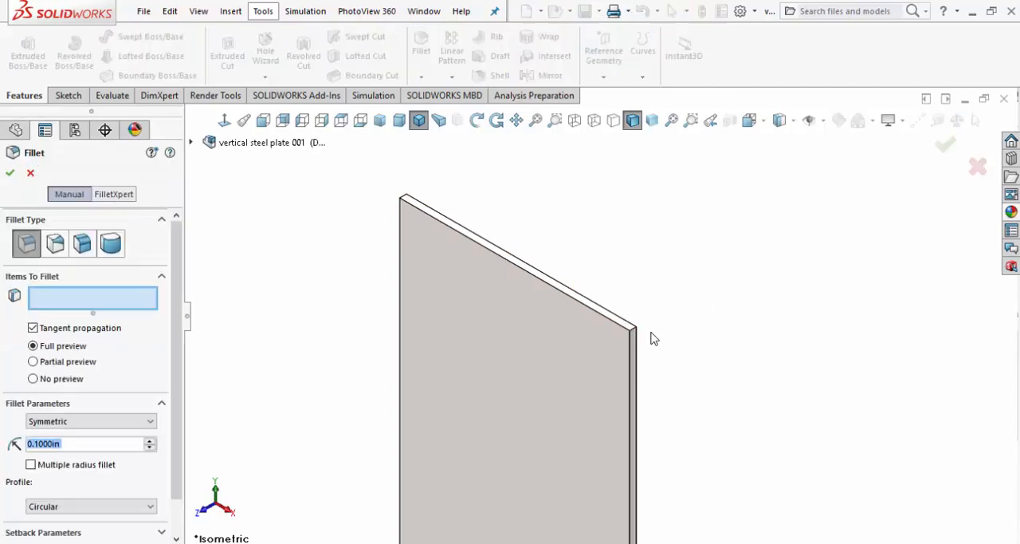
pyautogui.moveTo(613, 328)
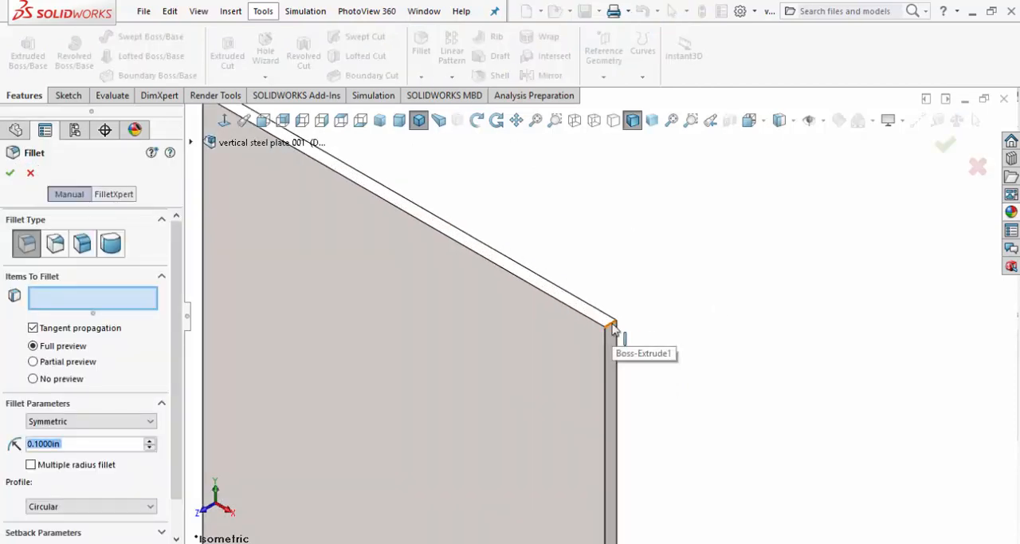
pyautogui.click(609, 335)
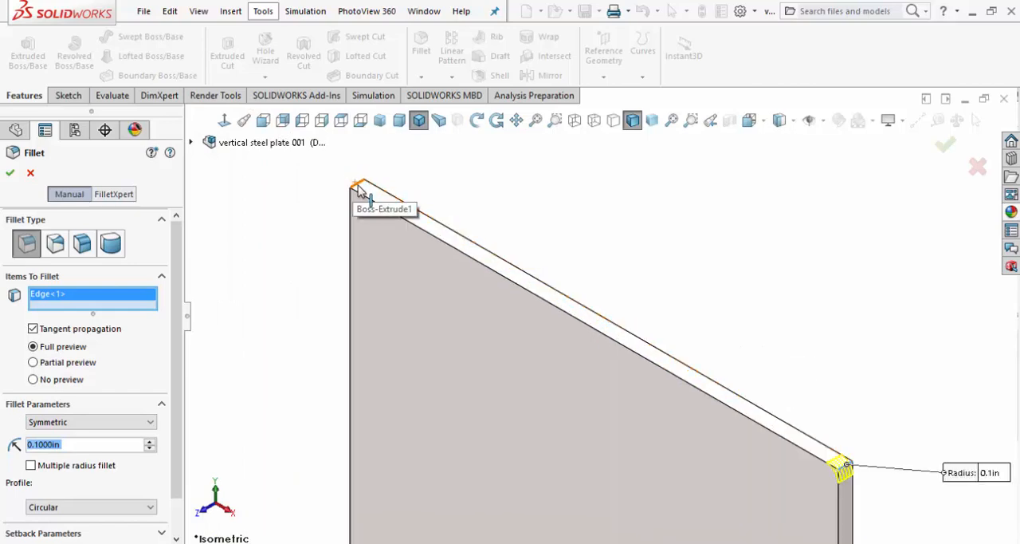
pyautogui.click(363, 191)
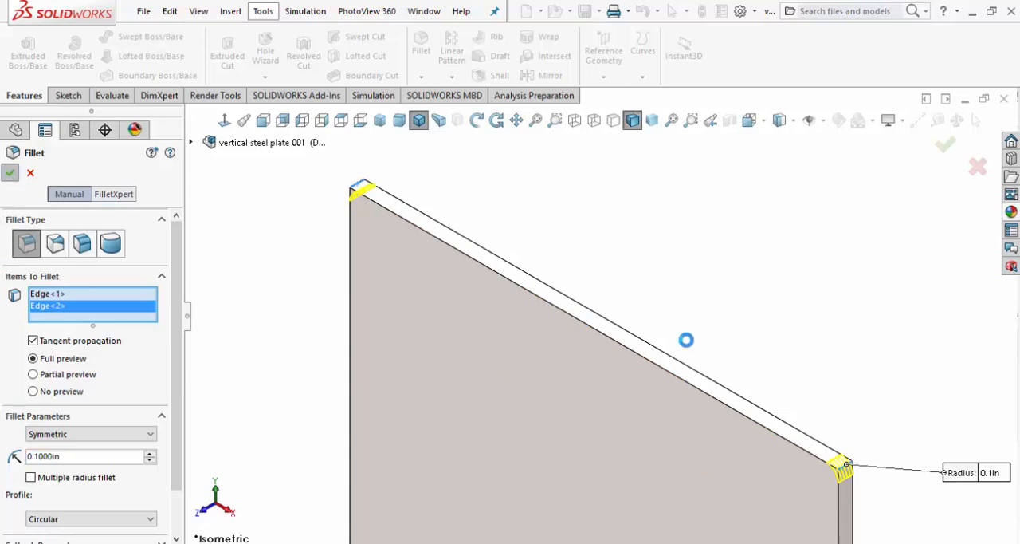
pyautogui.click(944, 144)
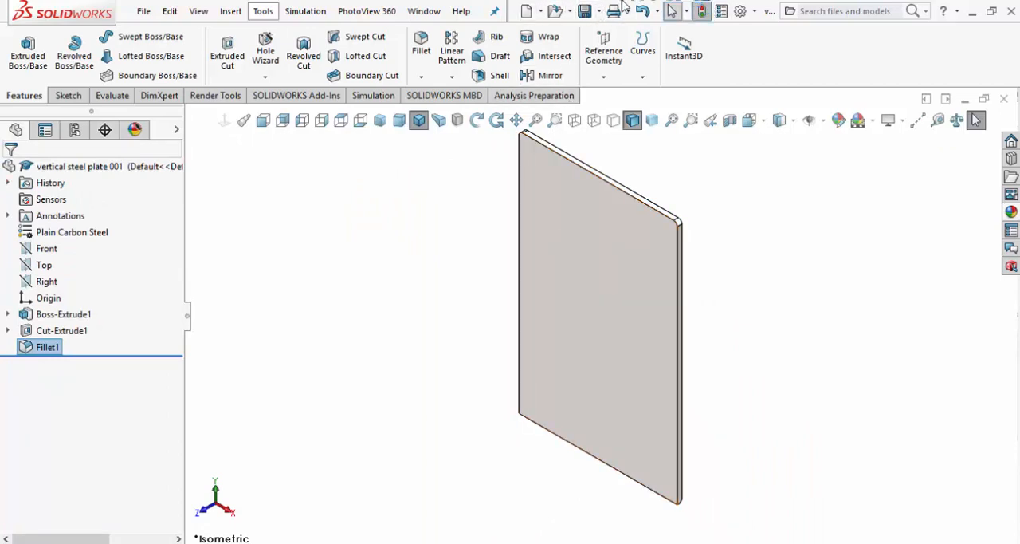
pyautogui.moveTo(701, 9)
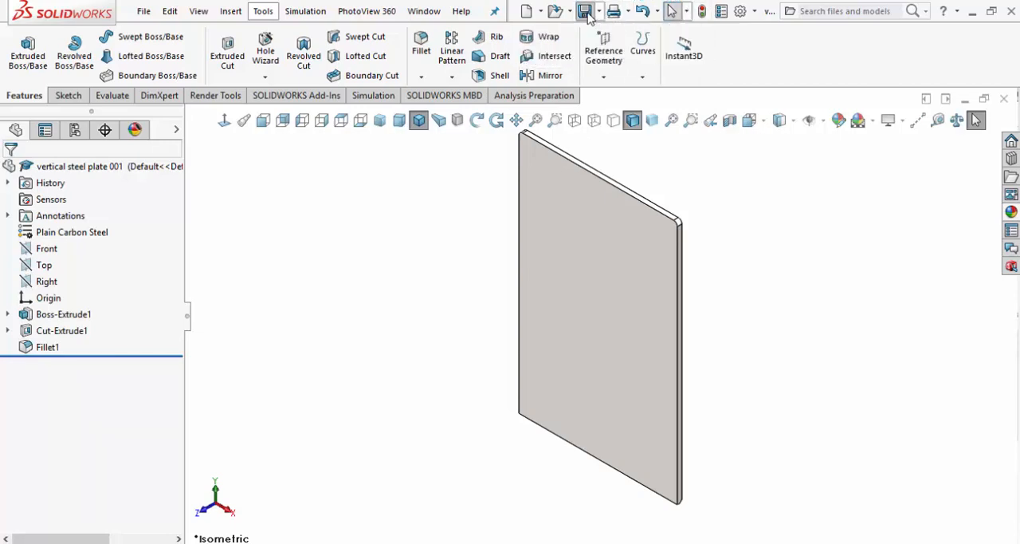
pyautogui.moveTo(424, 12)
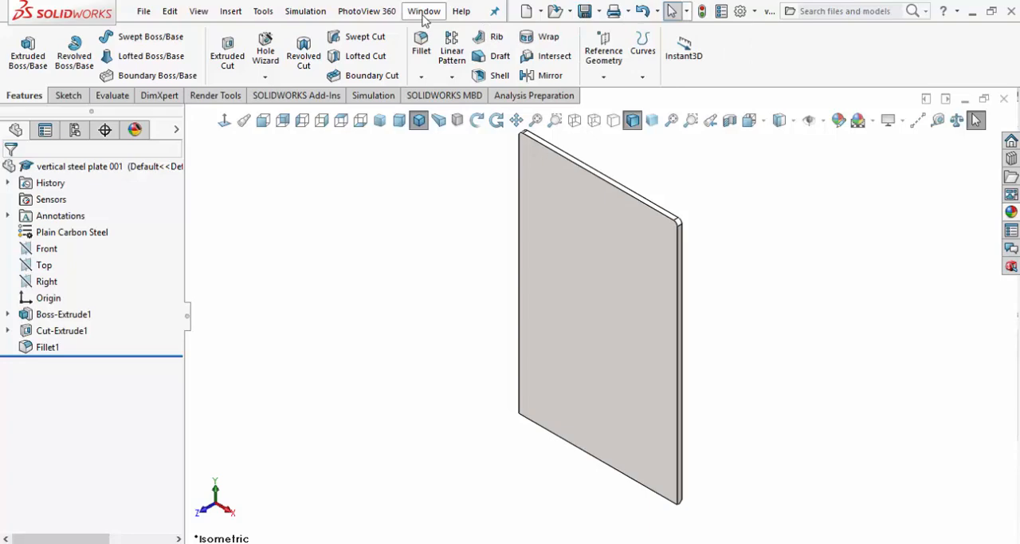
# Switch to bookend assembly.SLDASM via the Window menu and dismiss the rebuild prompt.
pyautogui.click(424, 10)
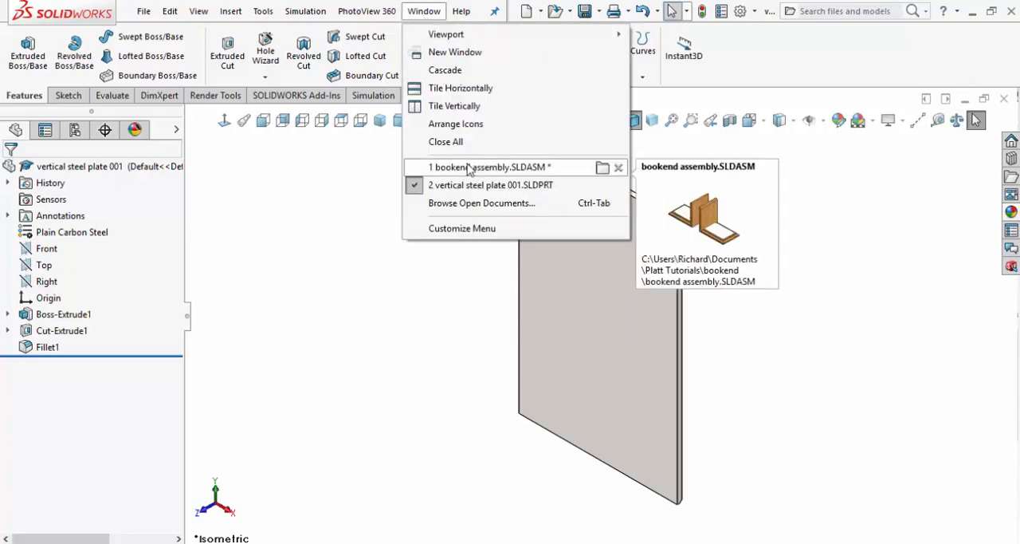
pyautogui.click(488, 165)
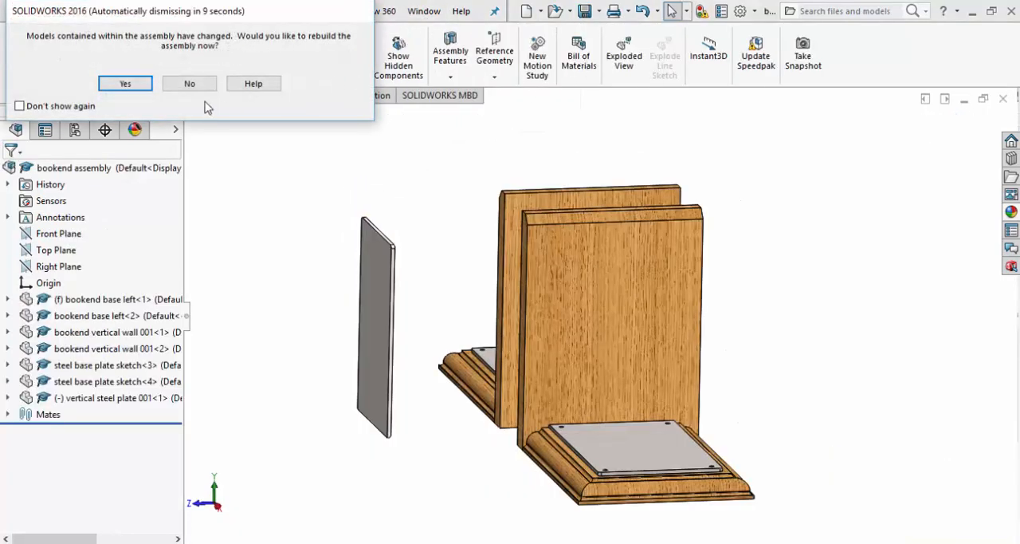
pyautogui.moveTo(325, 49)
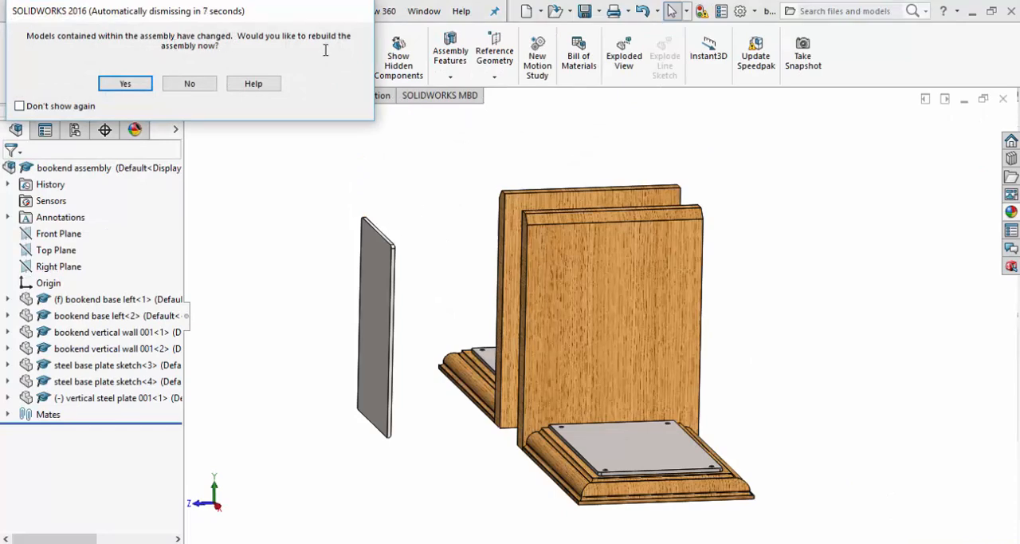
pyautogui.click(125, 83)
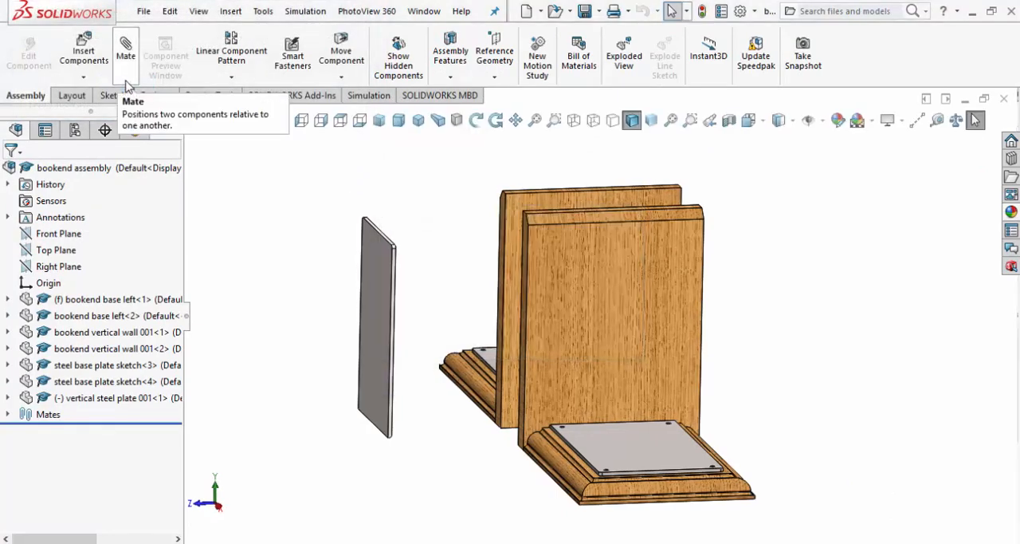
pyautogui.moveTo(491, 386)
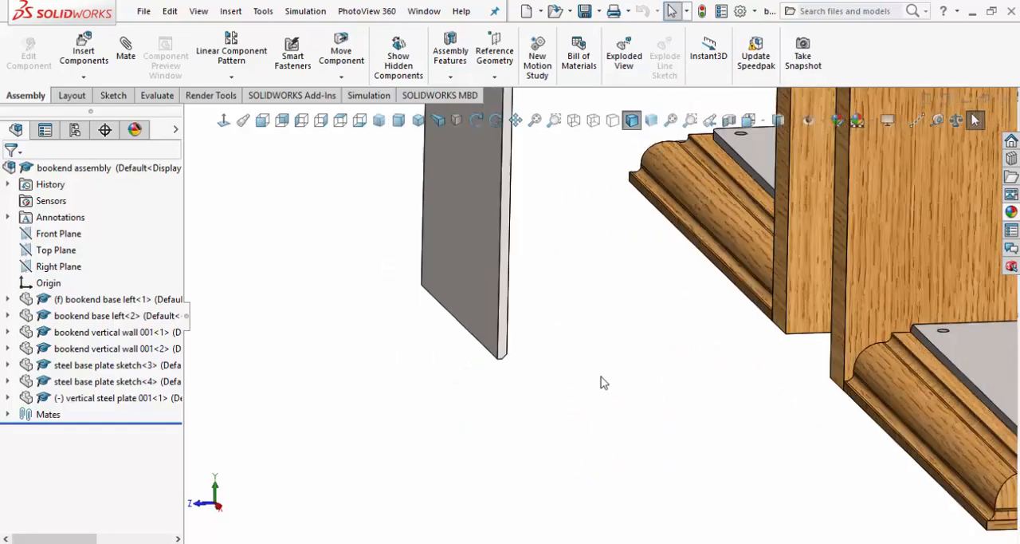
# Add a coincident mate placing the plate face flat against the wooden wall's inside face.
pyautogui.moveTo(603, 383); pyautogui.dragTo(579, 331)
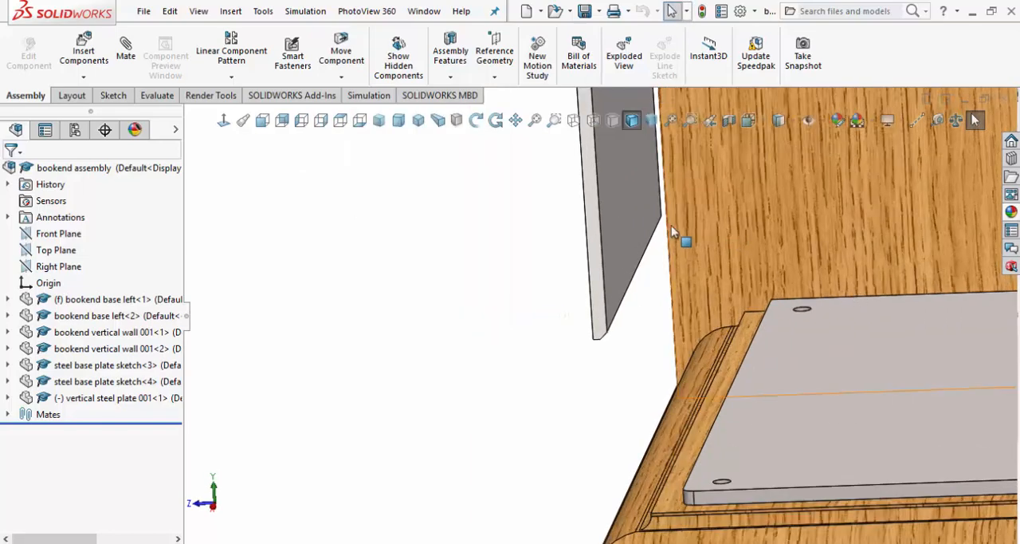
pyautogui.moveTo(756, 217)
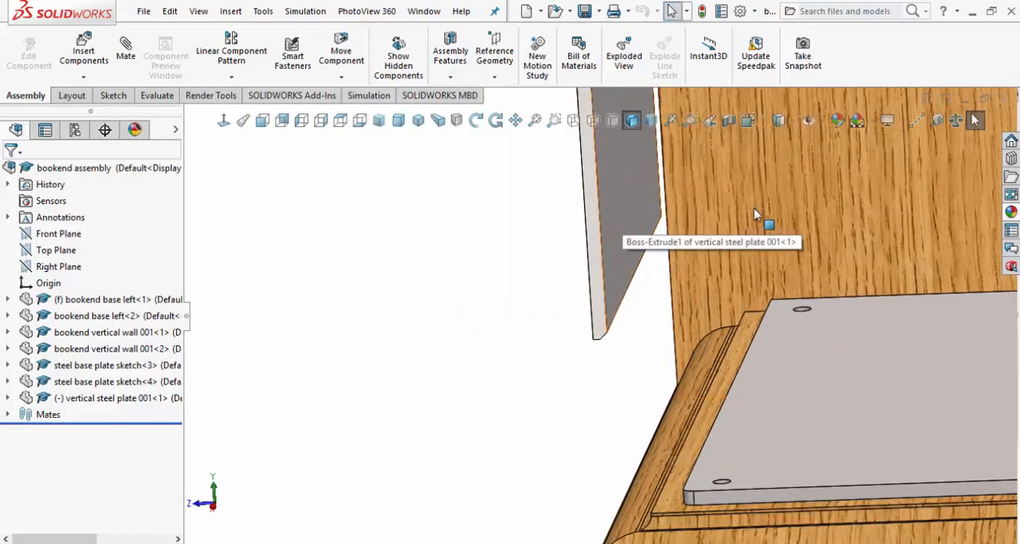
pyautogui.moveTo(781, 239)
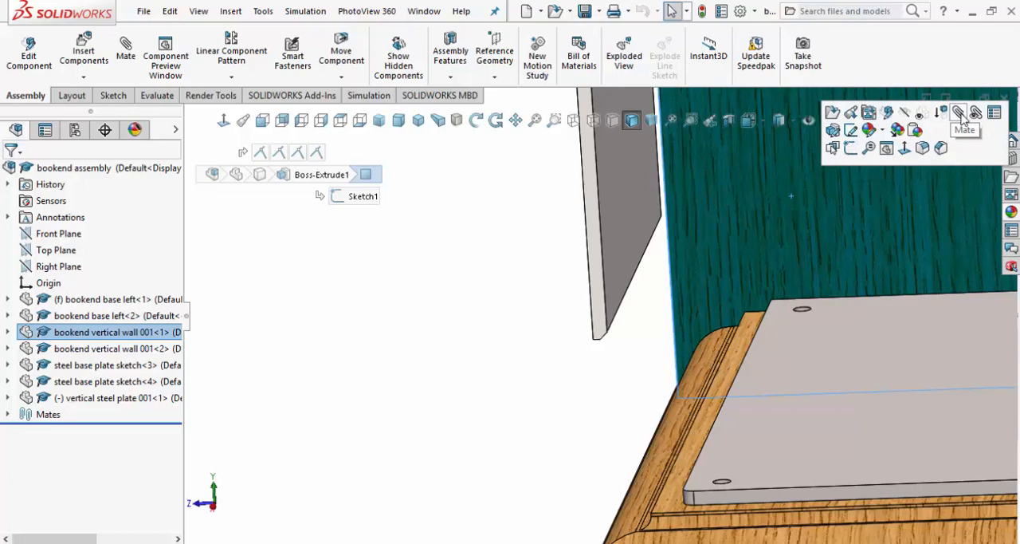
pyautogui.click(960, 112)
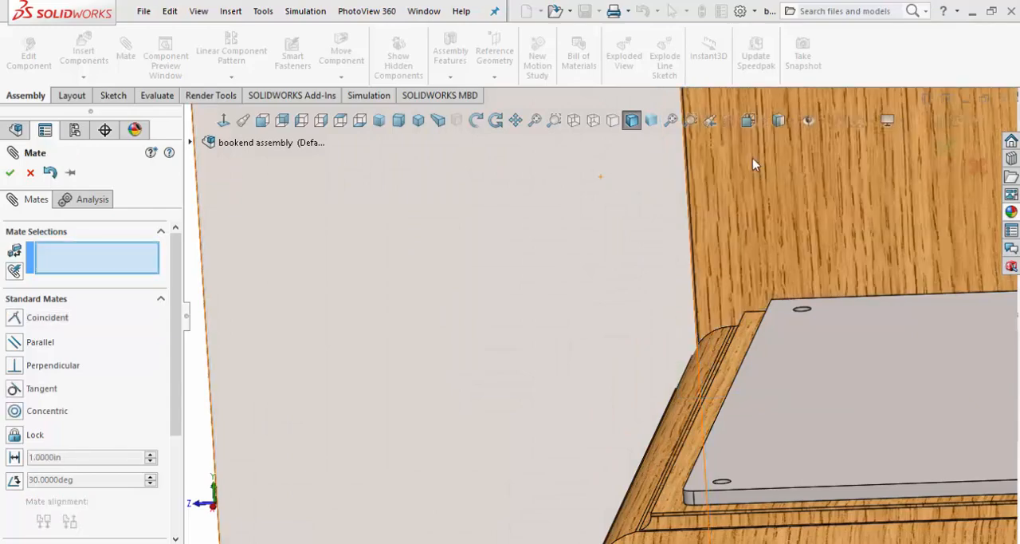
pyautogui.click(31, 172)
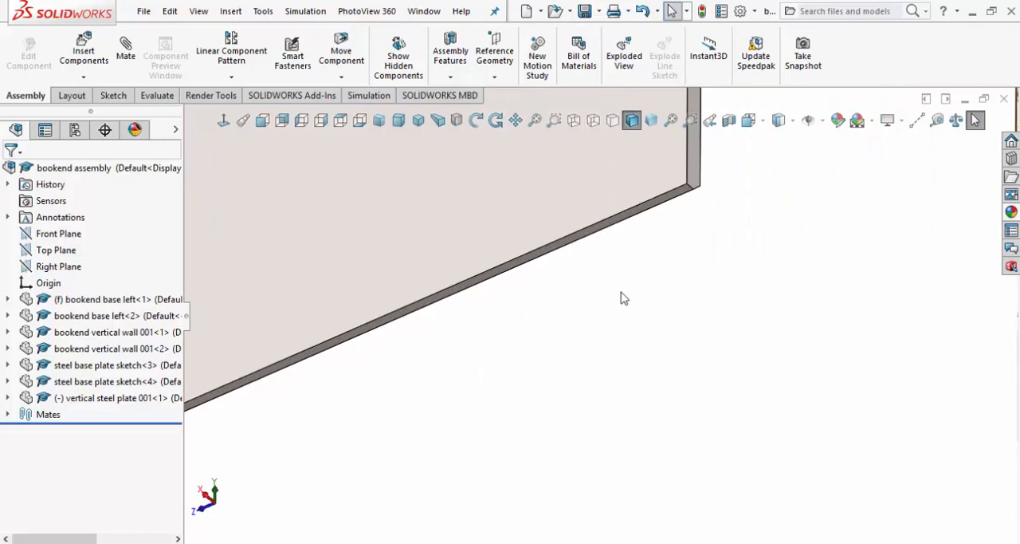
# Add a coincident mate between the plate's bottom edge and the steel base plate's edge along the wall.
pyautogui.click(624, 229)
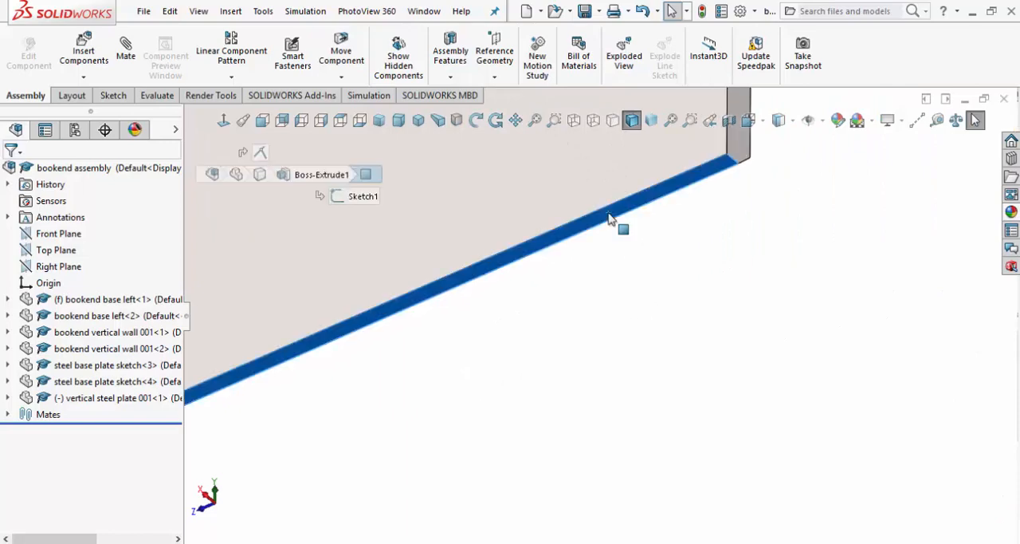
pyautogui.click(730, 159)
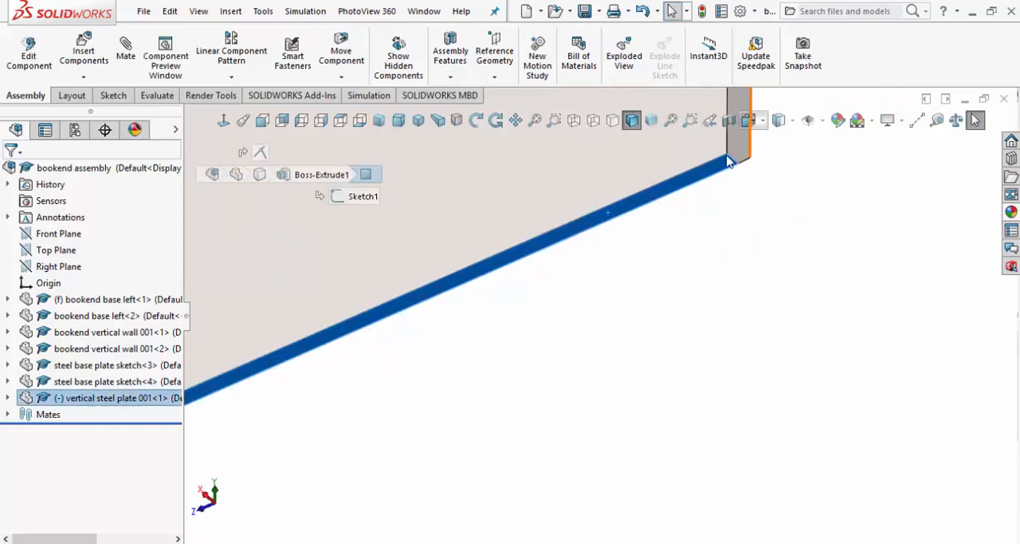
pyautogui.moveTo(684, 198)
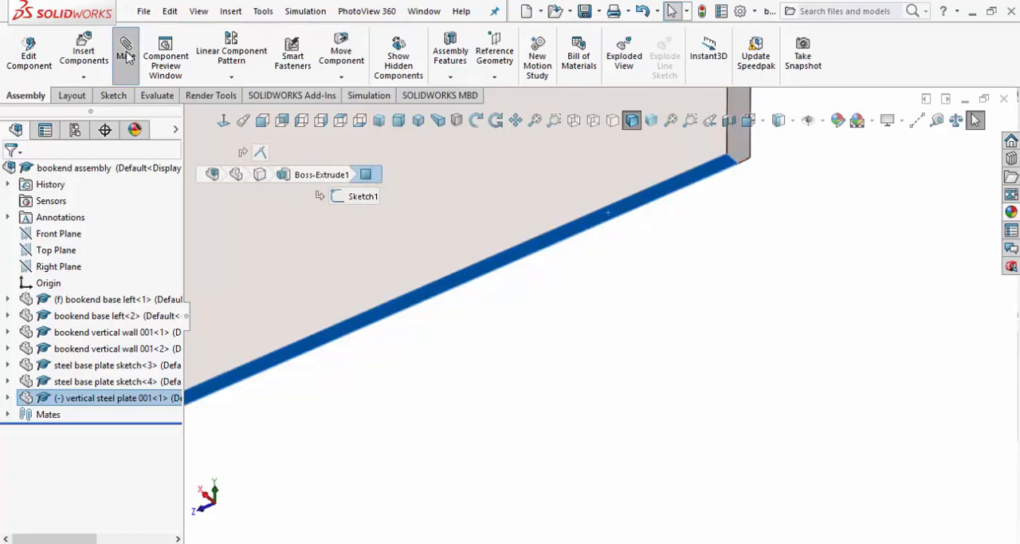
pyautogui.click(124, 51)
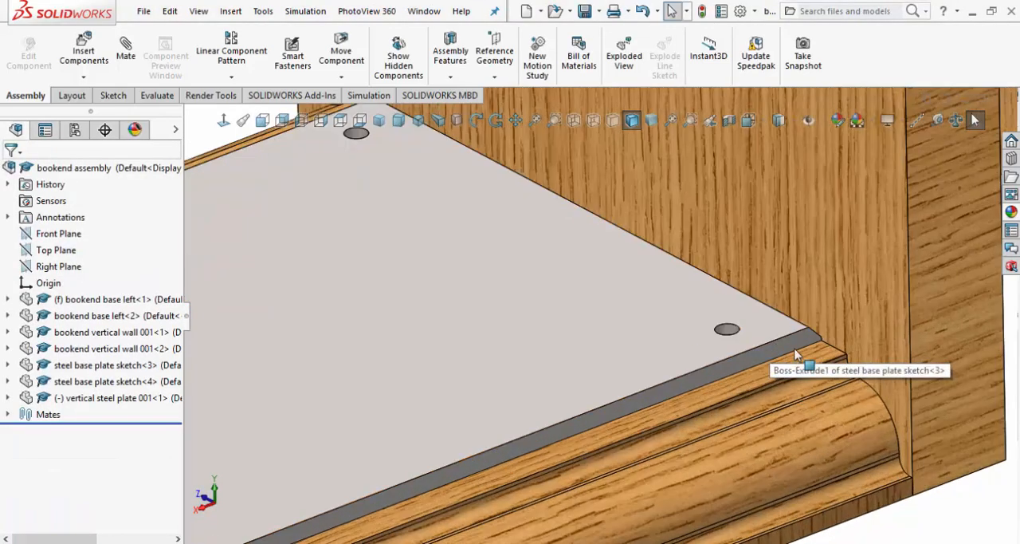
pyautogui.click(789, 346)
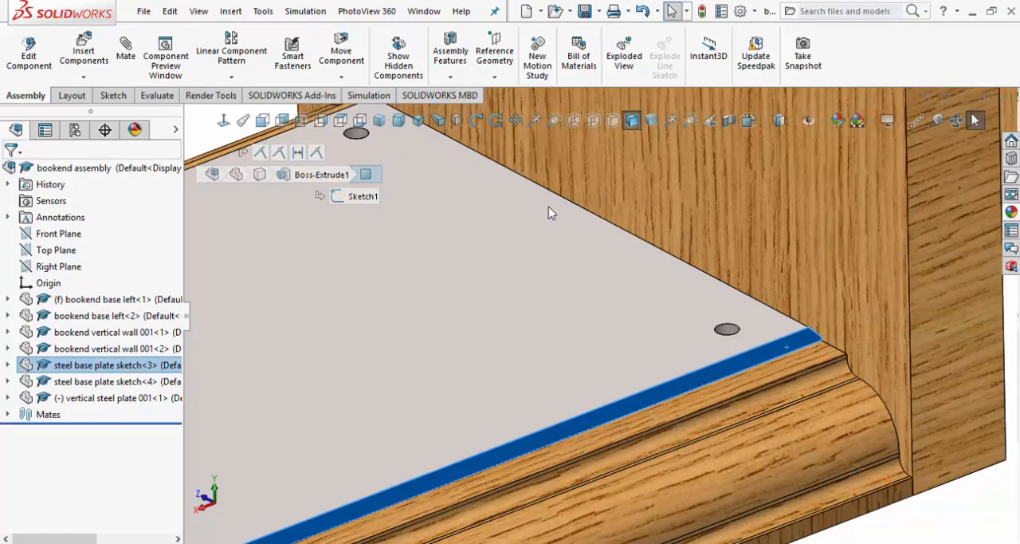
pyautogui.click(124, 49)
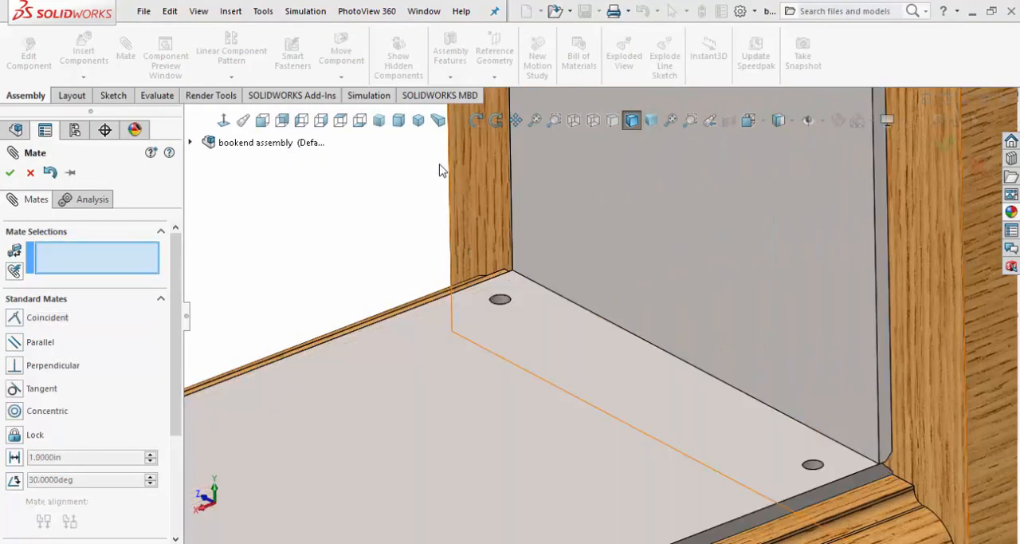
pyautogui.click(31, 172)
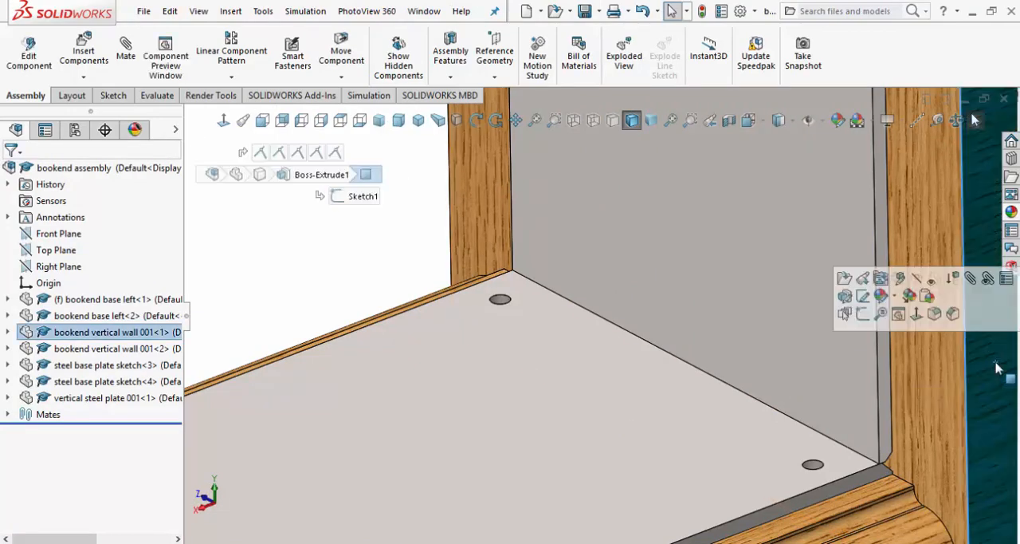
pyautogui.moveTo(896, 314)
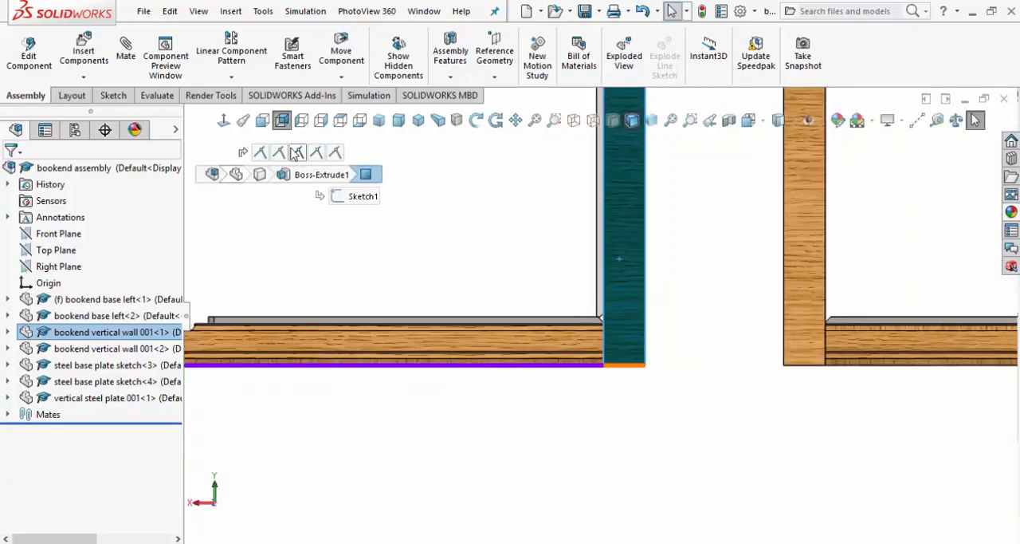
pyautogui.moveTo(418, 121)
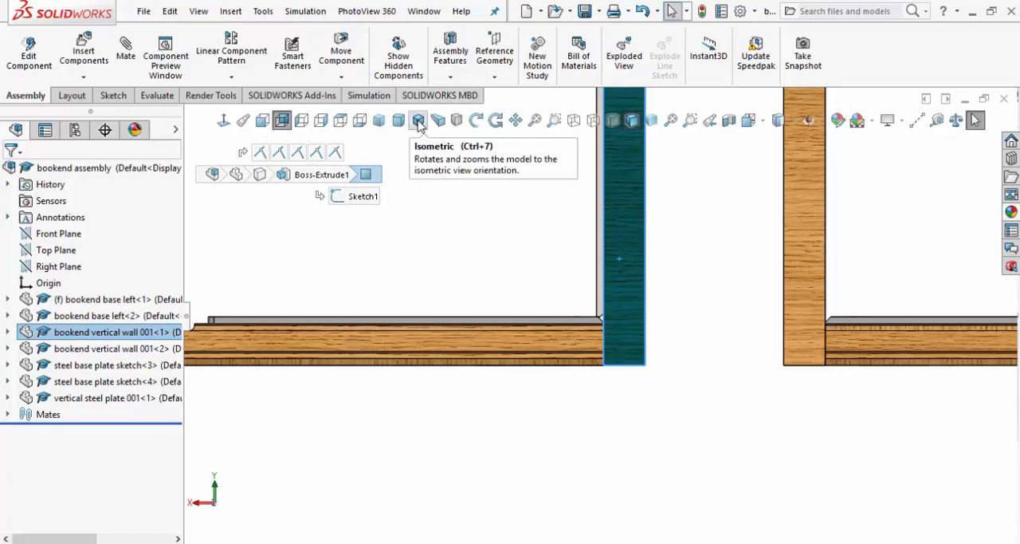
# From an isometric view, insert another vertical steel plate 001 component from open documents.
pyautogui.click(418, 120)
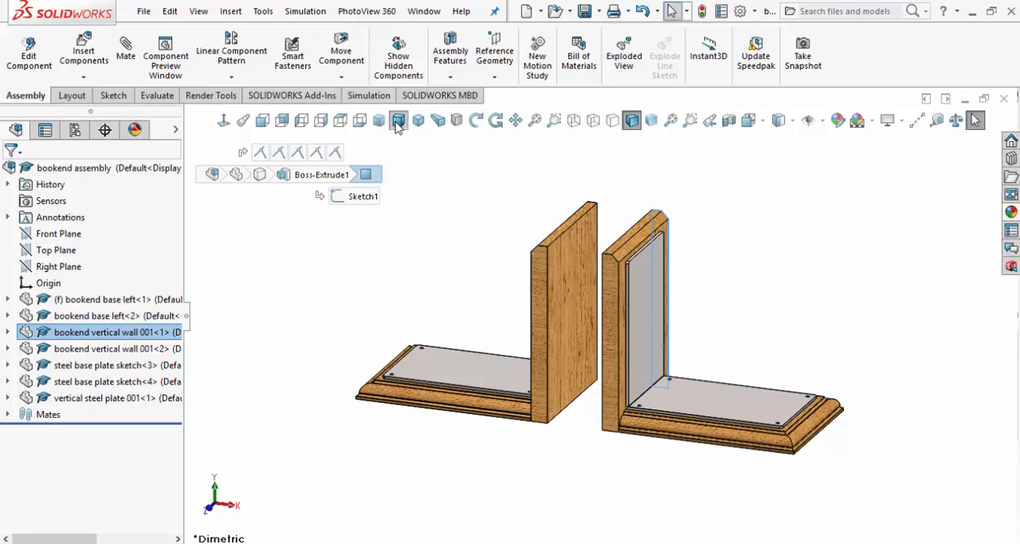
pyautogui.scroll(3)
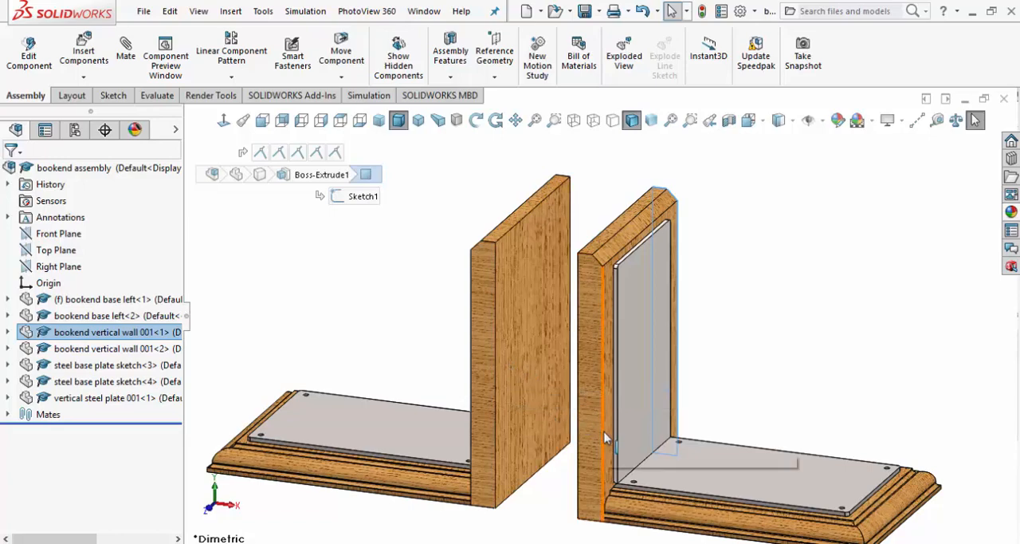
pyautogui.moveTo(606, 437)
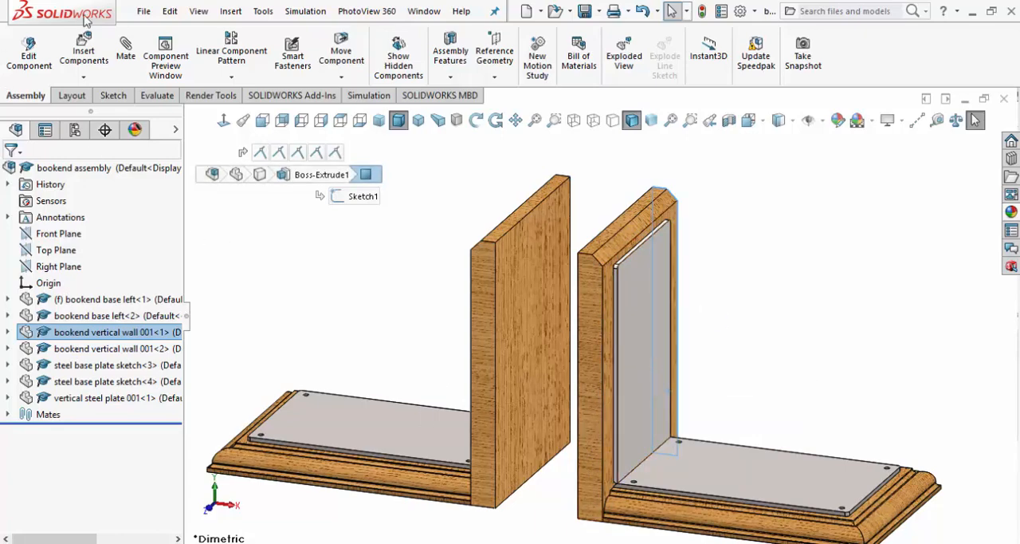
pyautogui.click(83, 51)
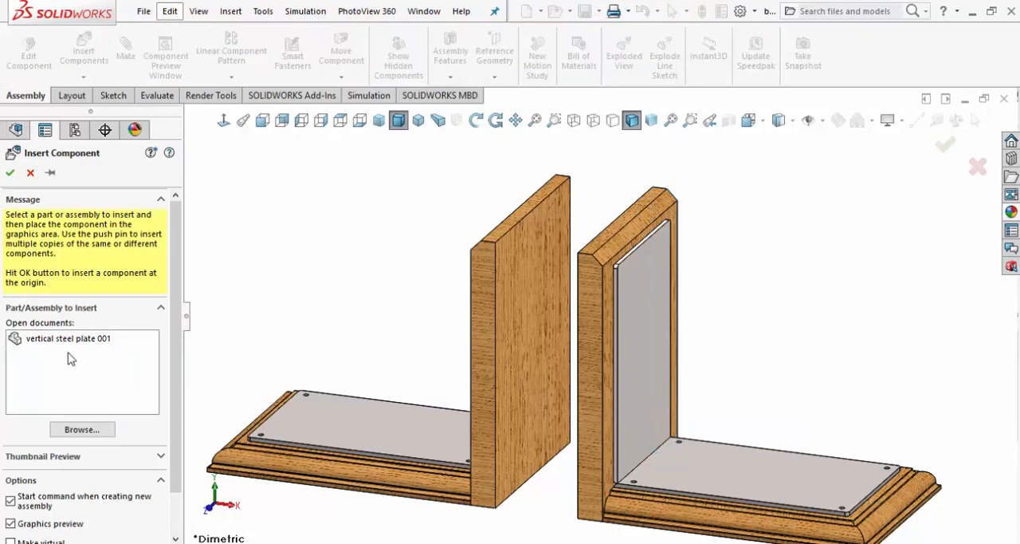
pyautogui.click(69, 338)
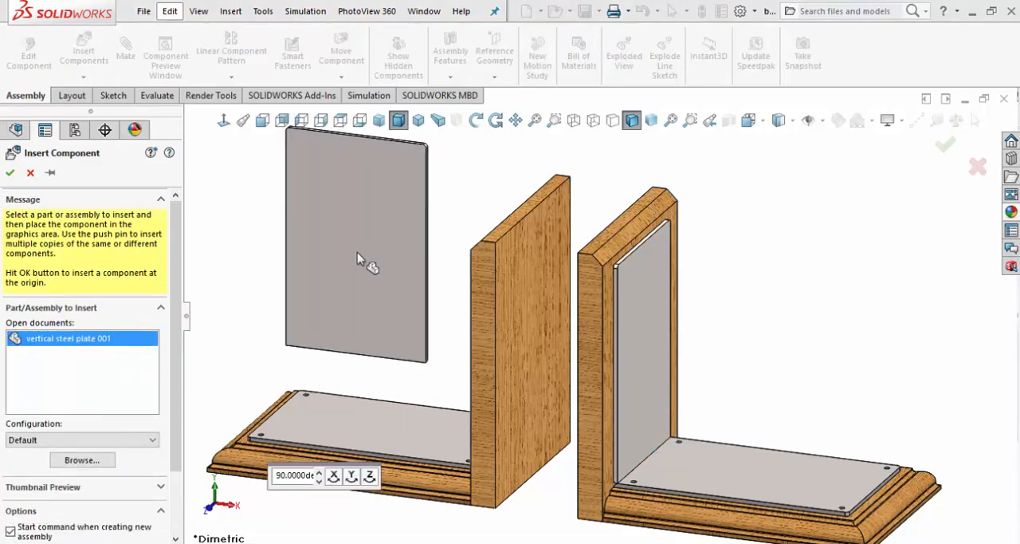